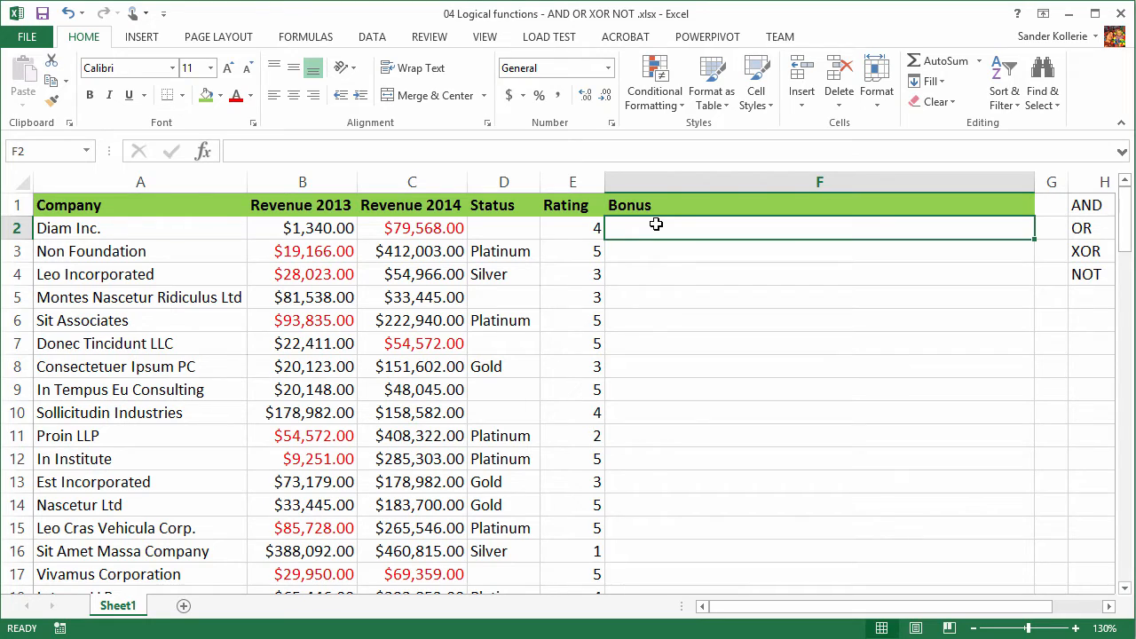
Step: Start F2's formula as =IF(AND(D2="Silver",E2=1), testing status and rating
{"action": "type", "text": "=If"}
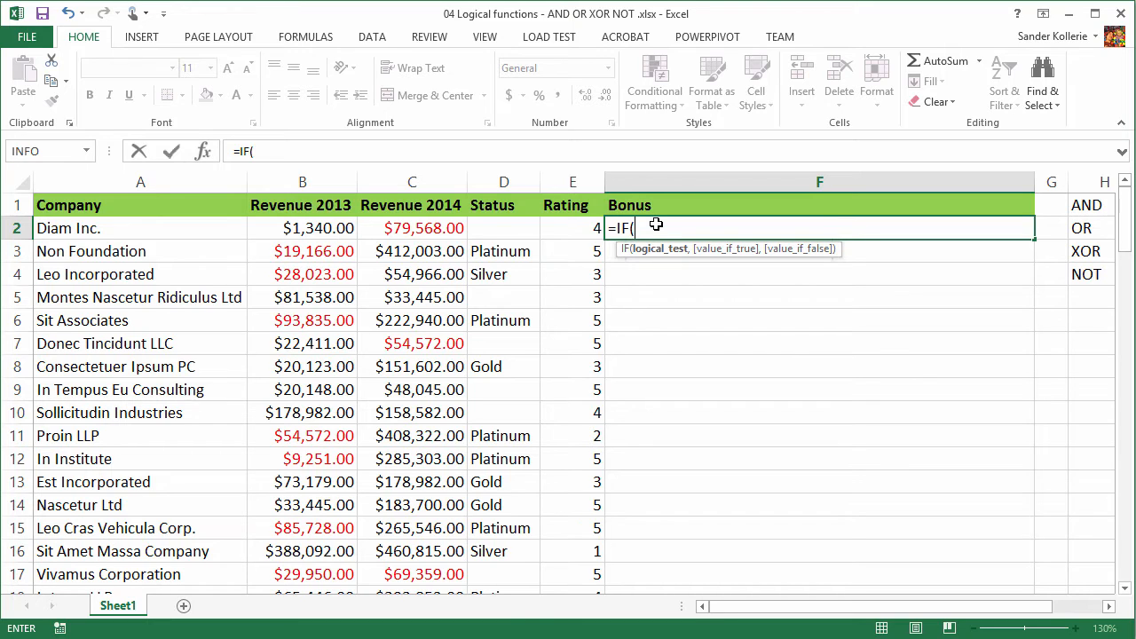
{"action": "type", "text": "and"}
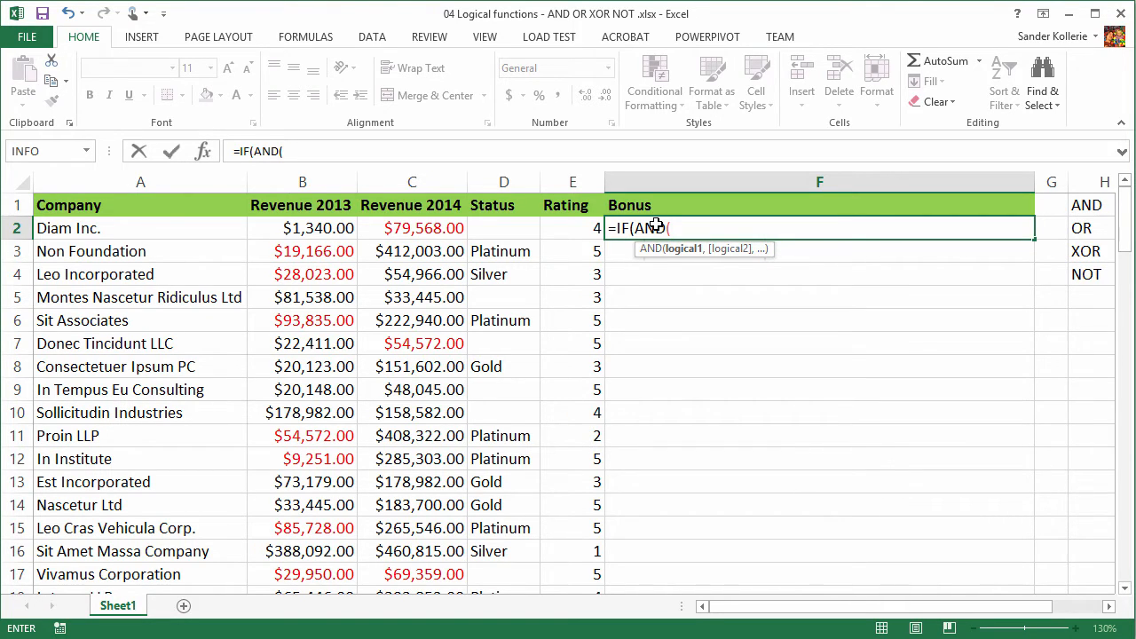
{"action": "mouse_move", "coordinate": [489, 234]}
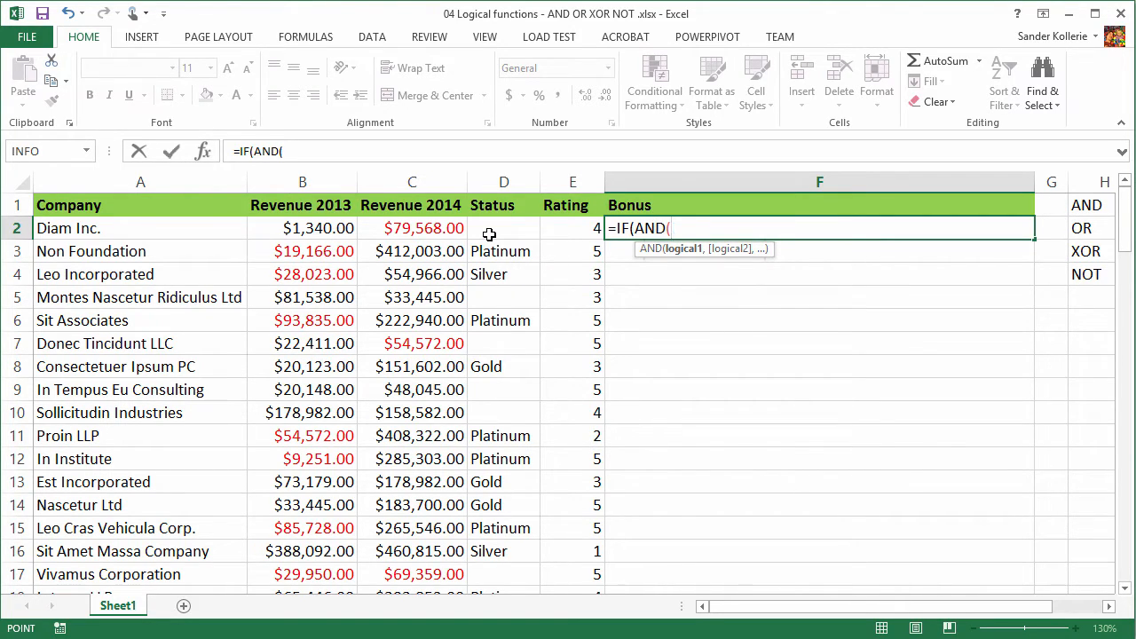
{"action": "left_click", "coordinate": [503, 228]}
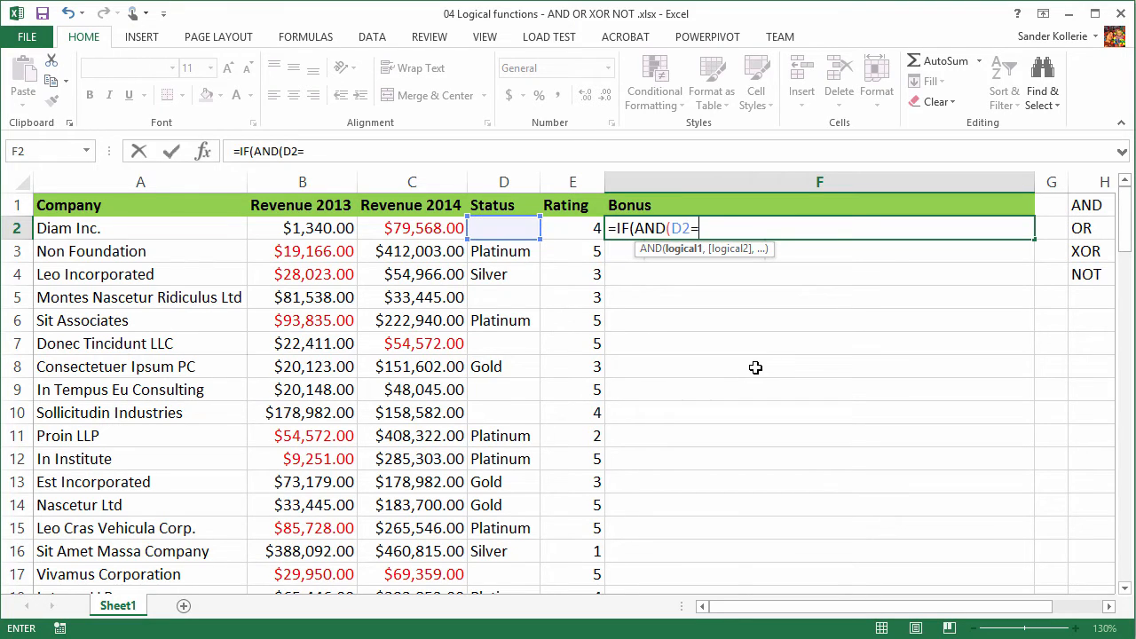
{"action": "type", "text": "\"Sil"}
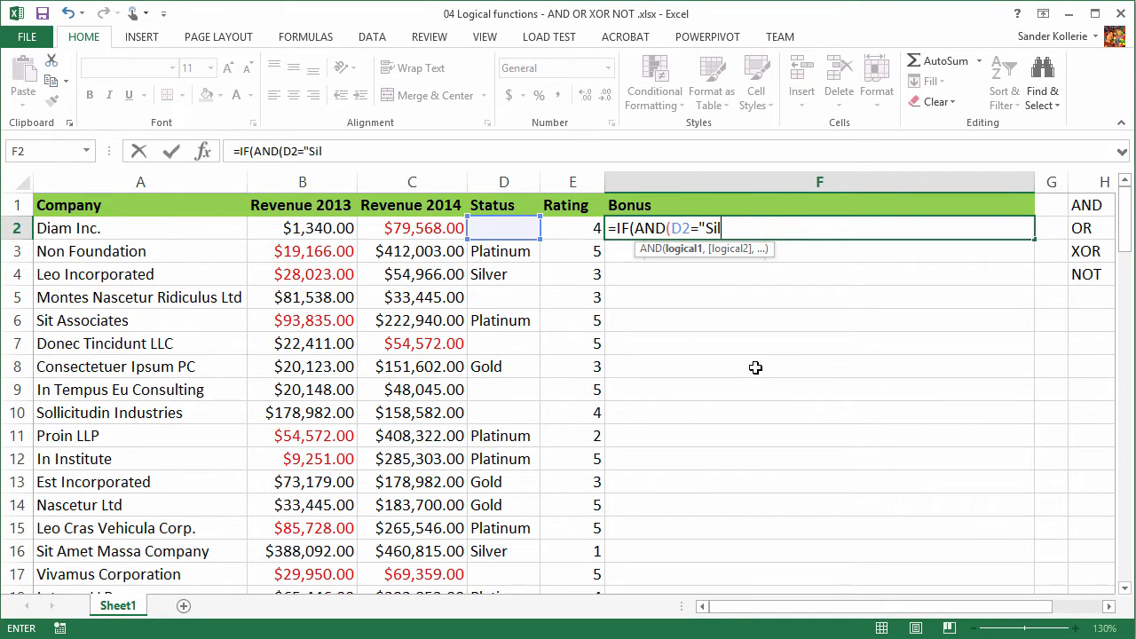
{"action": "type", "text": "ver\""}
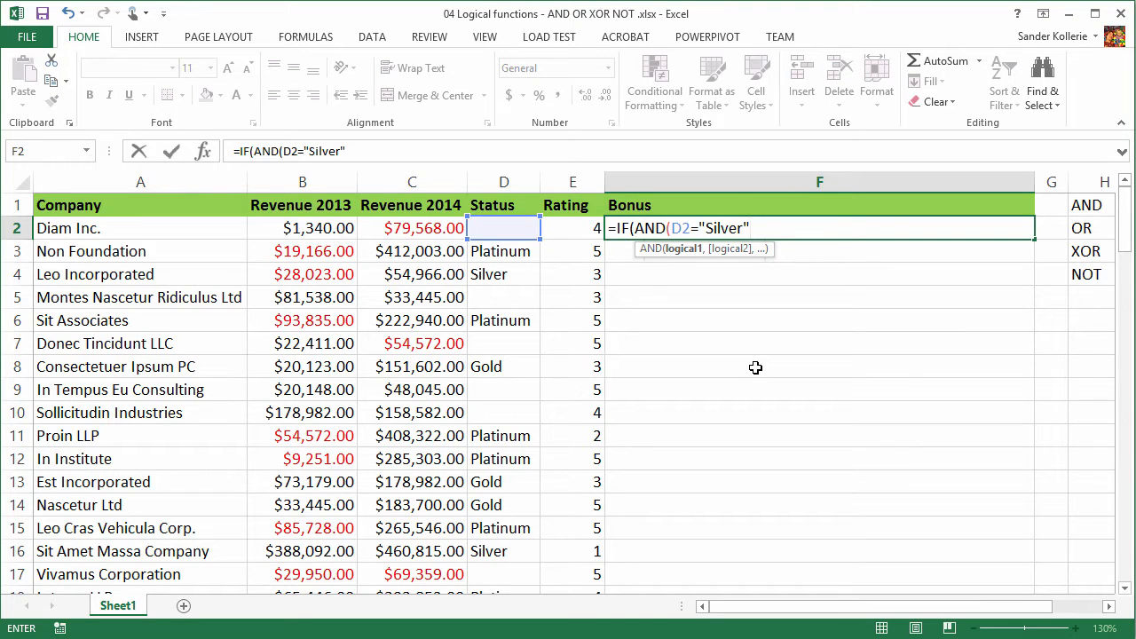
{"action": "type", "text": ","}
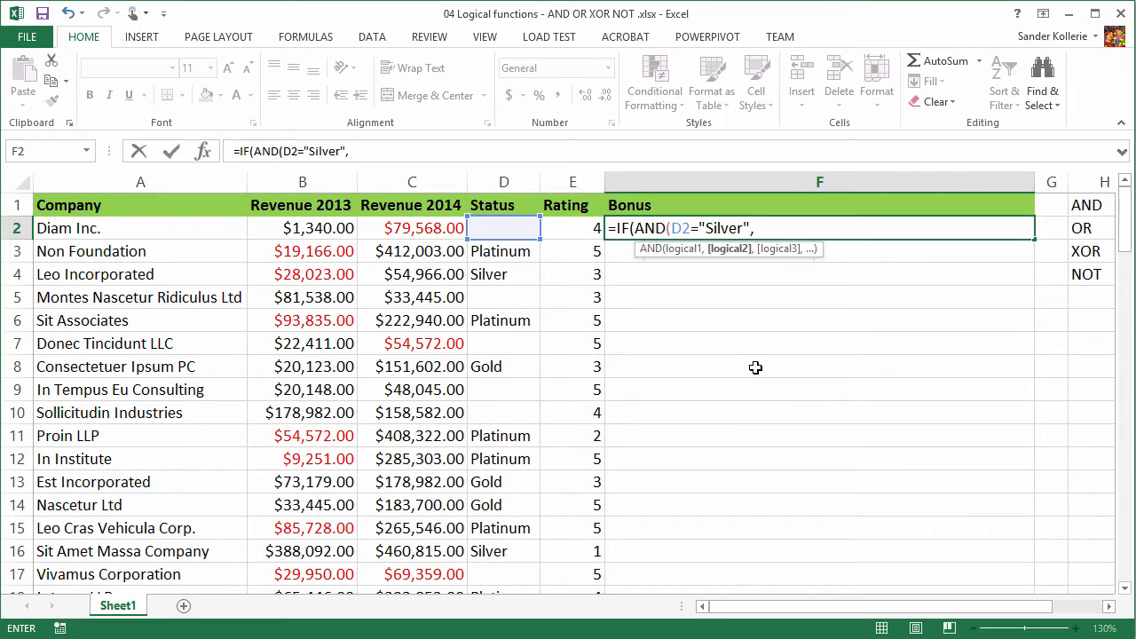
{"action": "left_click", "coordinate": [572, 228]}
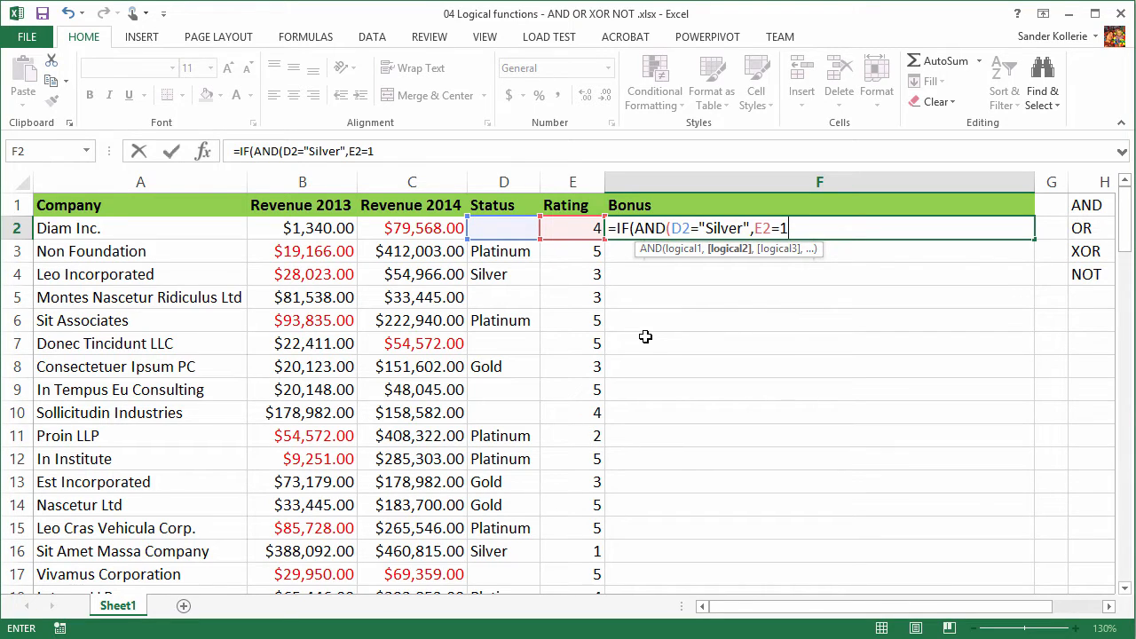
{"action": "type", "text": ")"}
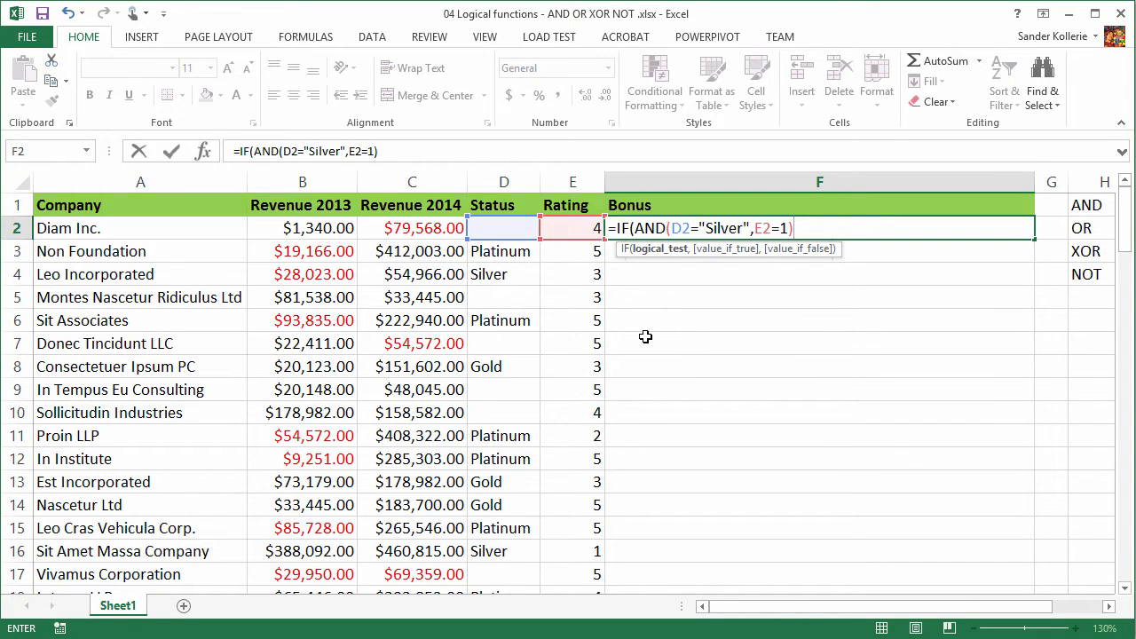
{"action": "type", "text": ","}
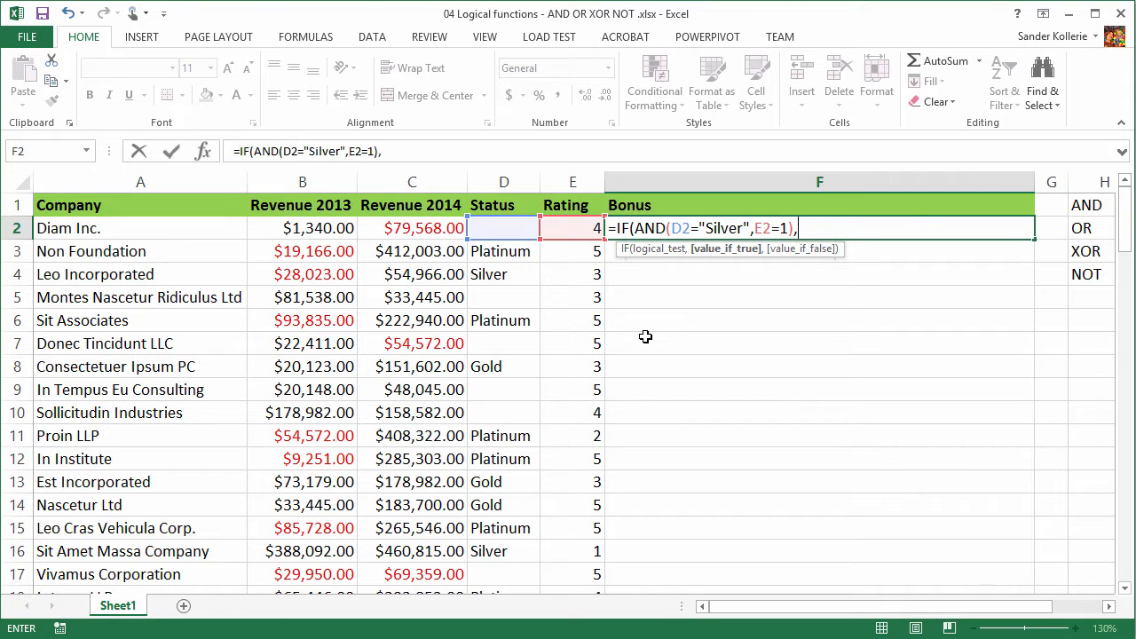
Step: Have the formula return 5000 when true and 0 otherwise
{"action": "type", "text": "500"}
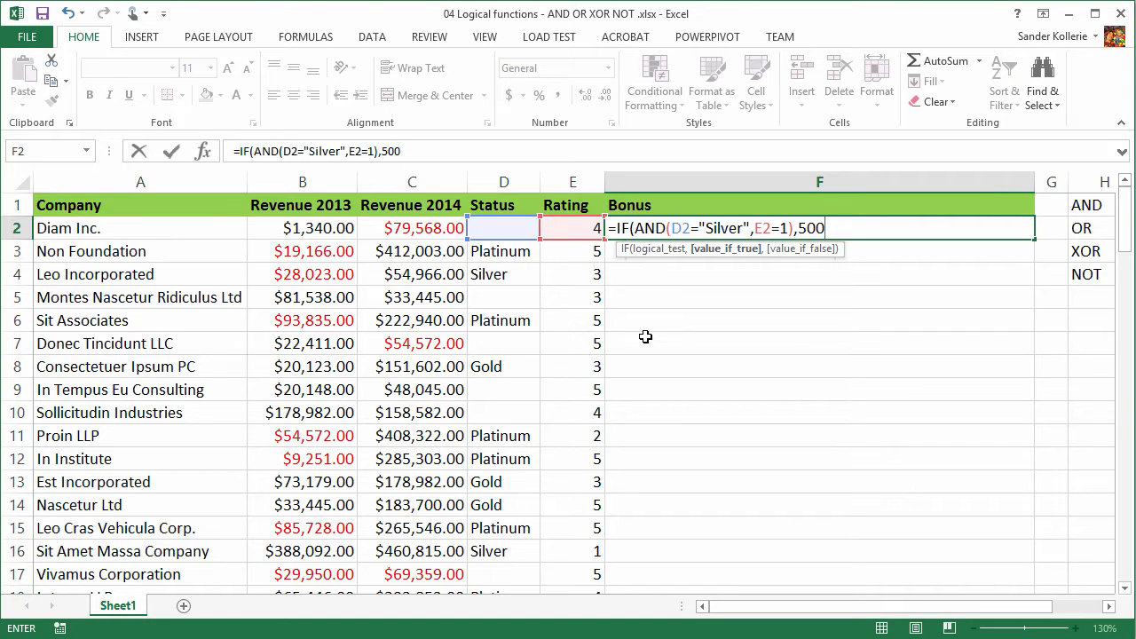
{"action": "type", "text": "0,"}
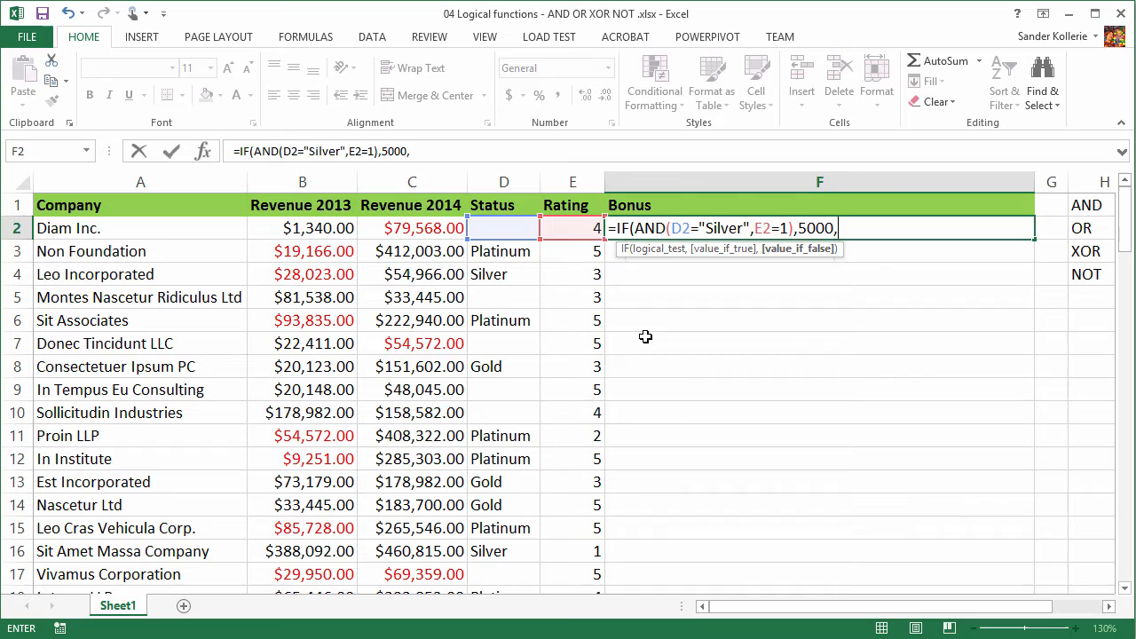
{"action": "type", "text": "0"}
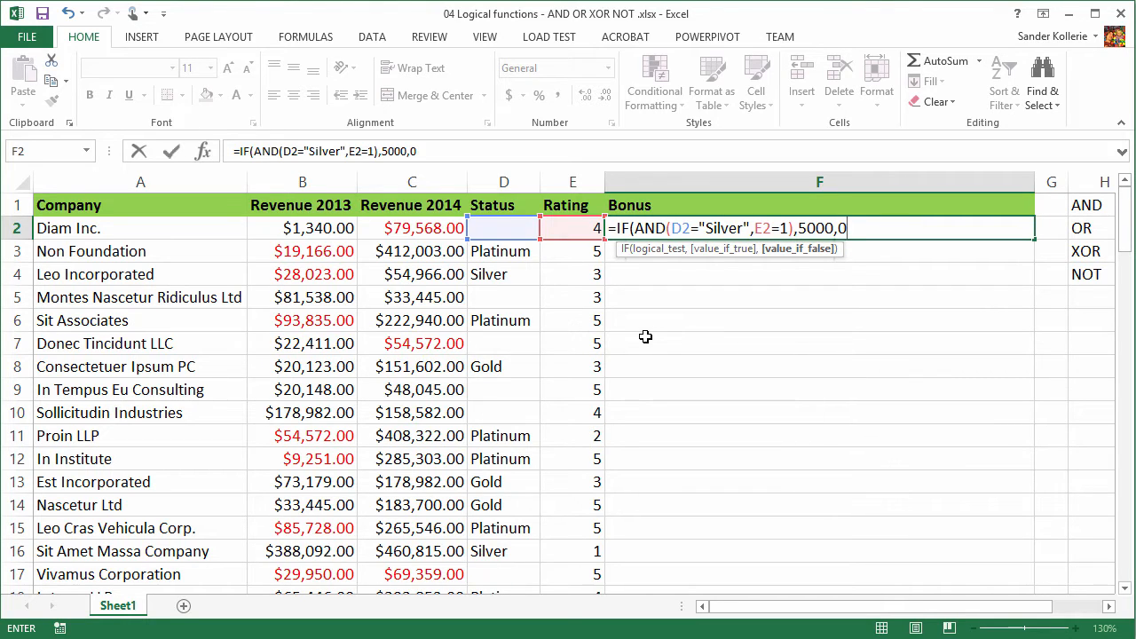
{"action": "type", "text": ")"}
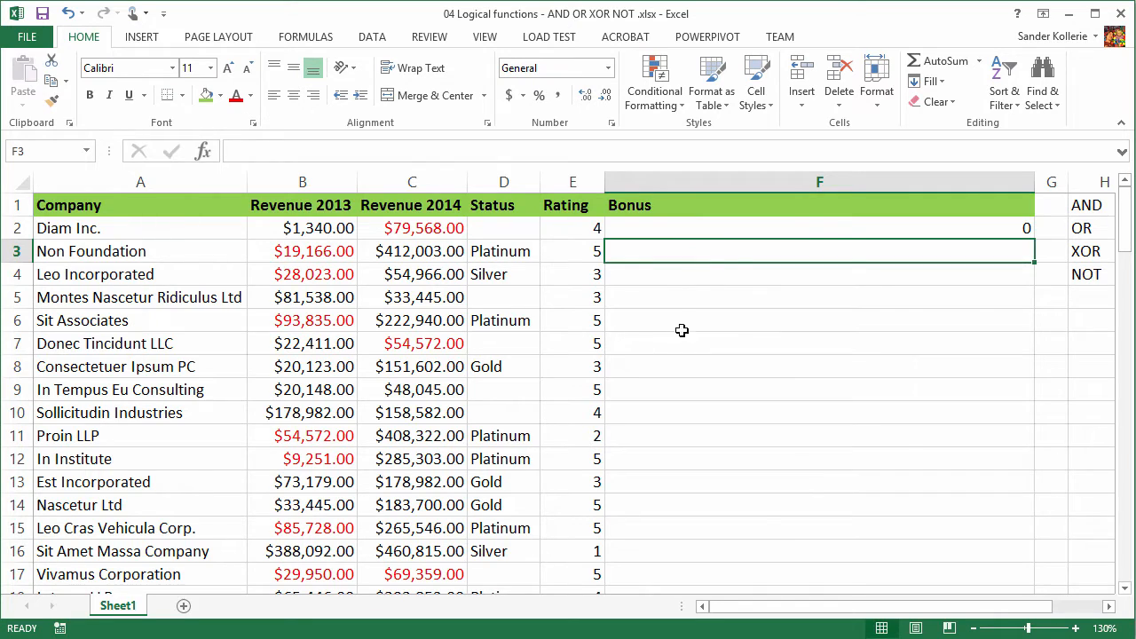
Step: Fill the F2 bonus formula down to F17 and verify Sit Amet Massa Company's 5000 with rating 1
{"action": "left_click", "coordinate": [819, 228]}
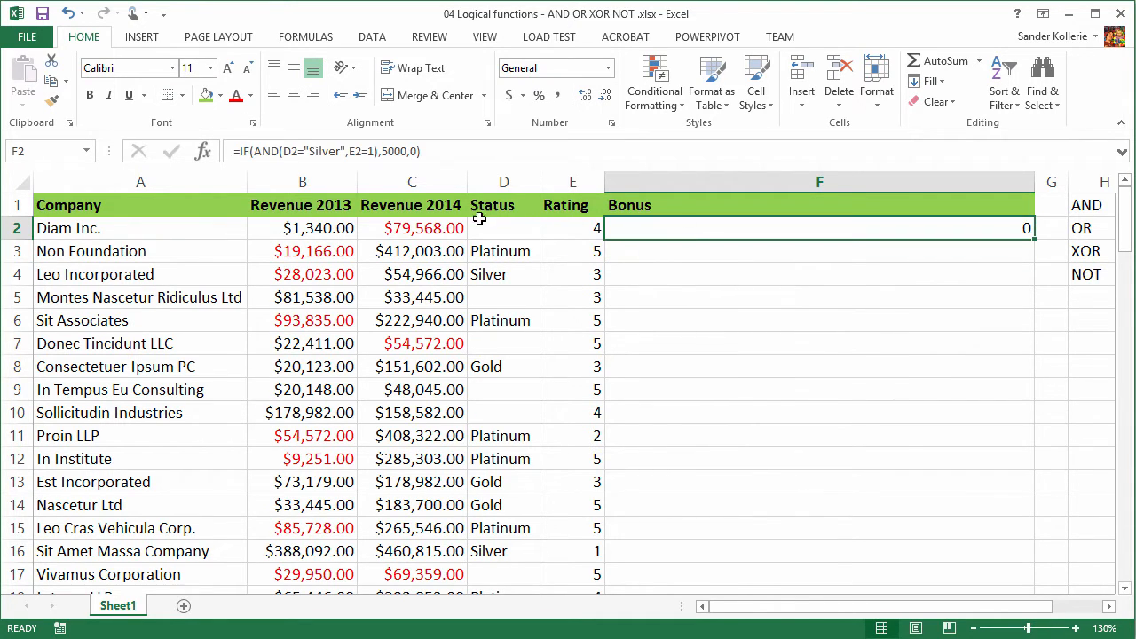
{"action": "left_click", "coordinate": [573, 228]}
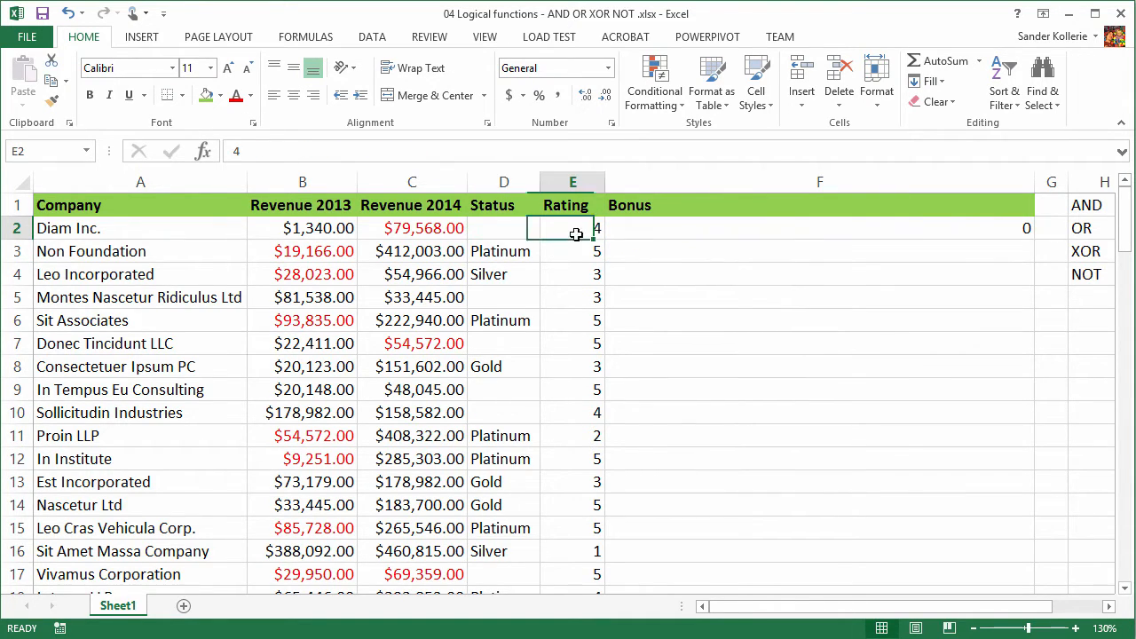
{"action": "left_click", "coordinate": [819, 228]}
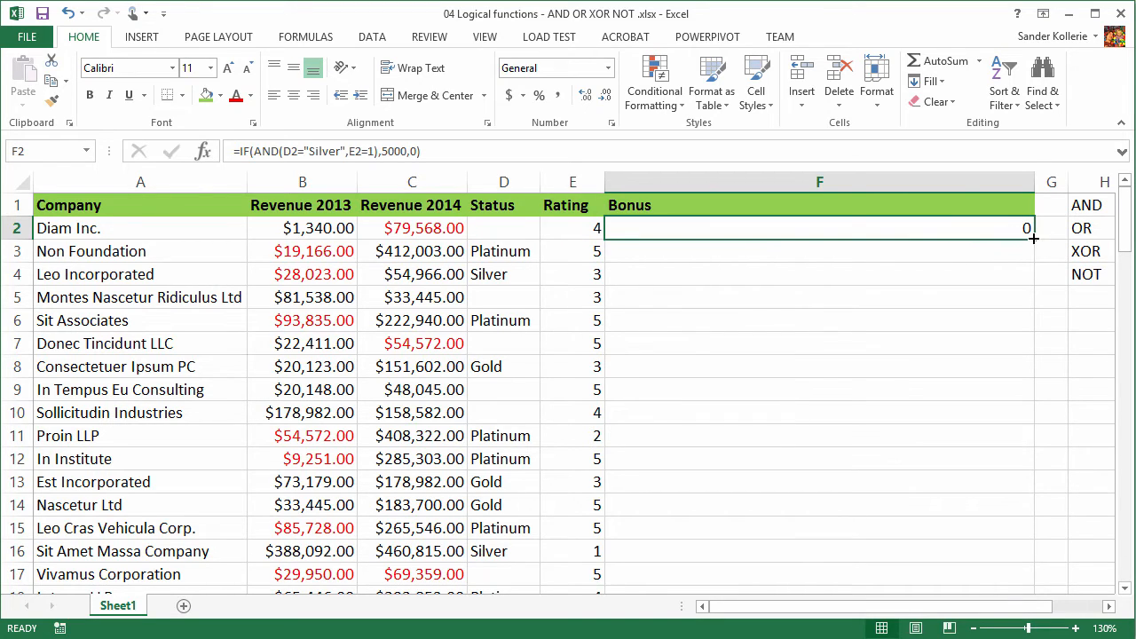
{"action": "left_click_drag", "start_coordinate": [1028, 237], "coordinate": [1025, 562]}
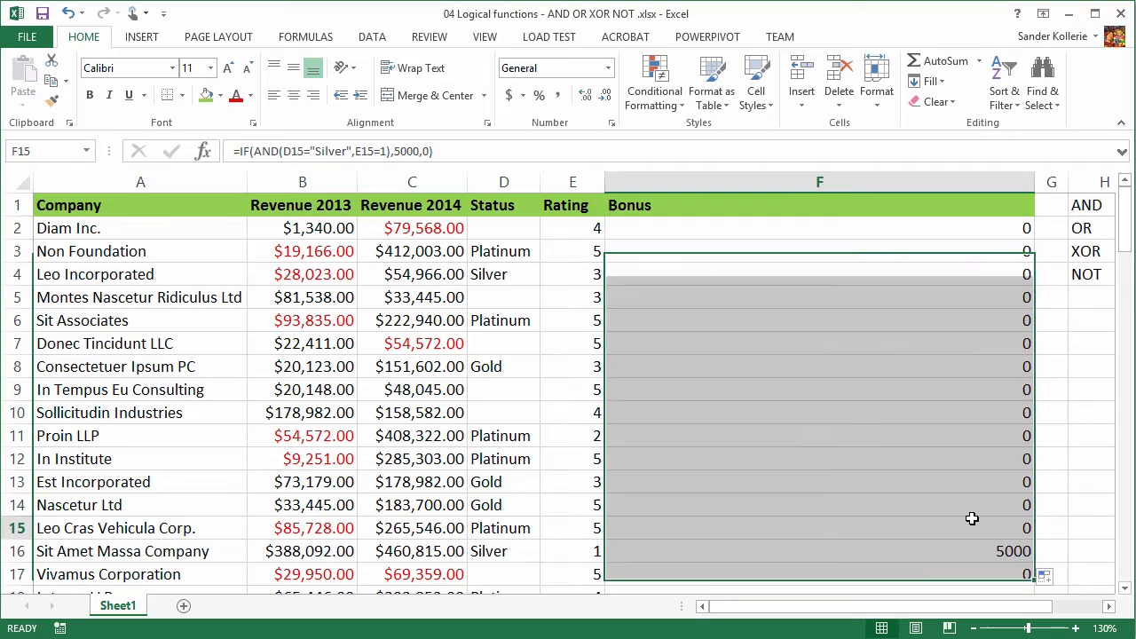
{"action": "left_click", "coordinate": [817, 550]}
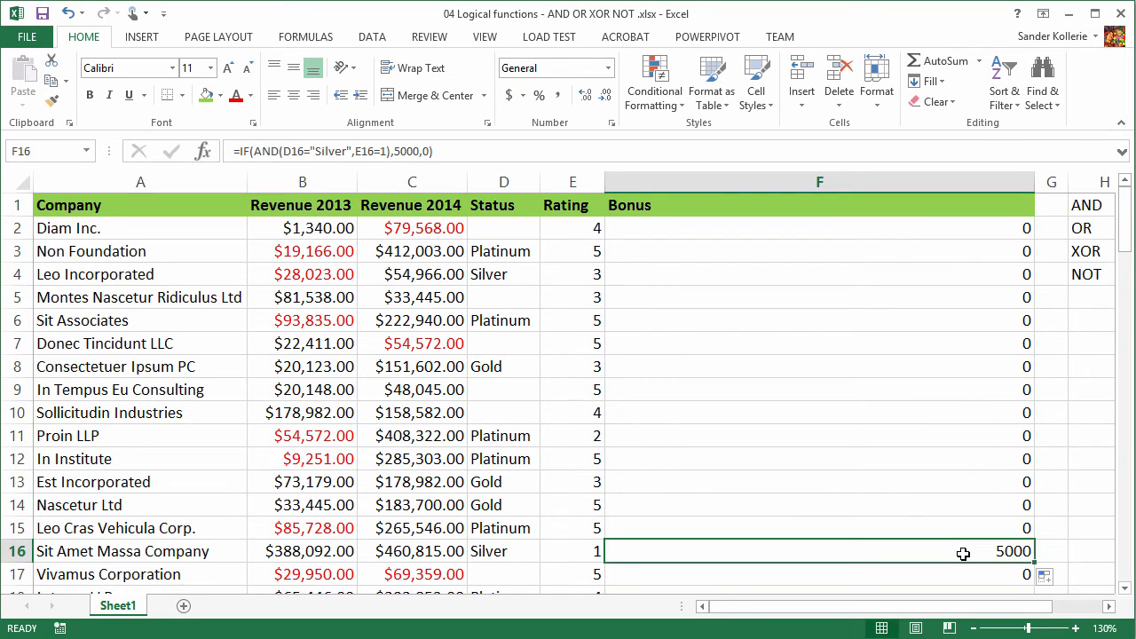
{"action": "mouse_move", "coordinate": [485, 550]}
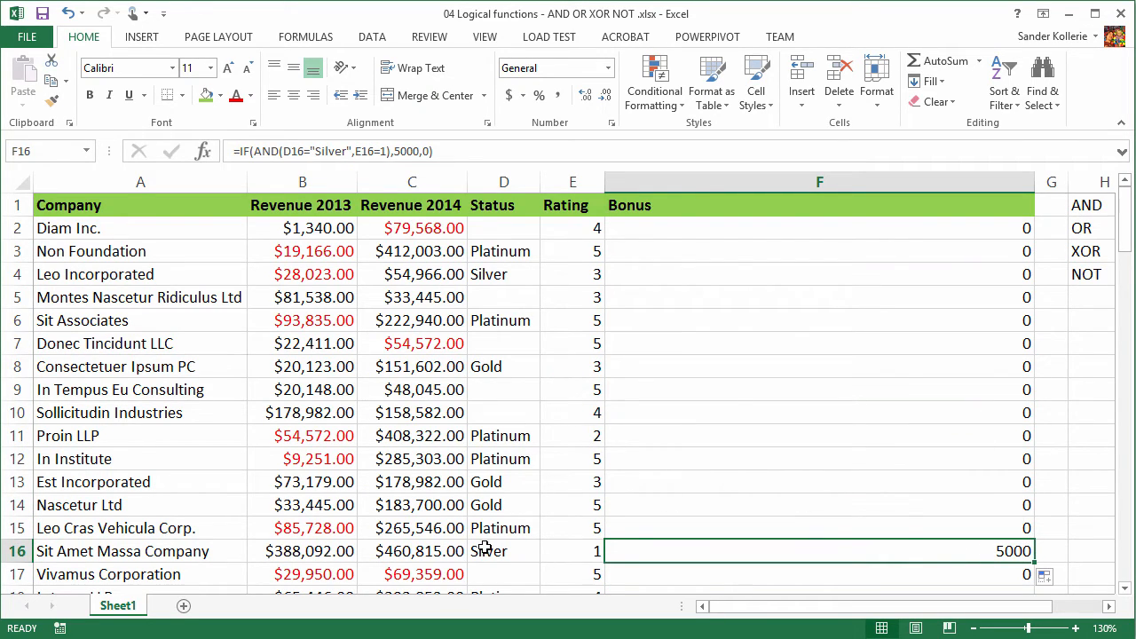
{"action": "left_click", "coordinate": [572, 550]}
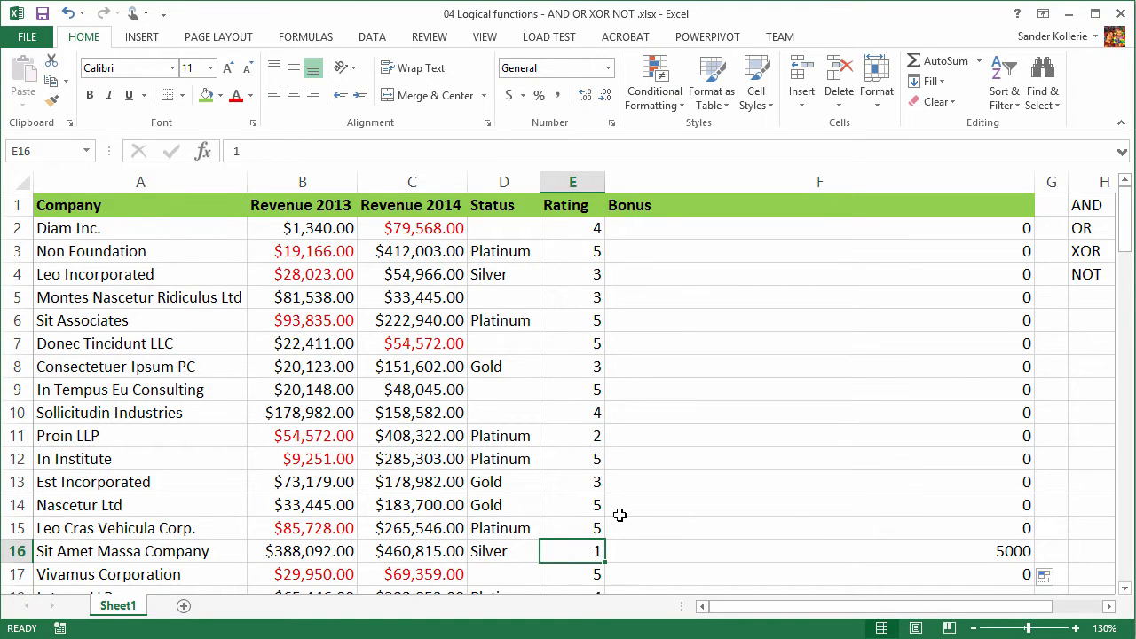
{"action": "mouse_move", "coordinate": [953, 274]}
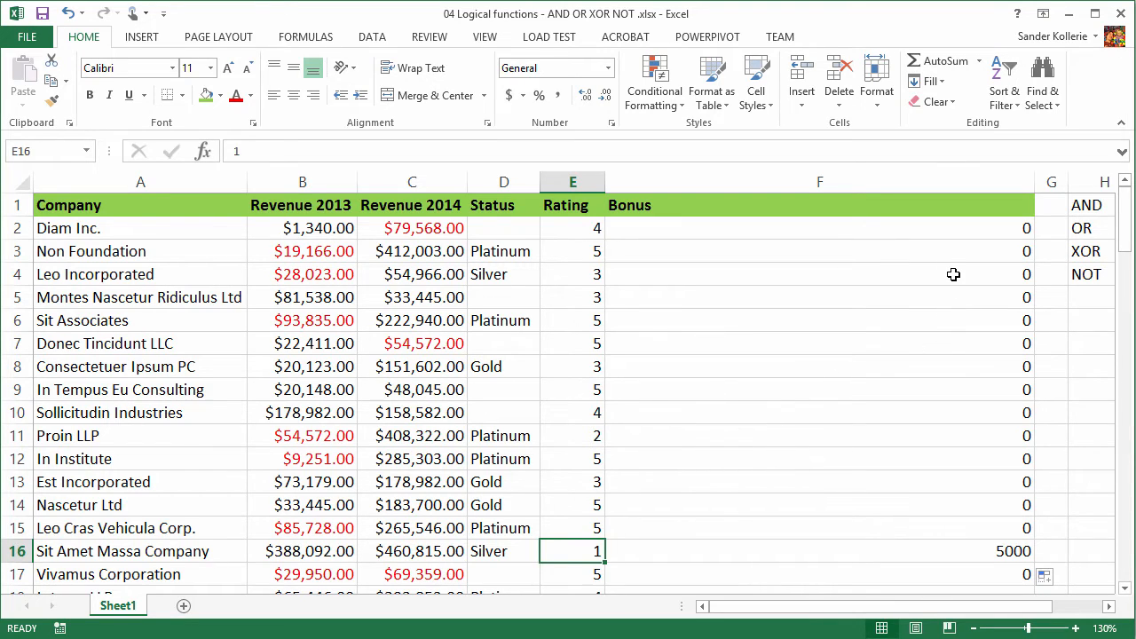
{"action": "mouse_move", "coordinate": [923, 554]}
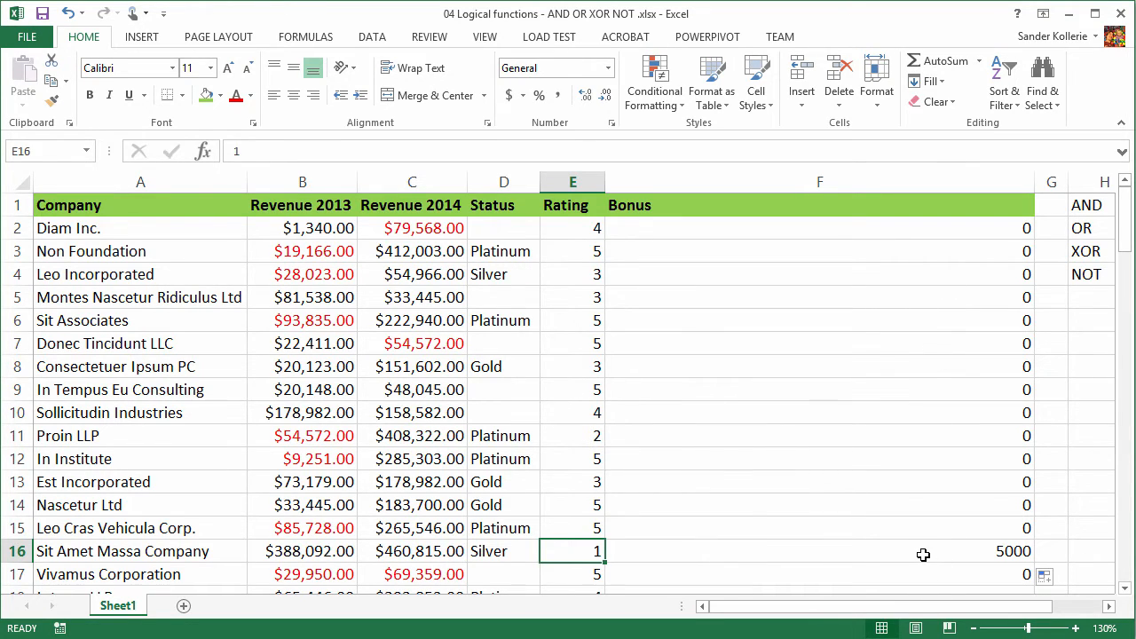
{"action": "left_click", "coordinate": [819, 551]}
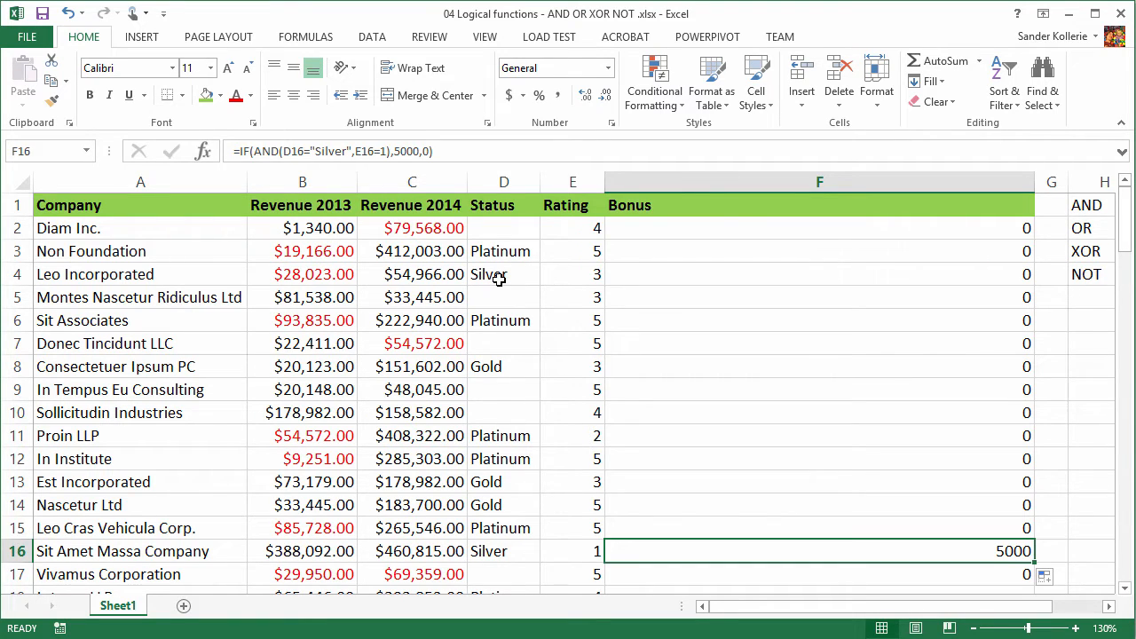
{"action": "left_click", "coordinate": [572, 273]}
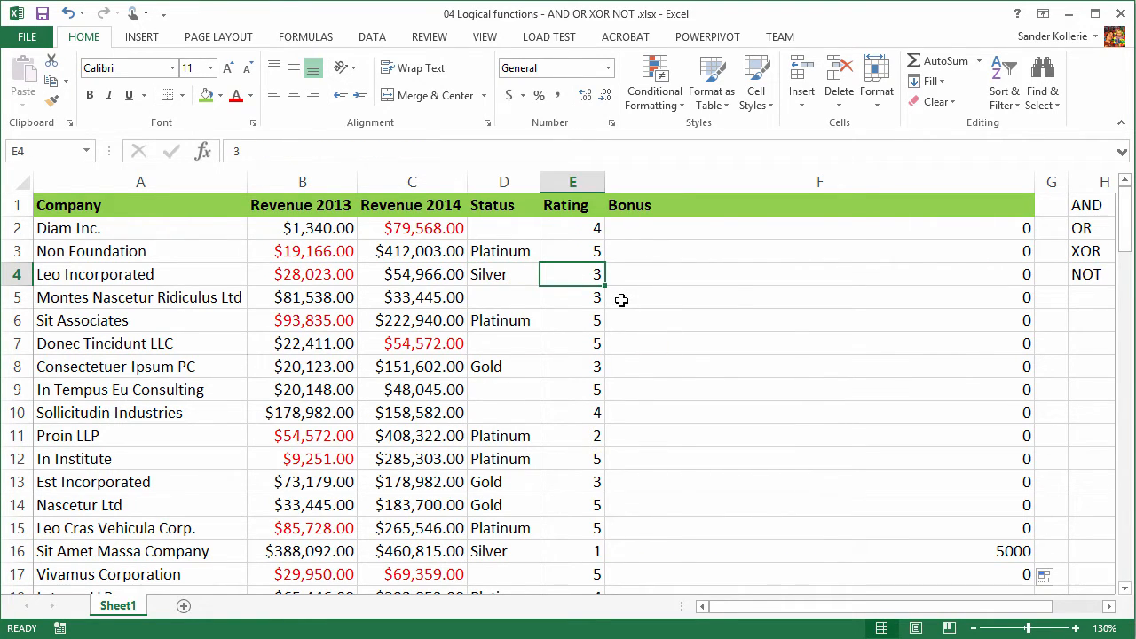
{"action": "type", "text": "1"}
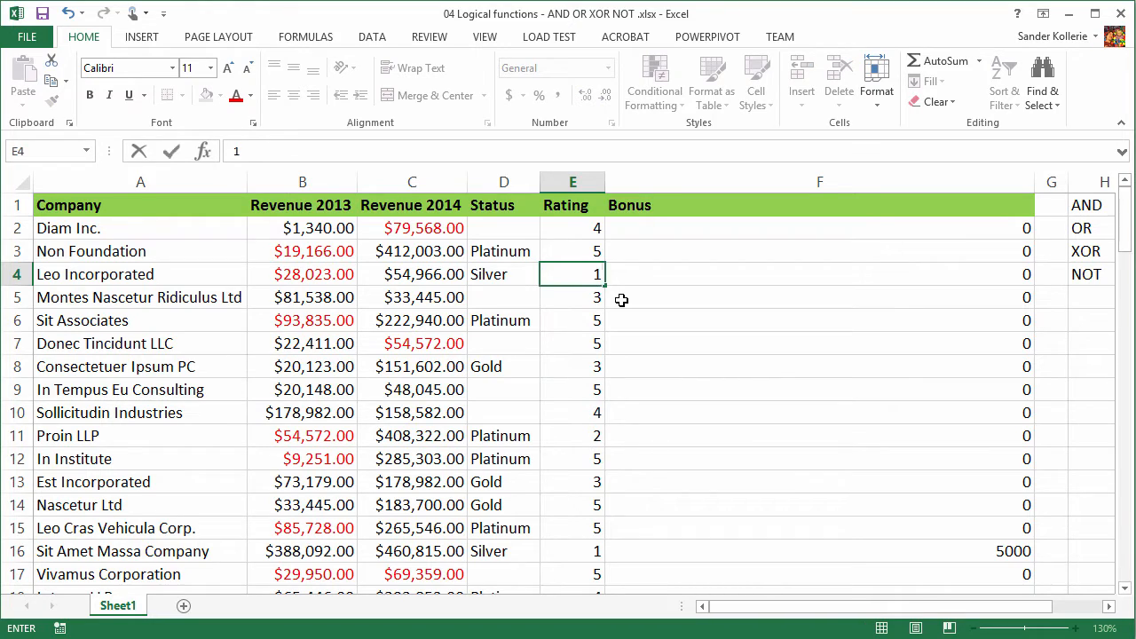
{"action": "left_click", "coordinate": [817, 274]}
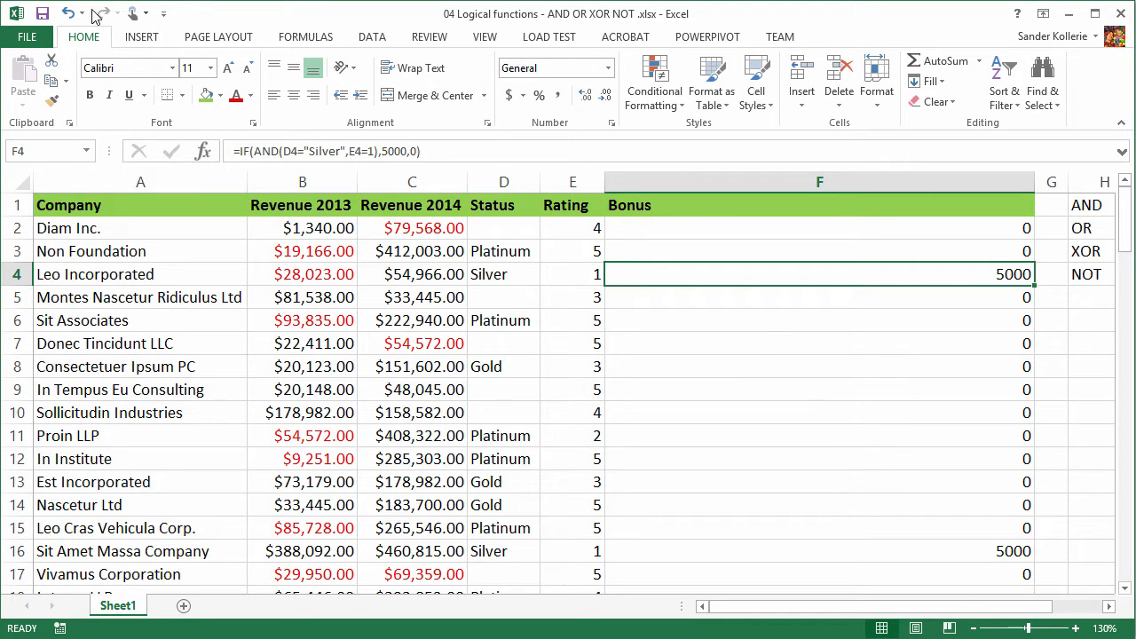
{"action": "left_click", "coordinate": [818, 297]}
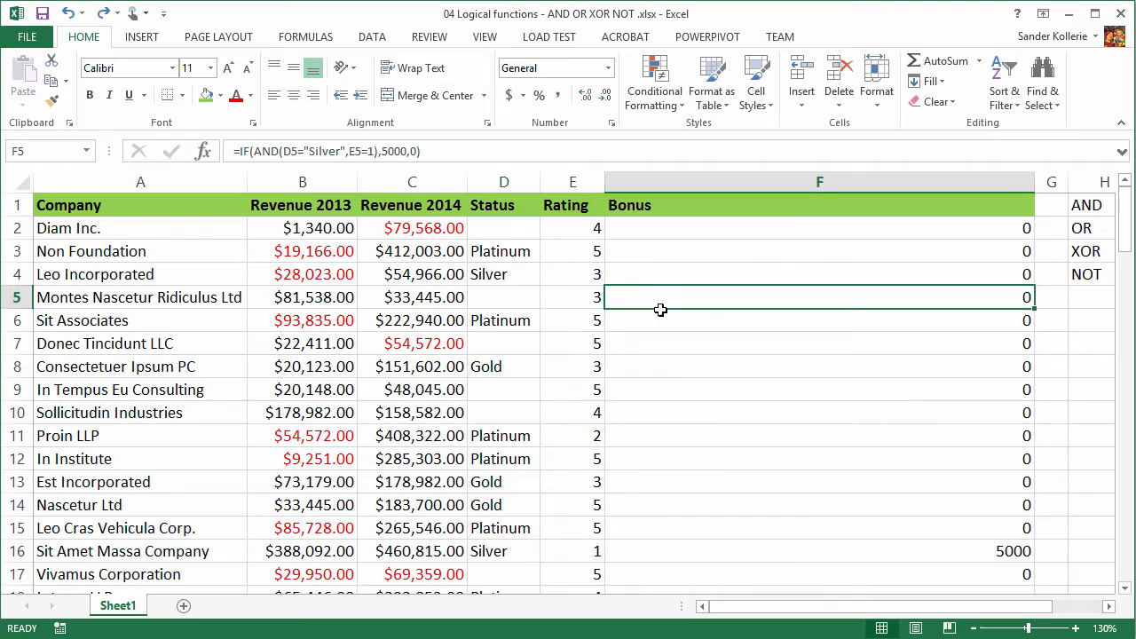
{"action": "mouse_move", "coordinate": [834, 337]}
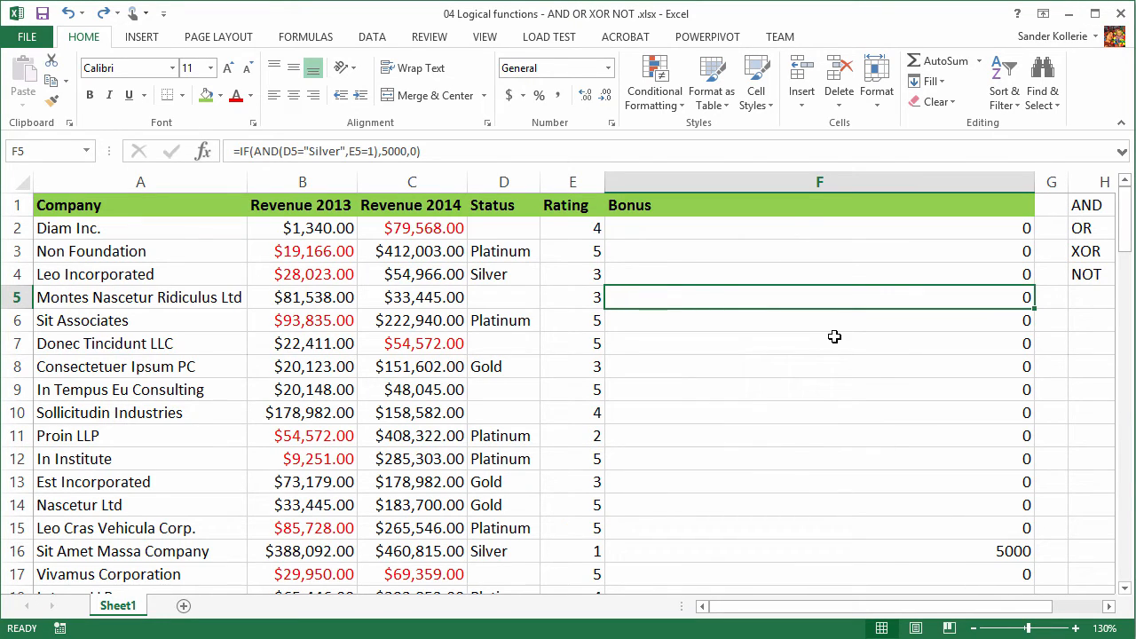
{"action": "left_click", "coordinate": [819, 228]}
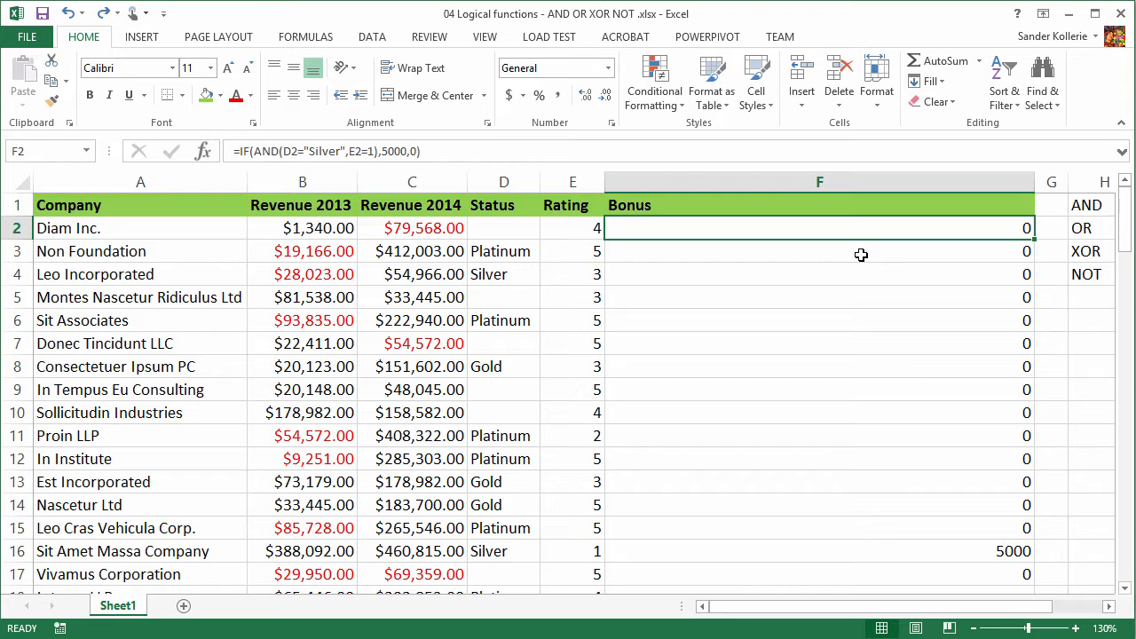
Step: Replace AND with OR in Diam Inc.'s F2 bonus formula
{"action": "double_click", "coordinate": [819, 228]}
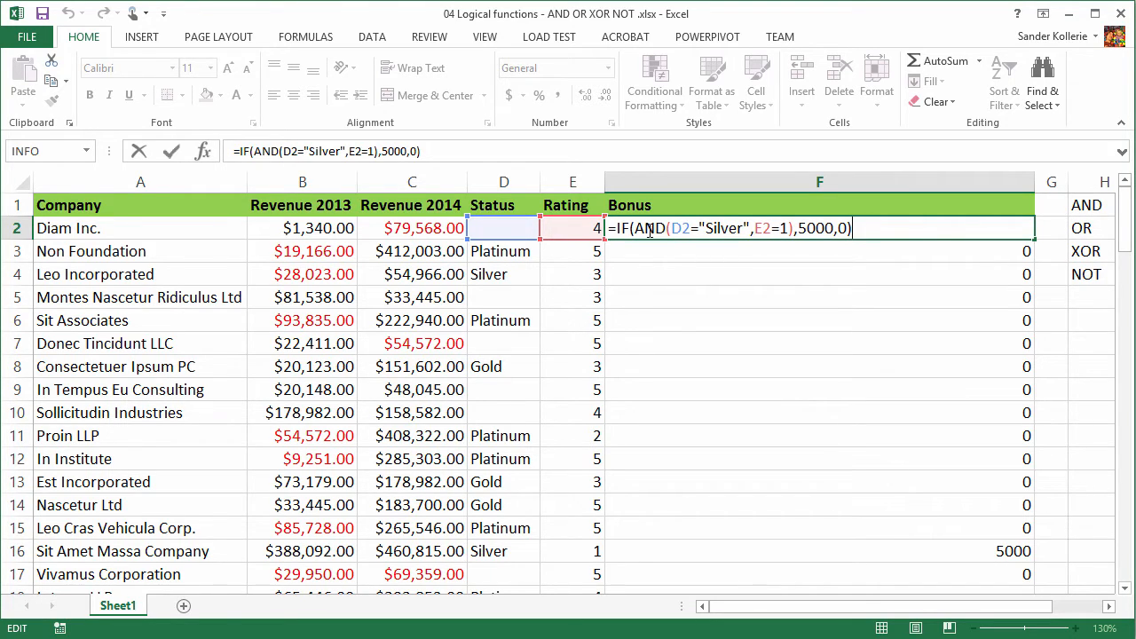
{"action": "double_click", "coordinate": [647, 228]}
{"action": "type", "text": "O"}
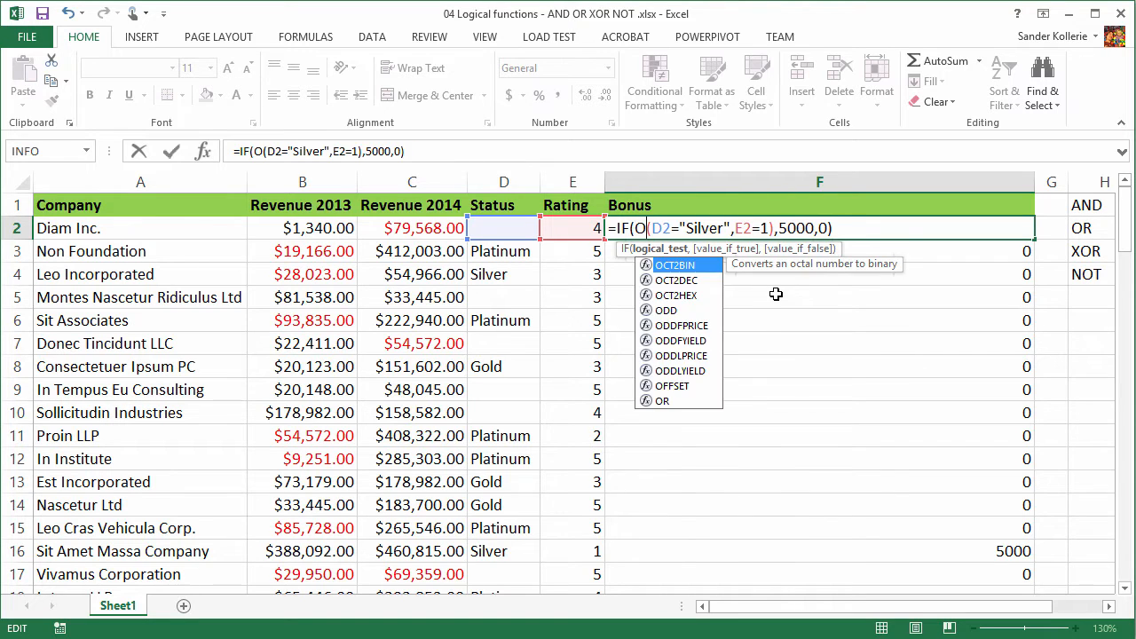
{"action": "type", "text": "R"}
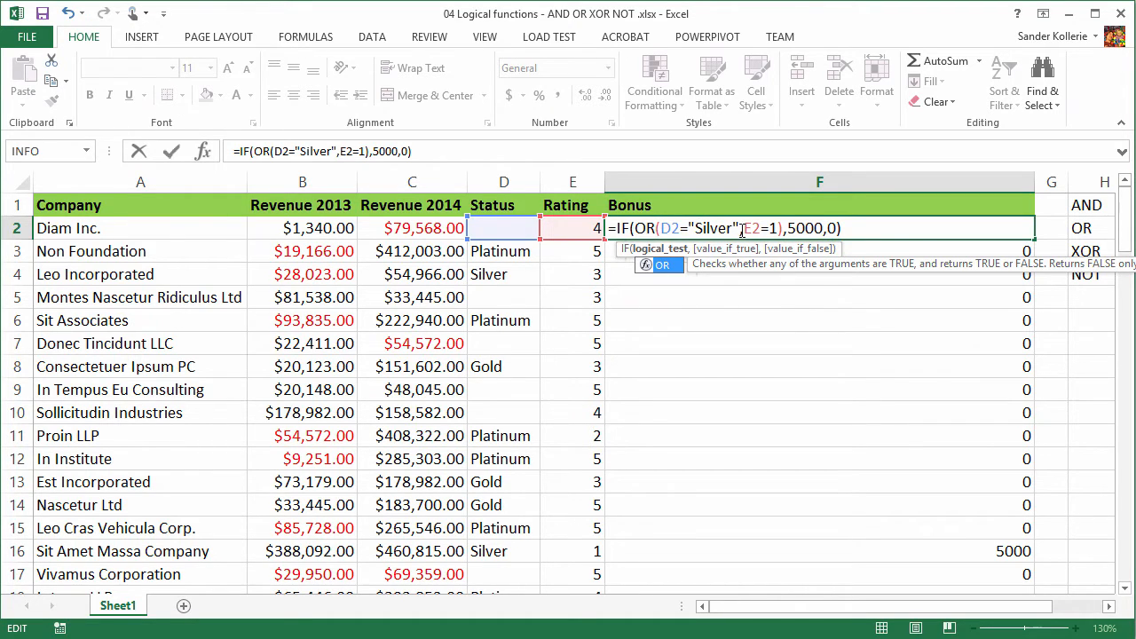
{"action": "mouse_move", "coordinate": [839, 250]}
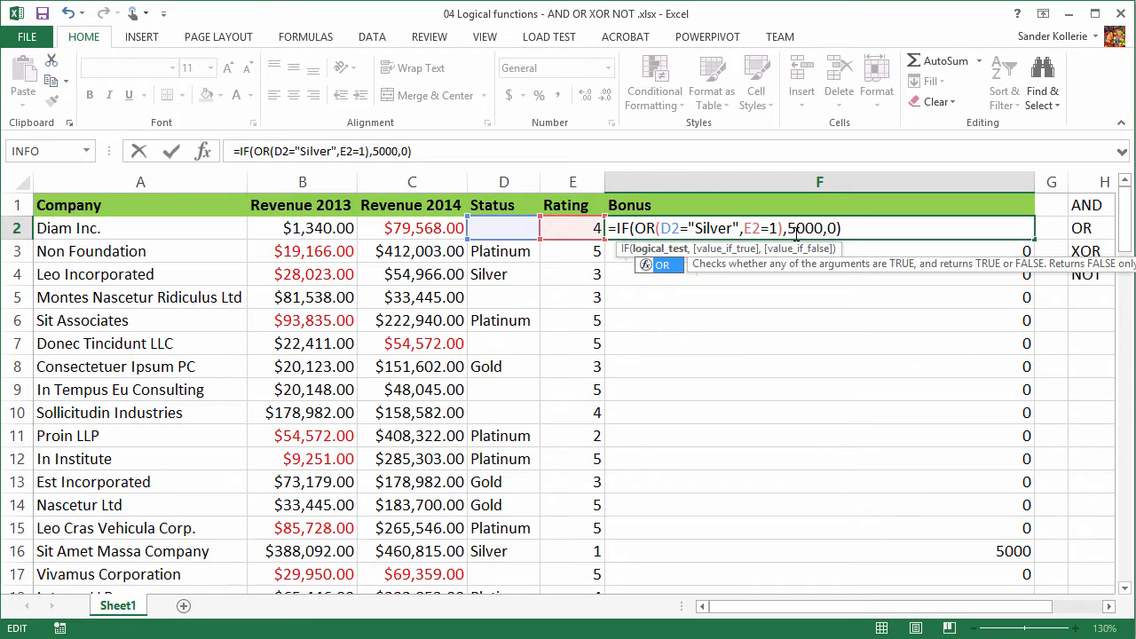
{"action": "mouse_move", "coordinate": [788, 362]}
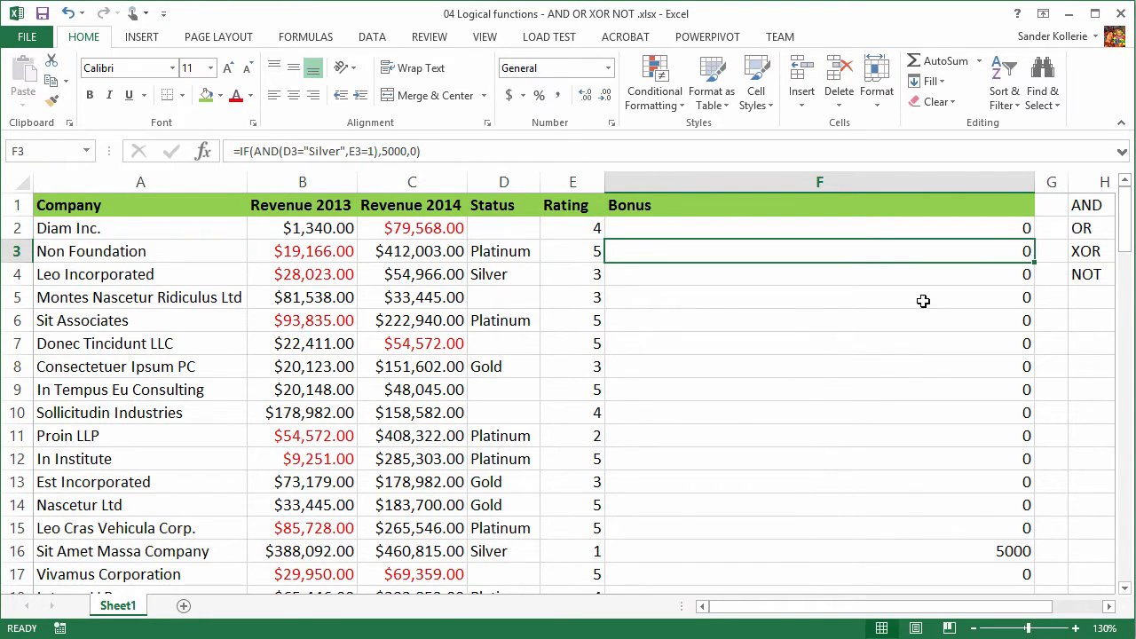
Step: Copy the OR bonus formula down column F and inspect Leo Incorporated's result
{"action": "left_click", "coordinate": [819, 228]}
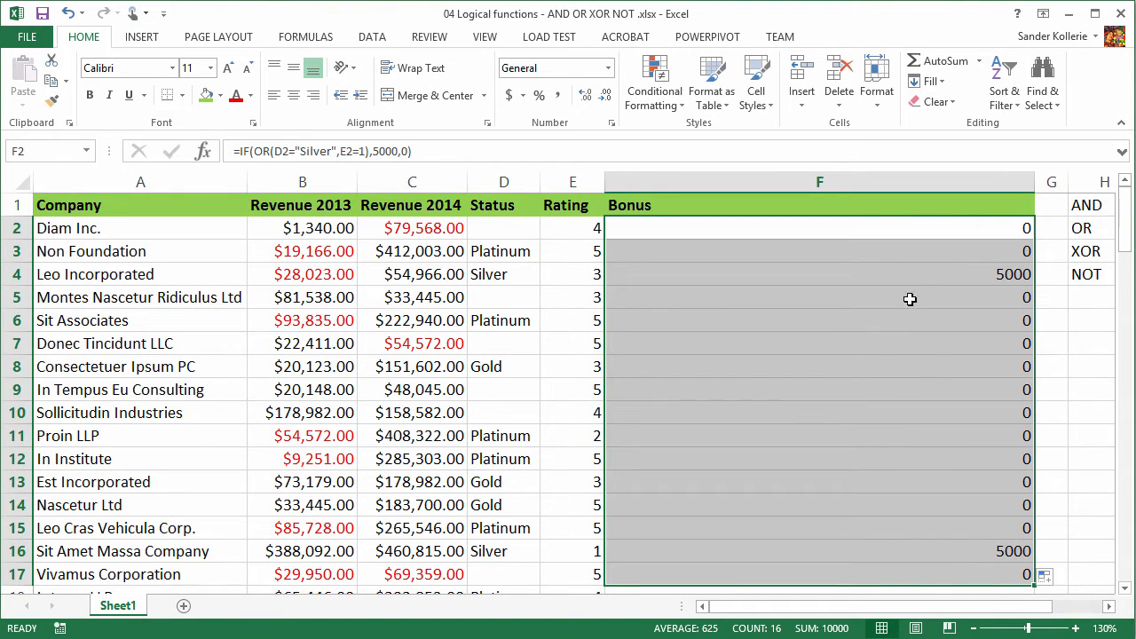
{"action": "left_click", "coordinate": [797, 273]}
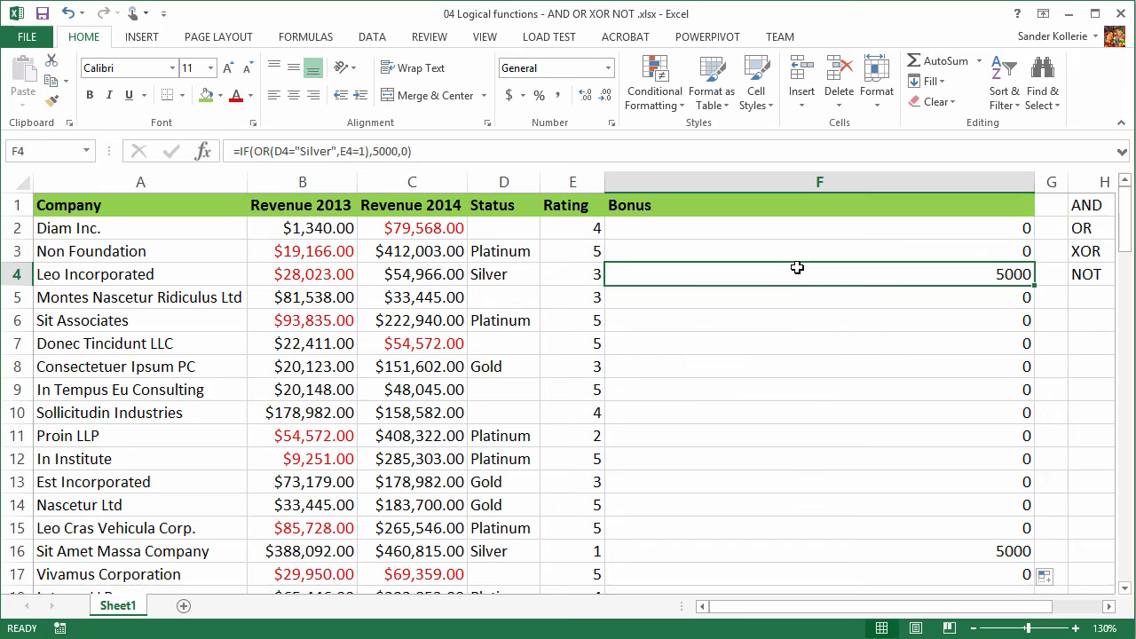
{"action": "left_click", "coordinate": [573, 274]}
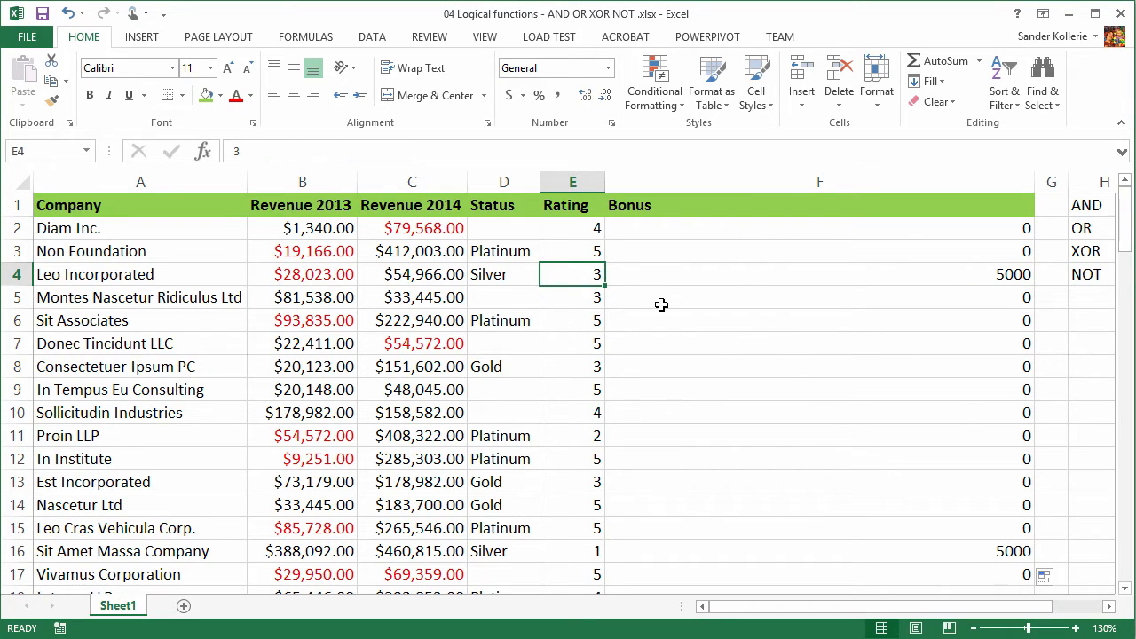
Step: Test the bonus by changing a company's rating to 1, then restoring it to 3
{"action": "left_click", "coordinate": [503, 273]}
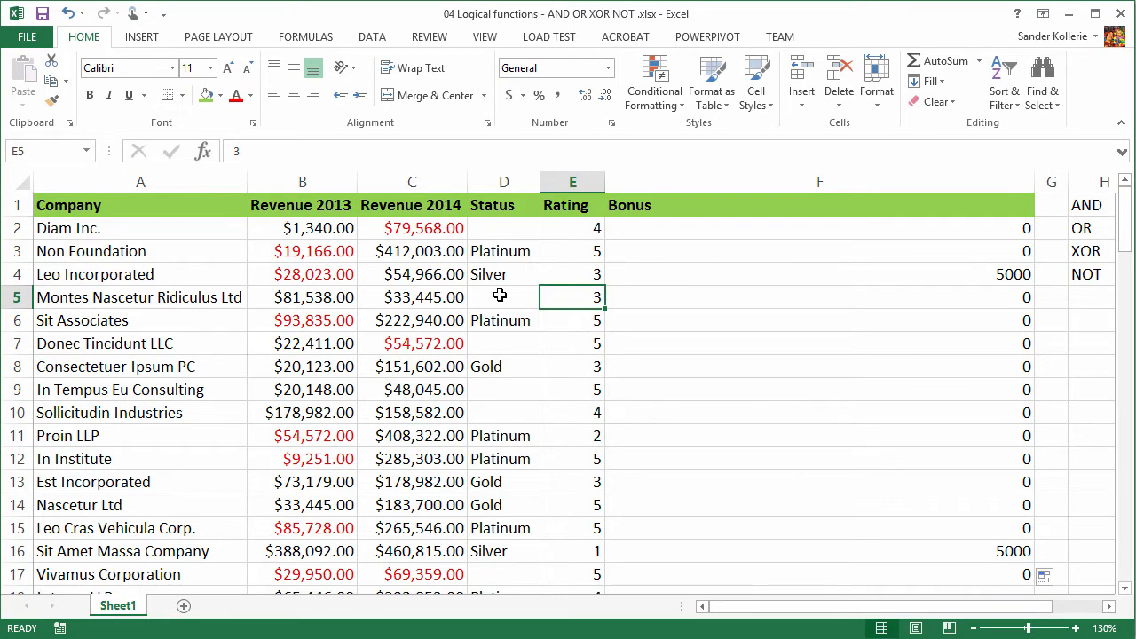
{"action": "mouse_move", "coordinate": [698, 296]}
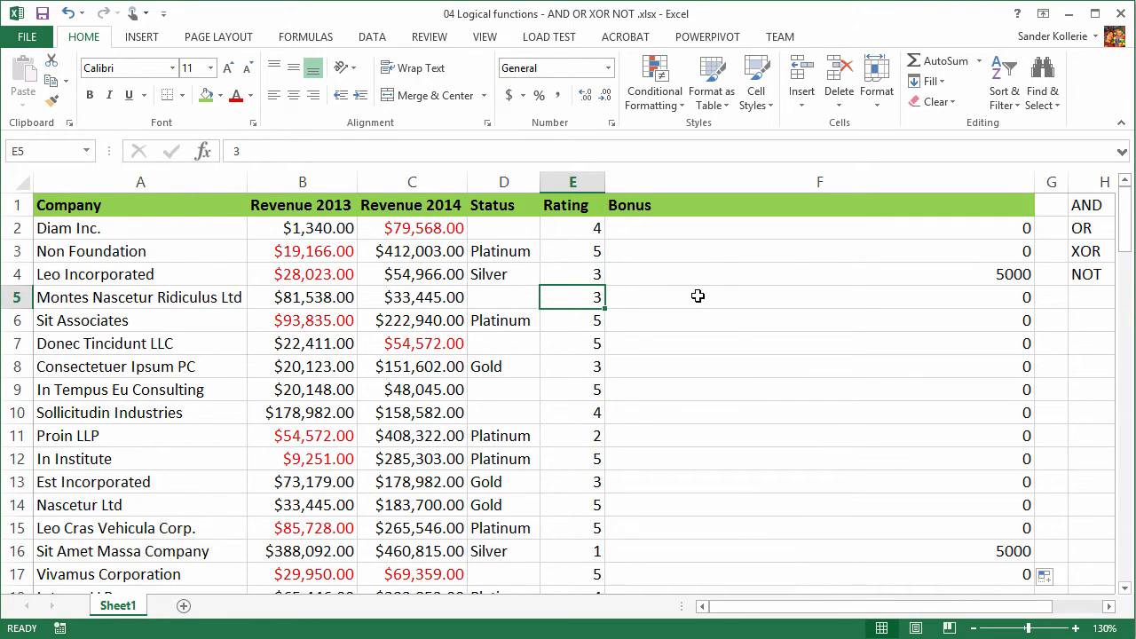
{"action": "type", "text": "1"}
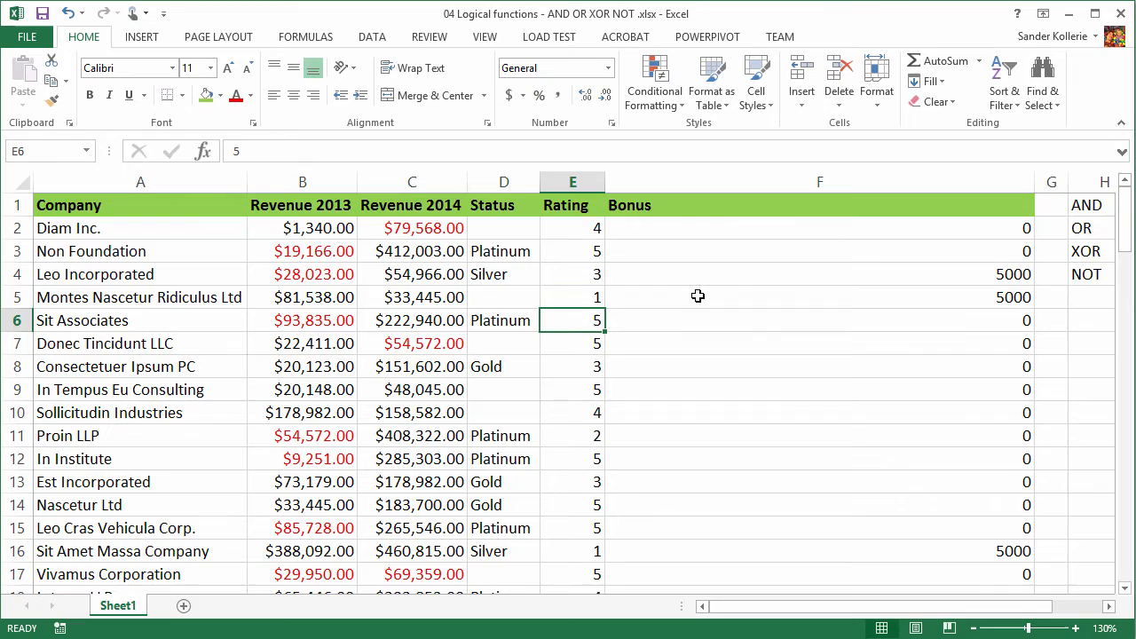
{"action": "left_click", "coordinate": [572, 297]}
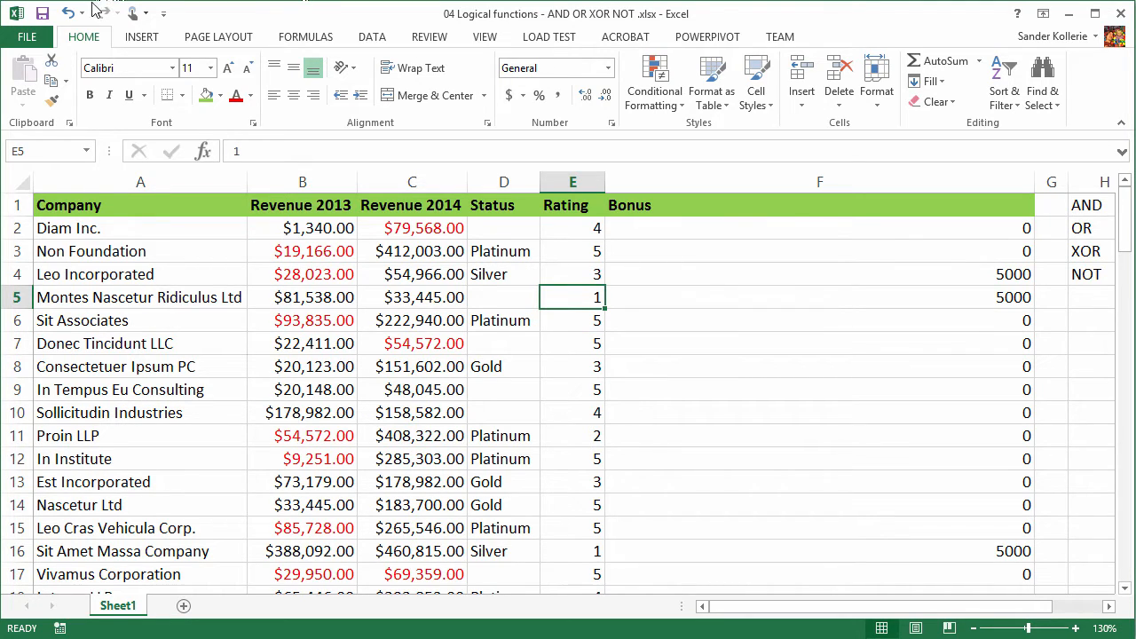
{"action": "type", "text": "3"}
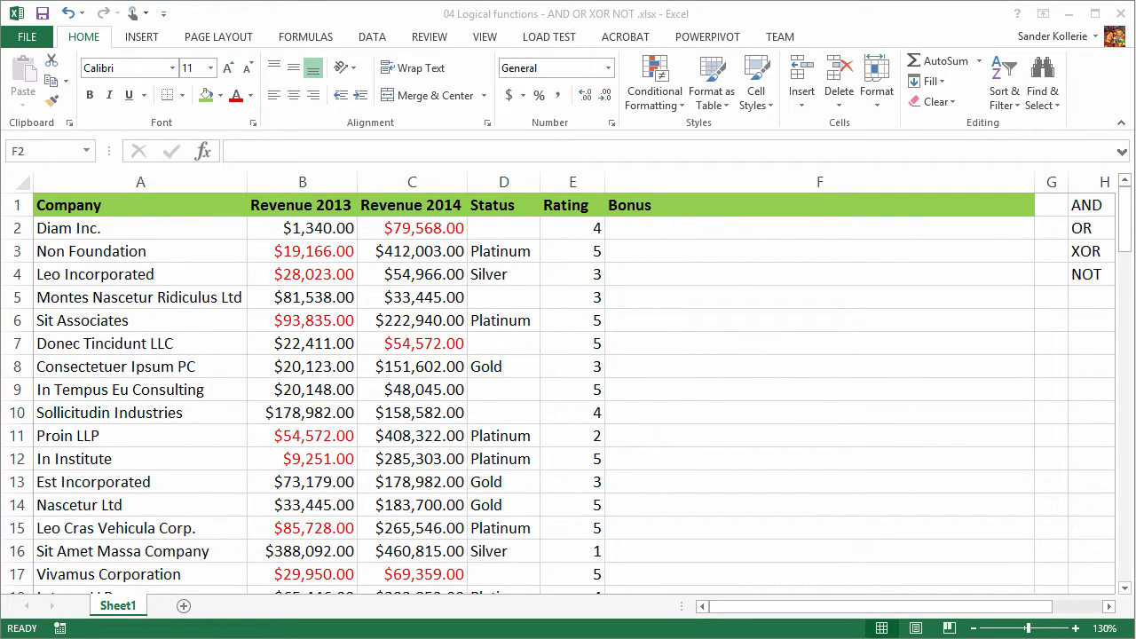
{"action": "left_click", "coordinate": [819, 228]}
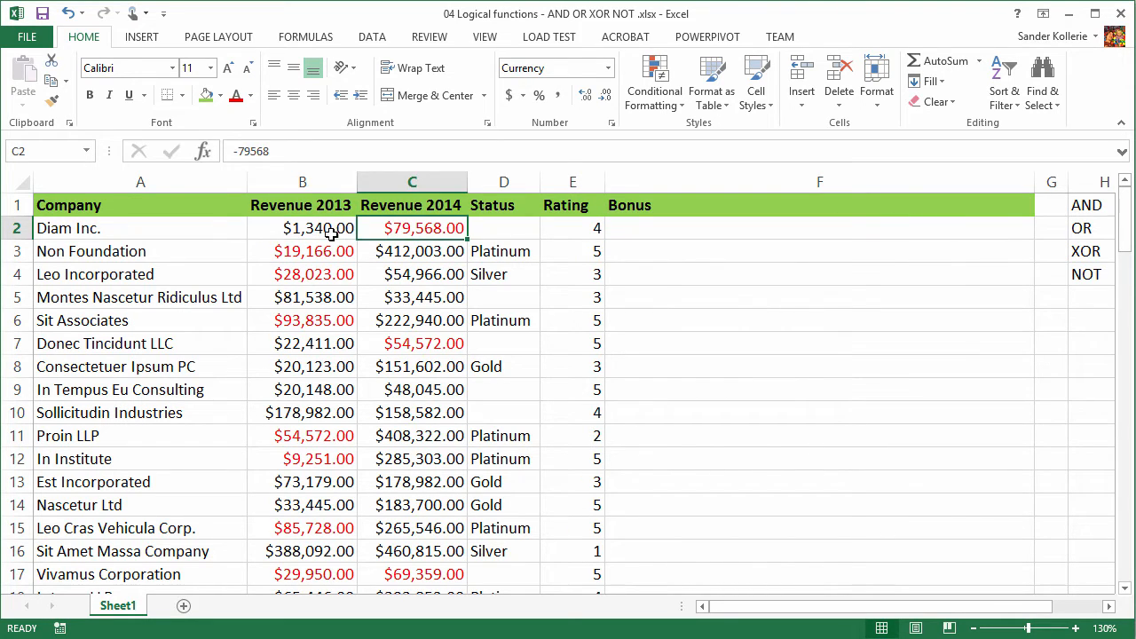
{"action": "left_click", "coordinate": [302, 228]}
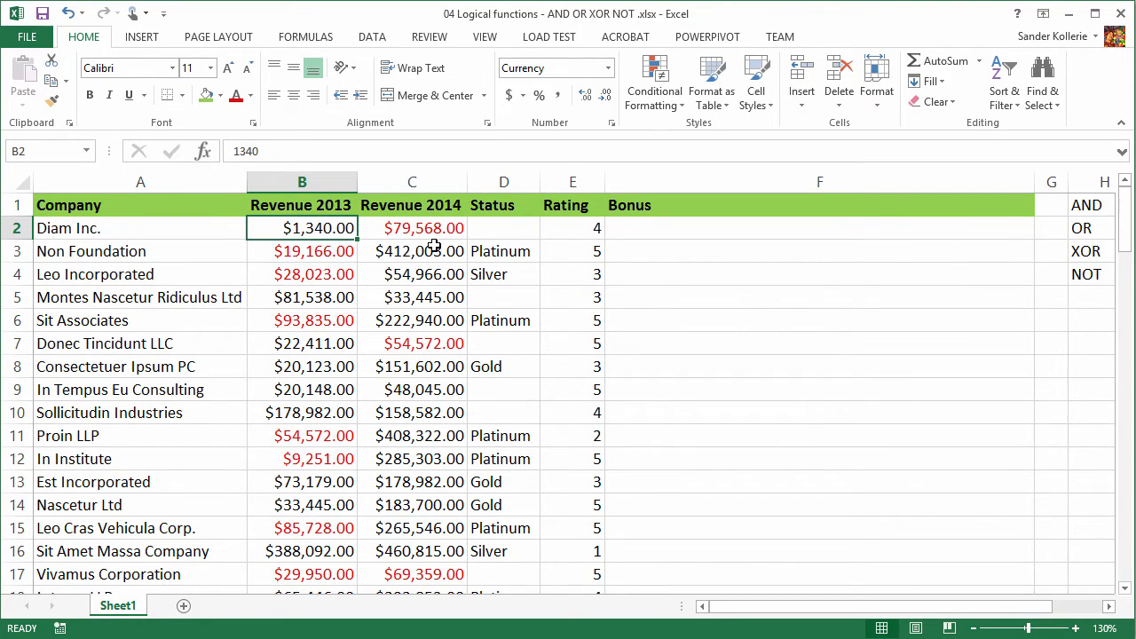
{"action": "left_click", "coordinate": [503, 228]}
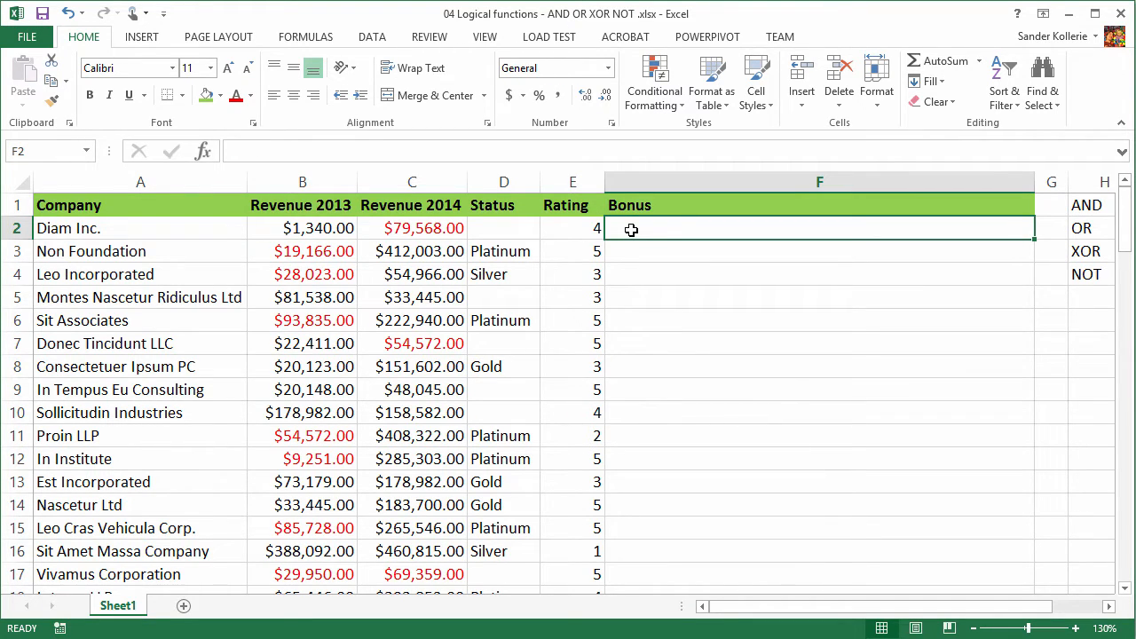
Step: Begin F2's formula as =IF(AND(NOT(D2=""), requiring a non-blank status
{"action": "type", "text": "=IF("}
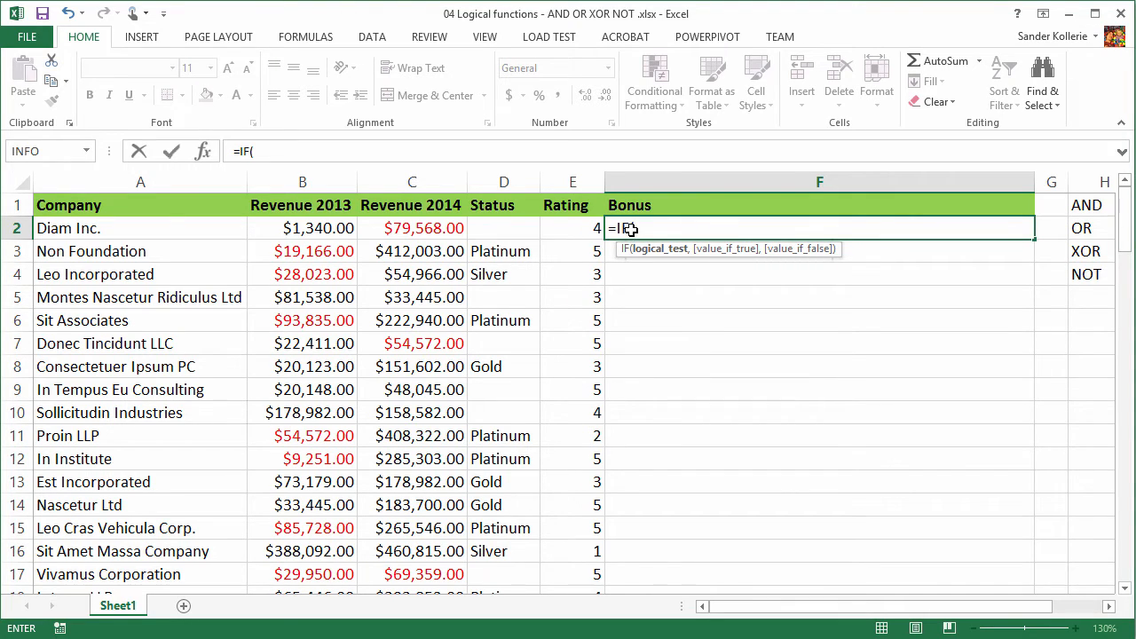
{"action": "mouse_move", "coordinate": [505, 229]}
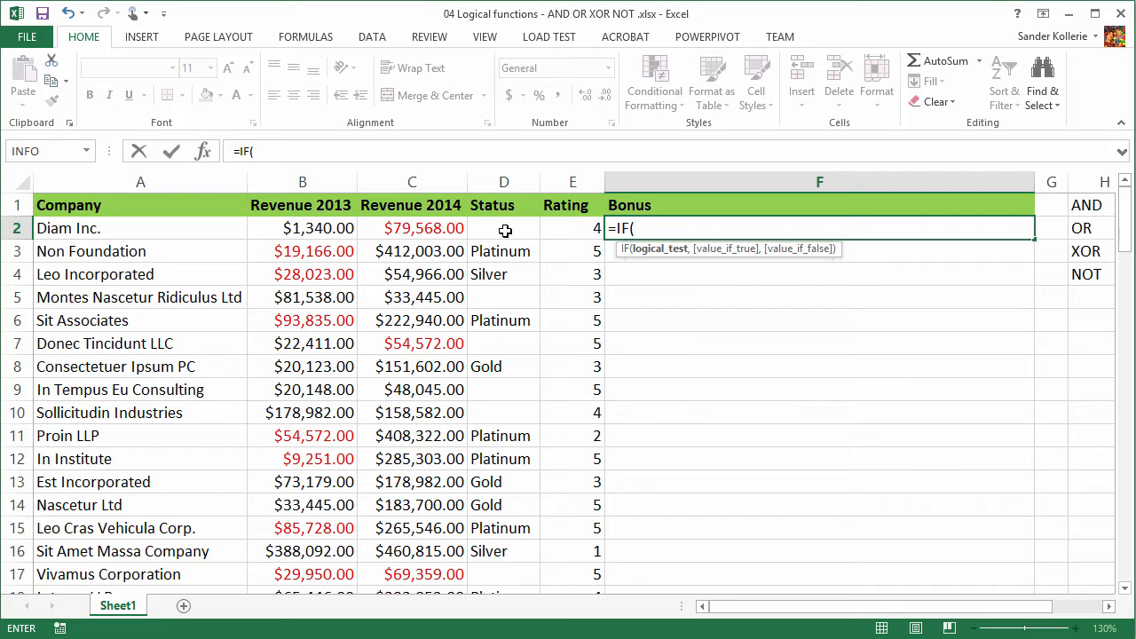
{"action": "mouse_move", "coordinate": [343, 235]}
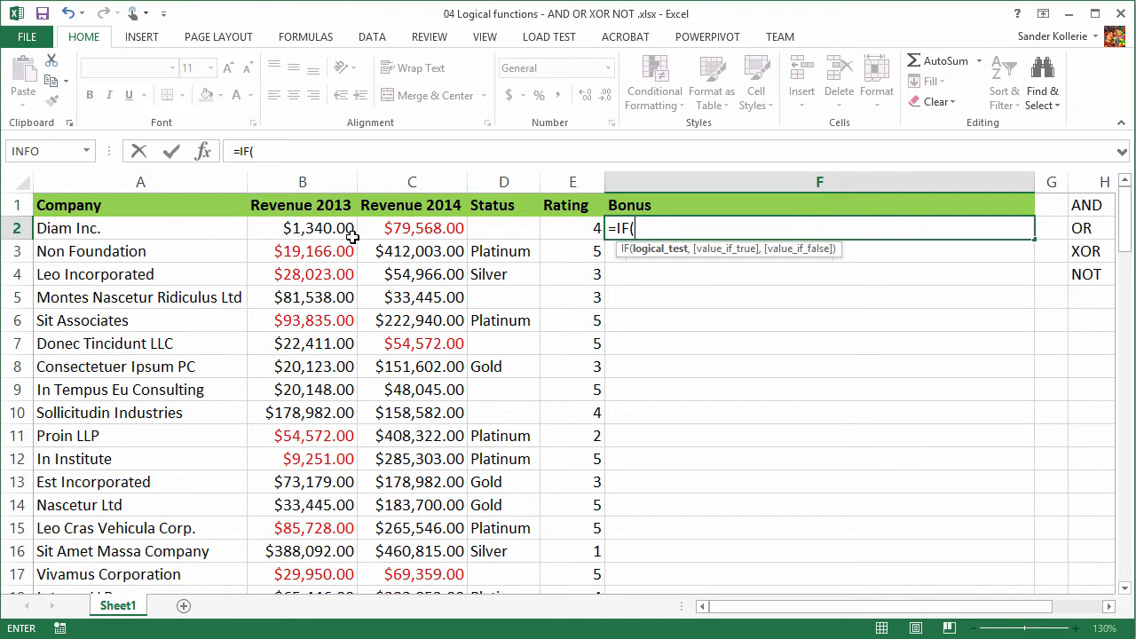
{"action": "type", "text": "And"}
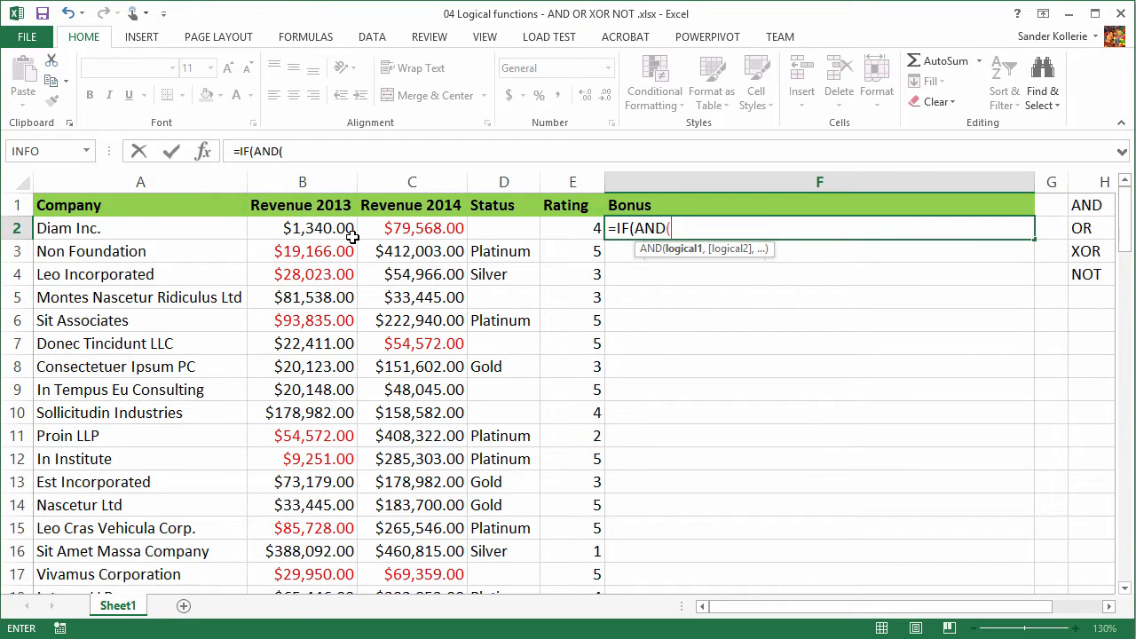
{"action": "mouse_move", "coordinate": [505, 234]}
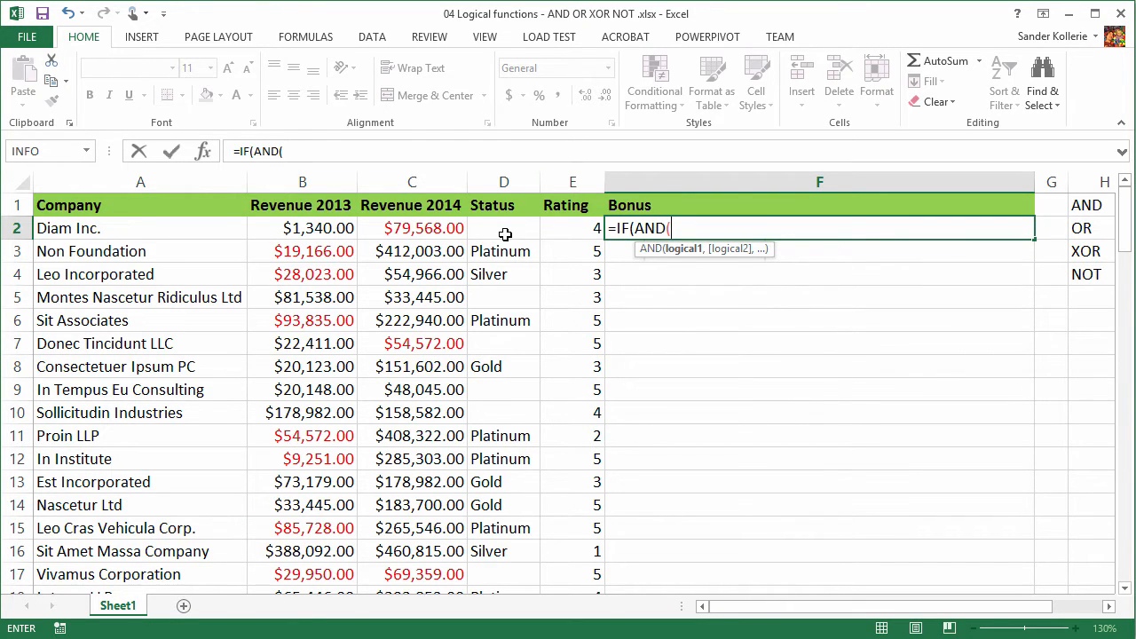
{"action": "type", "text": "N"}
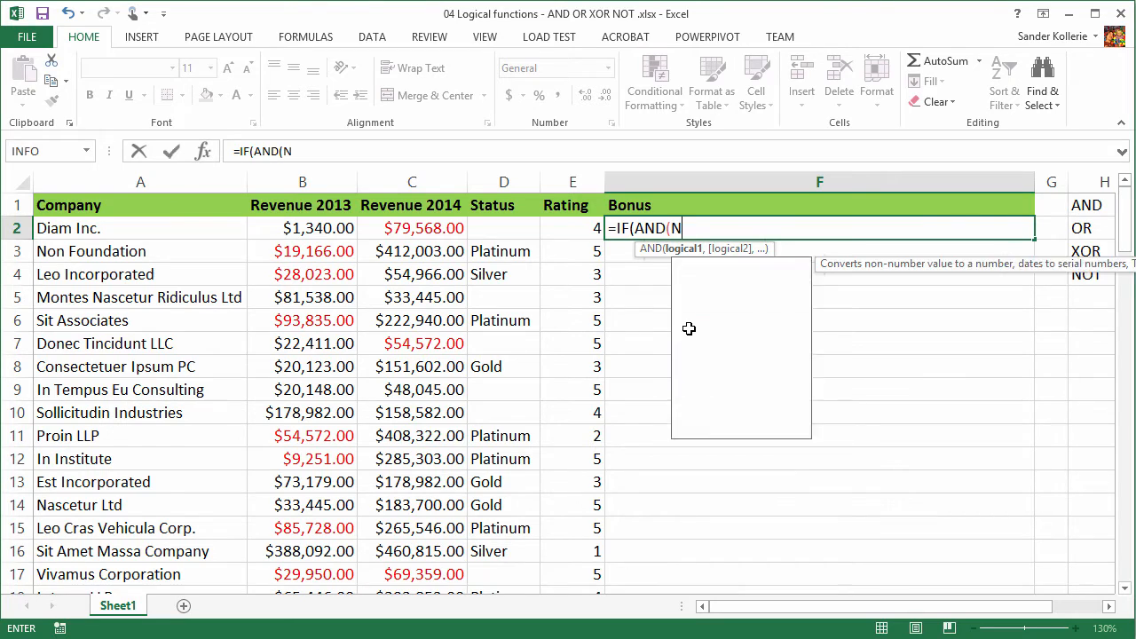
{"action": "type", "text": "ot"}
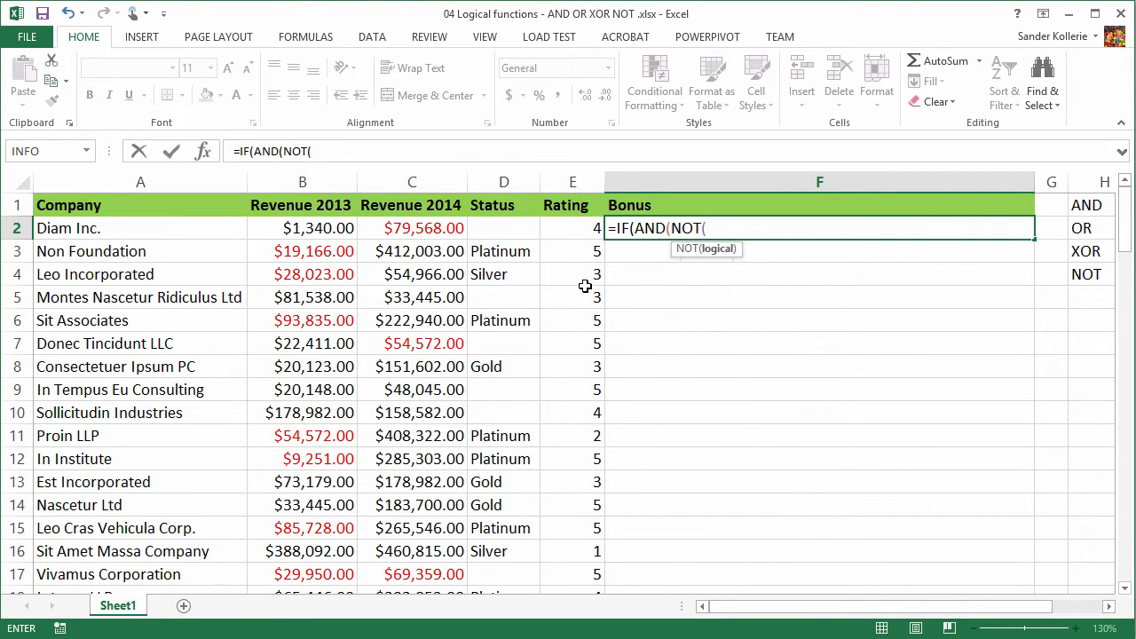
{"action": "left_click", "coordinate": [503, 228]}
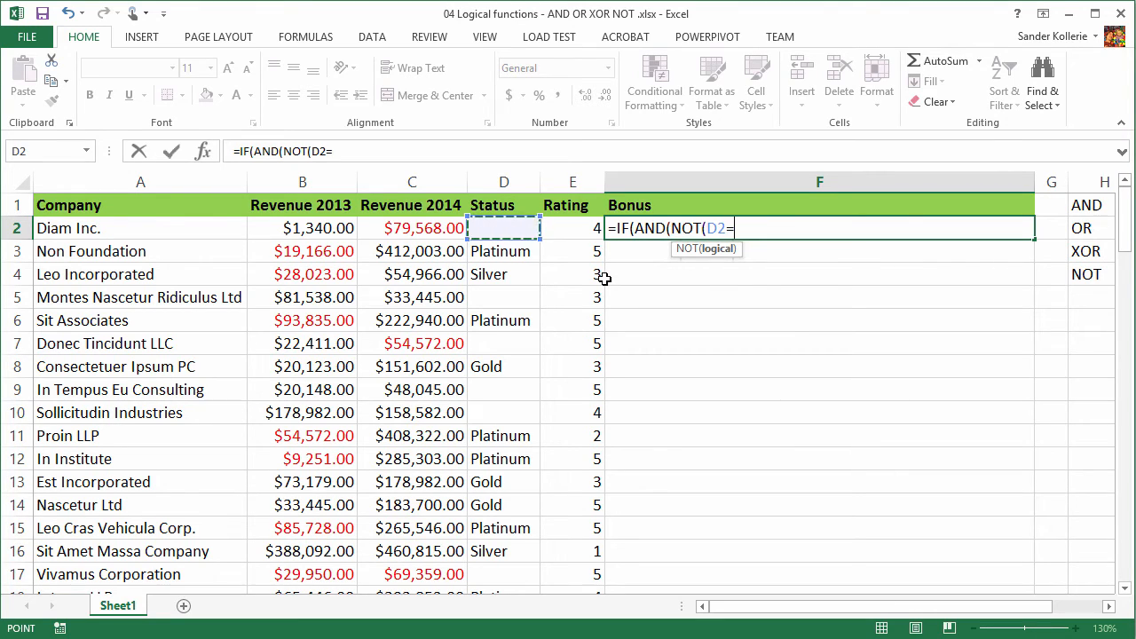
{"action": "type", "text": "\"\")"}
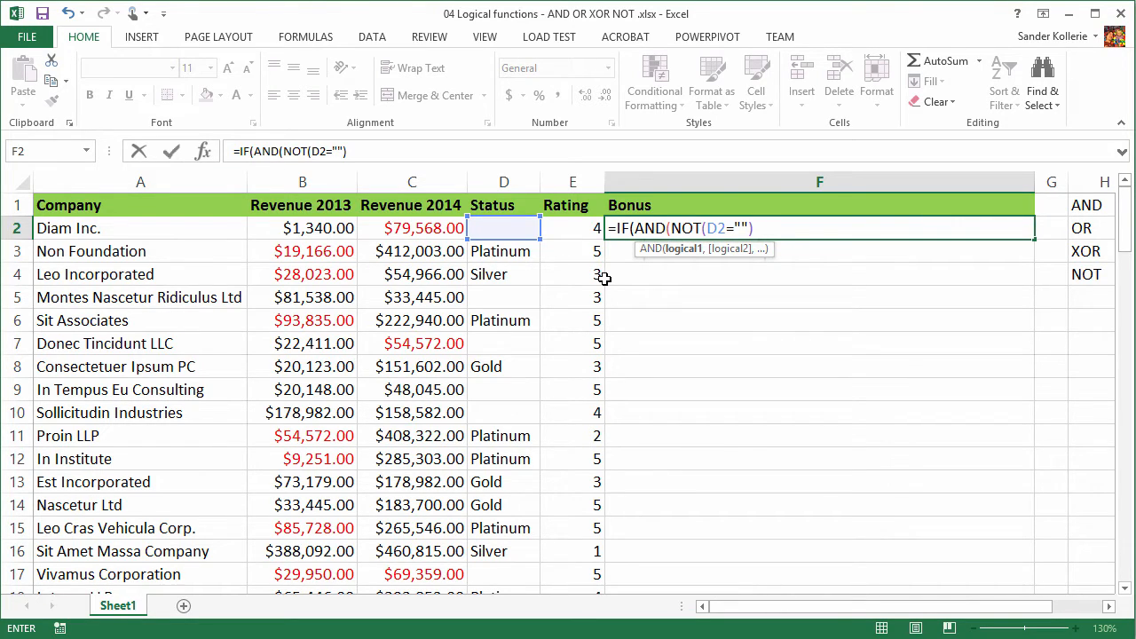
{"action": "type", "text": ","}
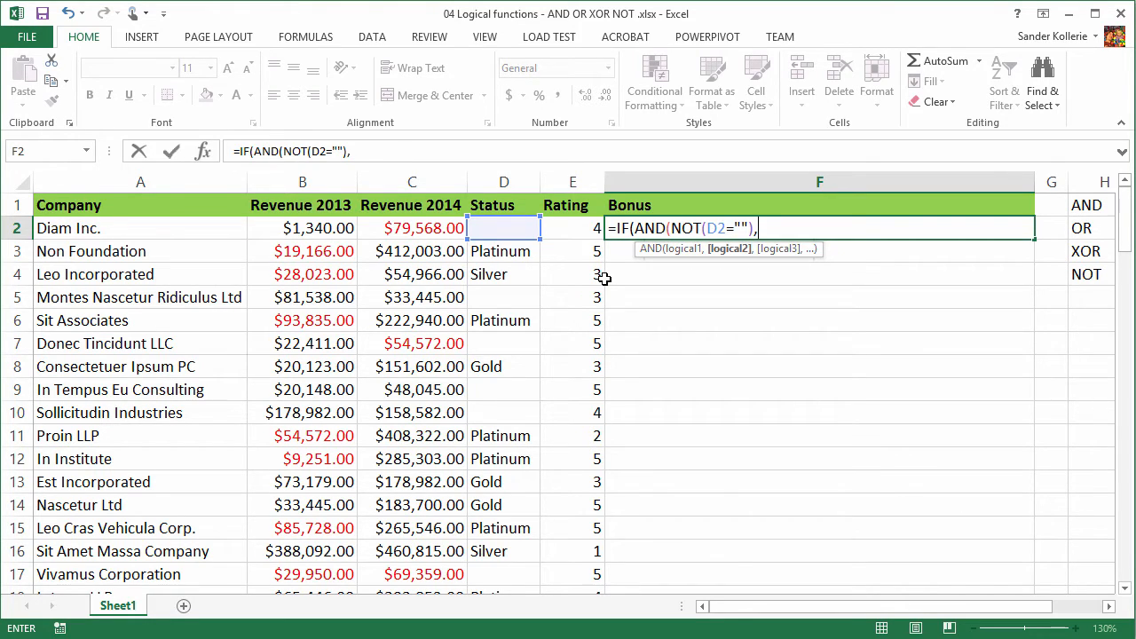
Step: Add XOR(B2>0,C2>0) as the second condition on 2013 and 2014 revenue
{"action": "type", "text": "XO"}
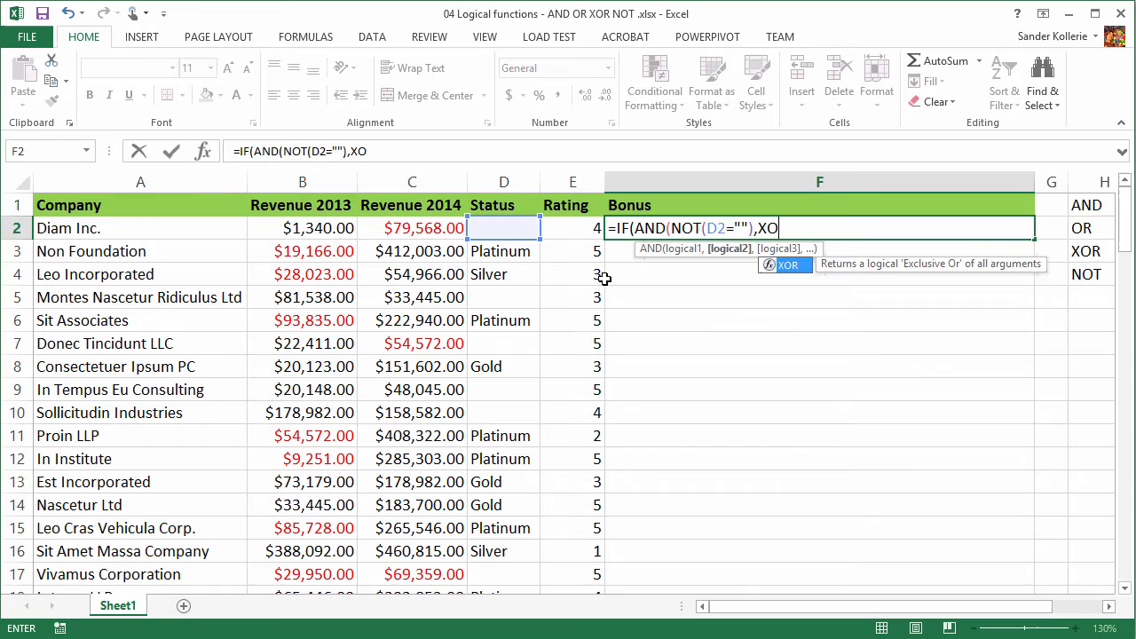
{"action": "type", "text": "R("}
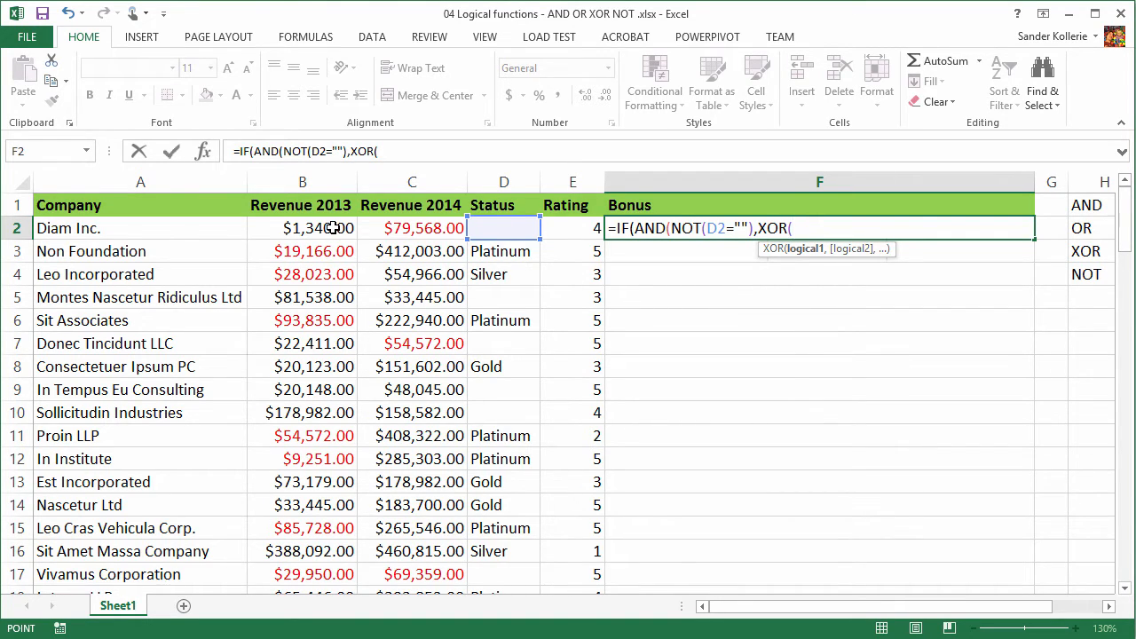
{"action": "left_click", "coordinate": [302, 228]}
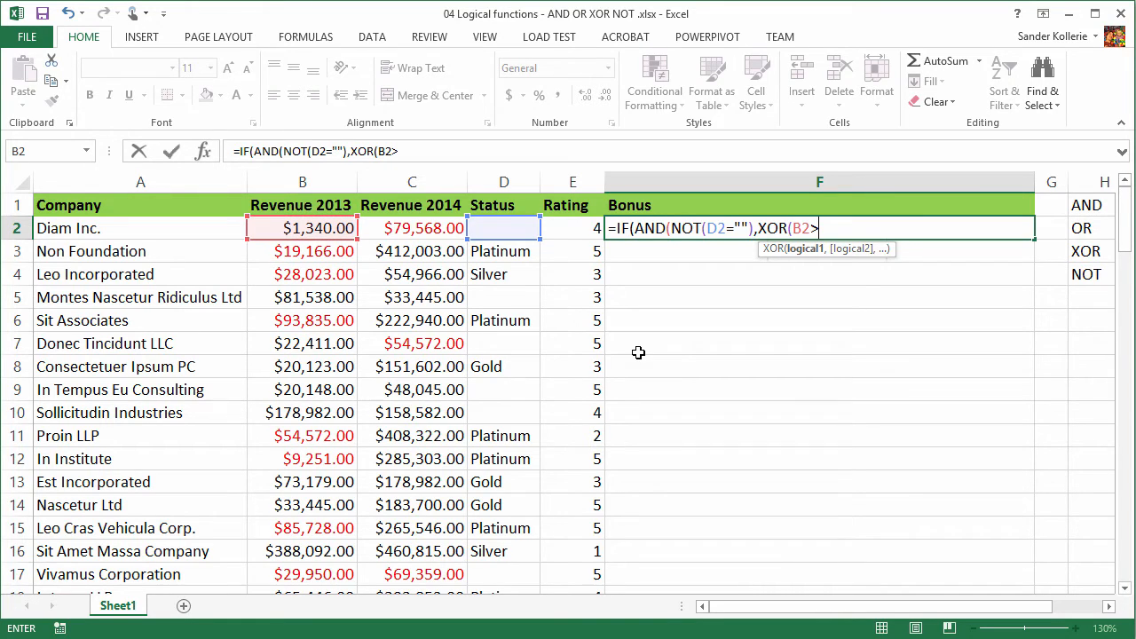
{"action": "type", "text": ">0,"}
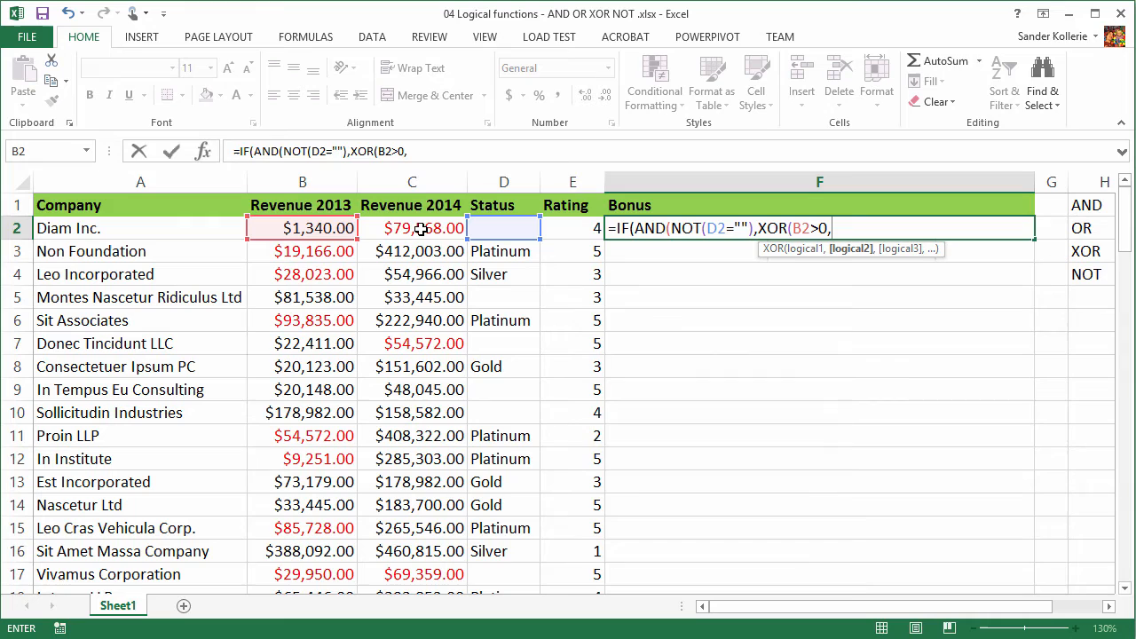
{"action": "left_click", "coordinate": [411, 228]}
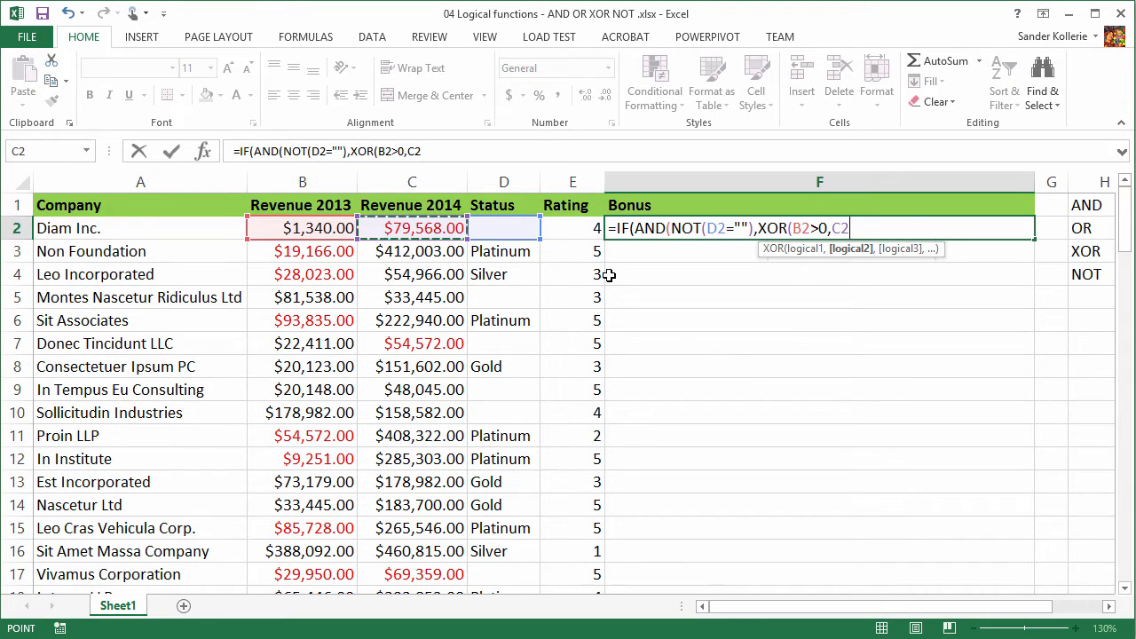
{"action": "type", "text": ">0"}
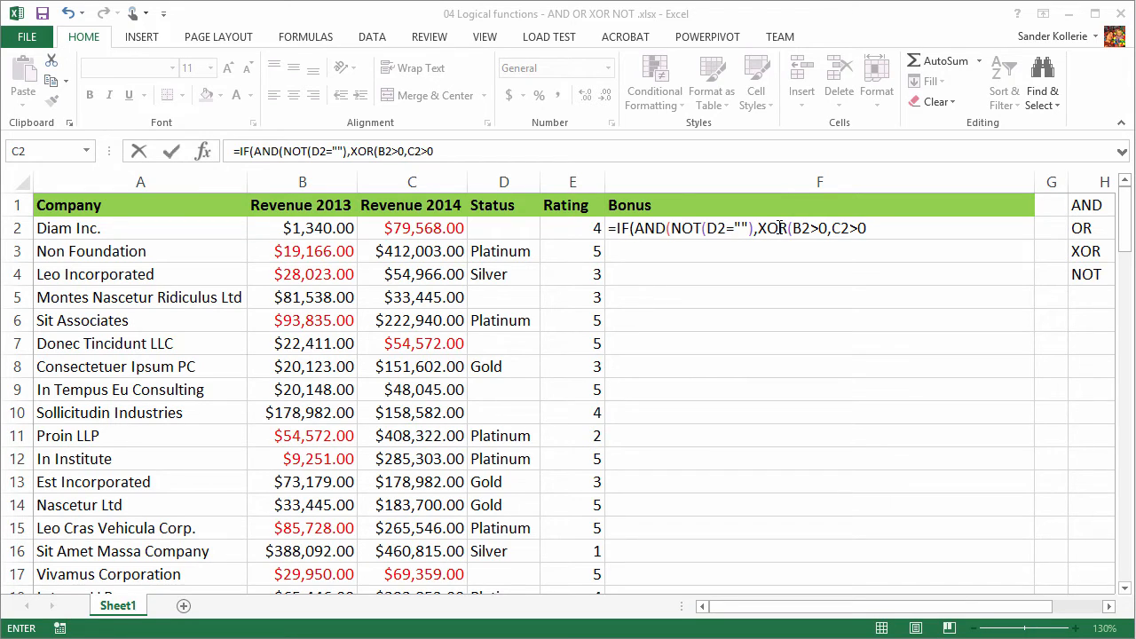
{"action": "mouse_move", "coordinate": [781, 228]}
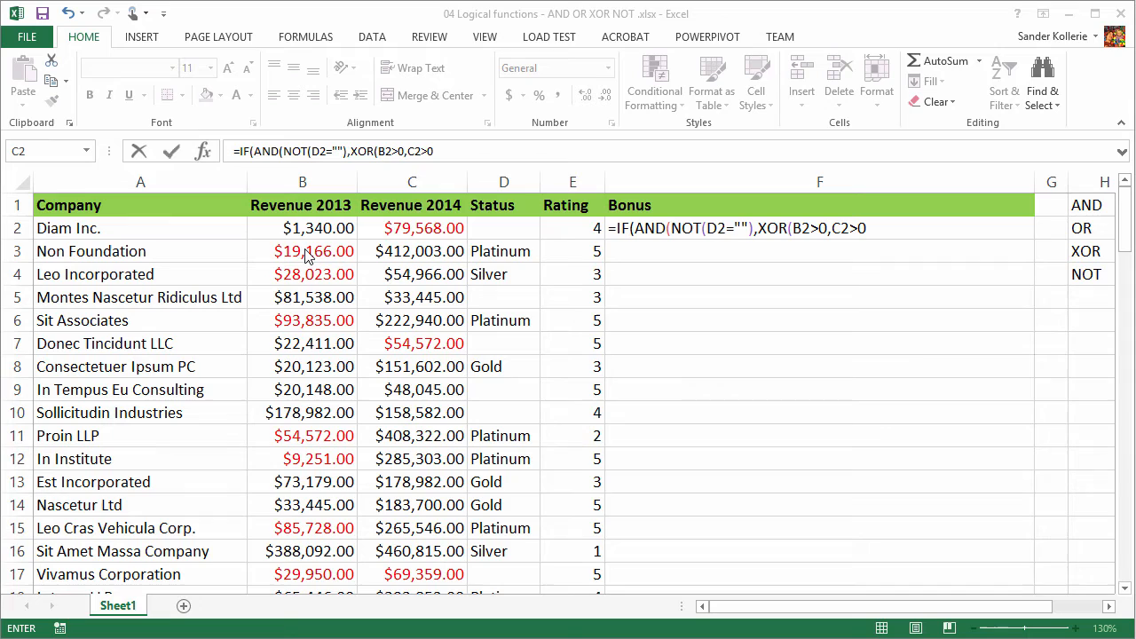
{"action": "mouse_move", "coordinate": [345, 231]}
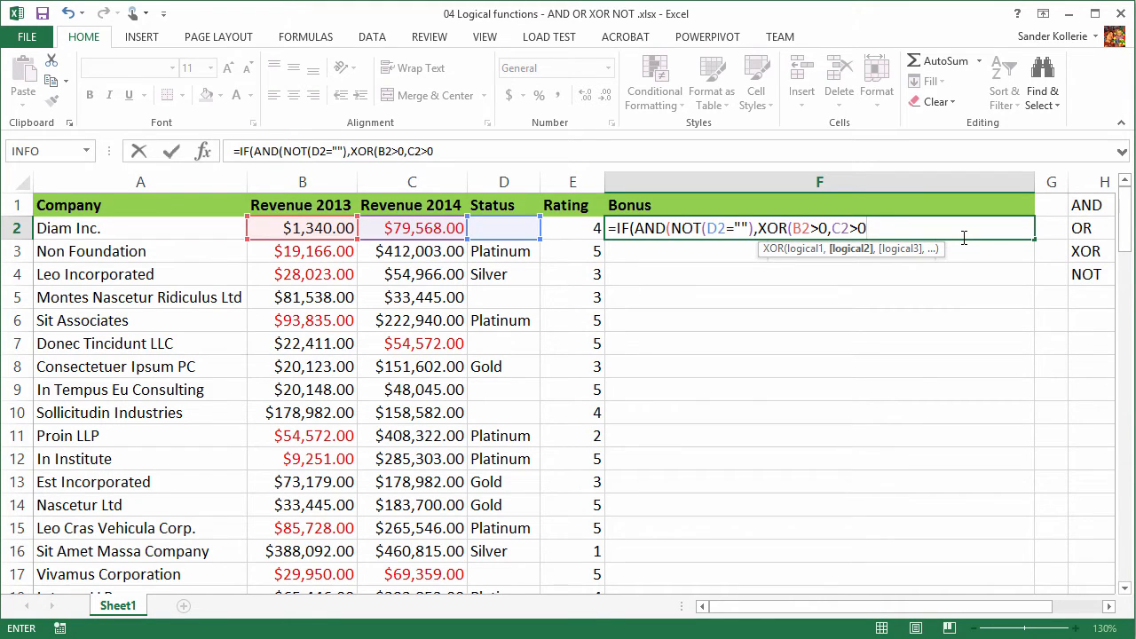
Step: Close the XOR and AND tests and set 15000 as the value if true
{"action": "type", "text": ")"}
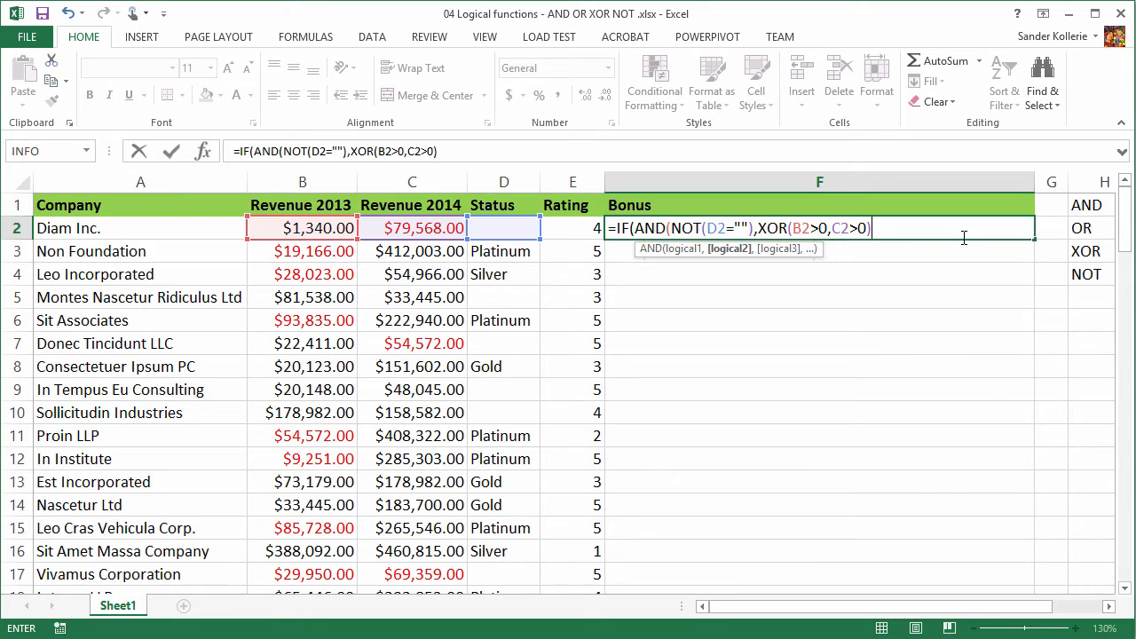
{"action": "type", "text": ")"}
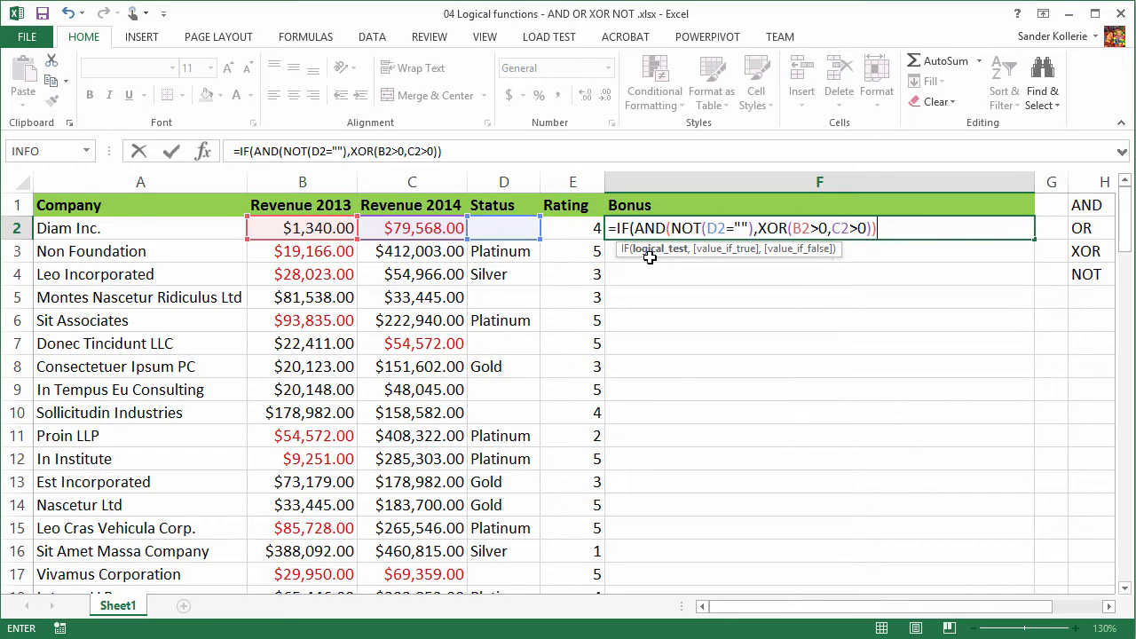
{"action": "mouse_move", "coordinate": [722, 286]}
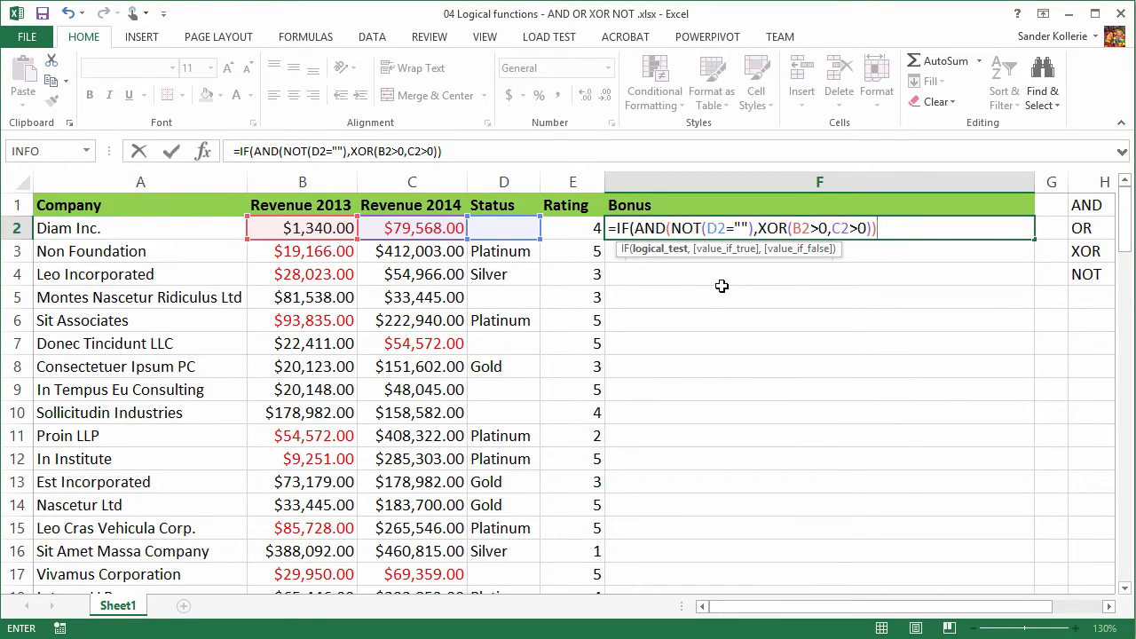
{"action": "type", "text": ","}
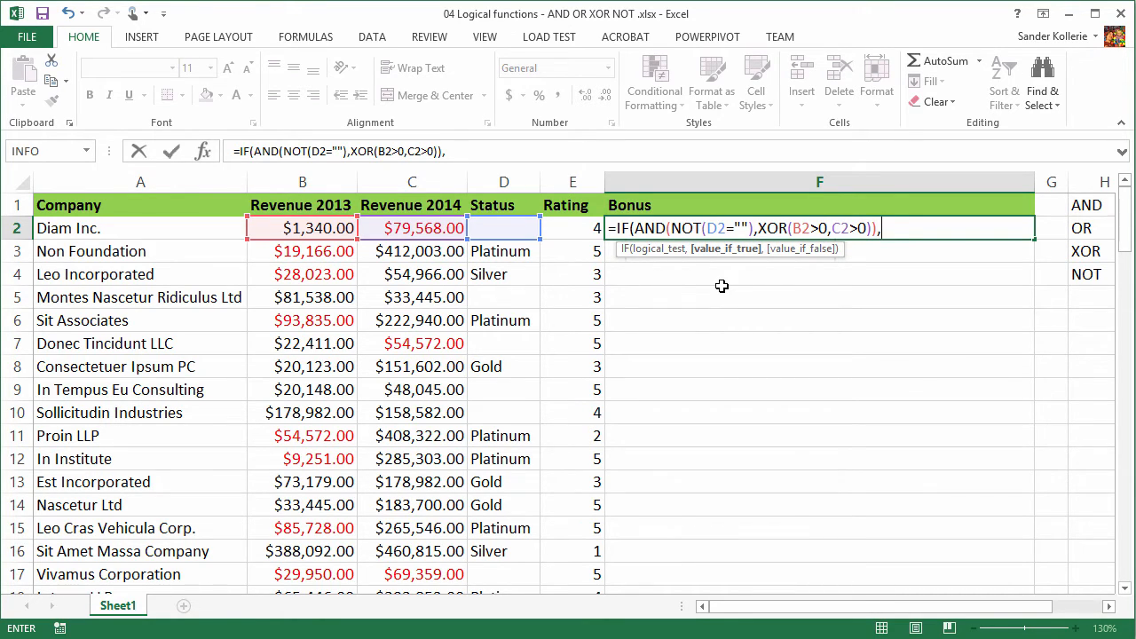
{"action": "type", "text": "15000,"}
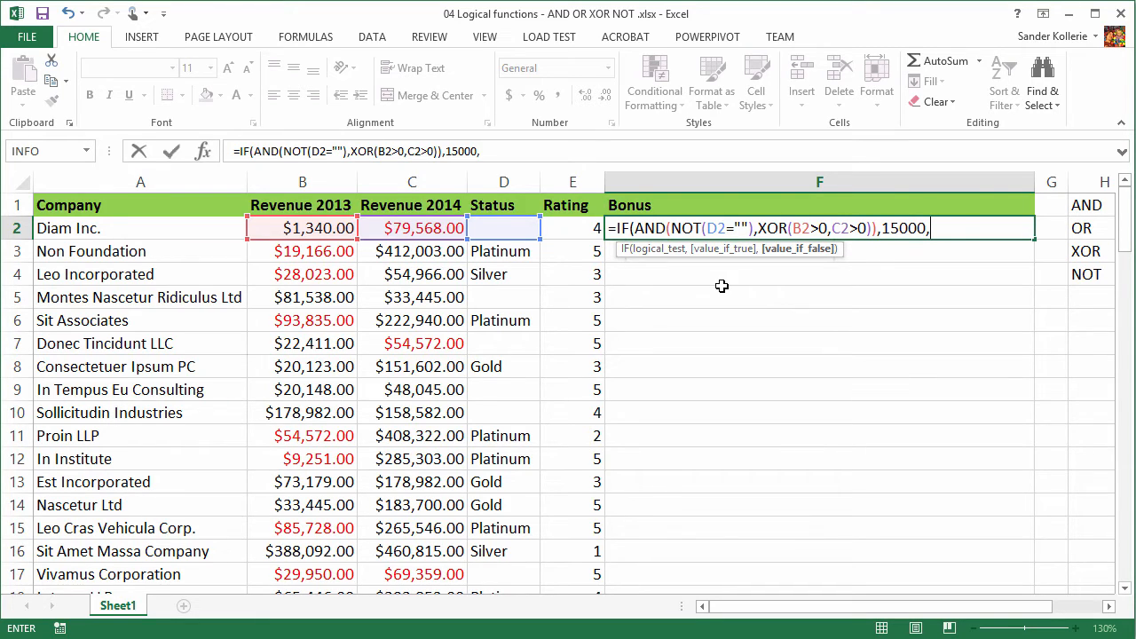
Step: Nest IF(AND(B2>0,C2>0) as the false branch, testing both revenues are positive
{"action": "type", "text": "I"}
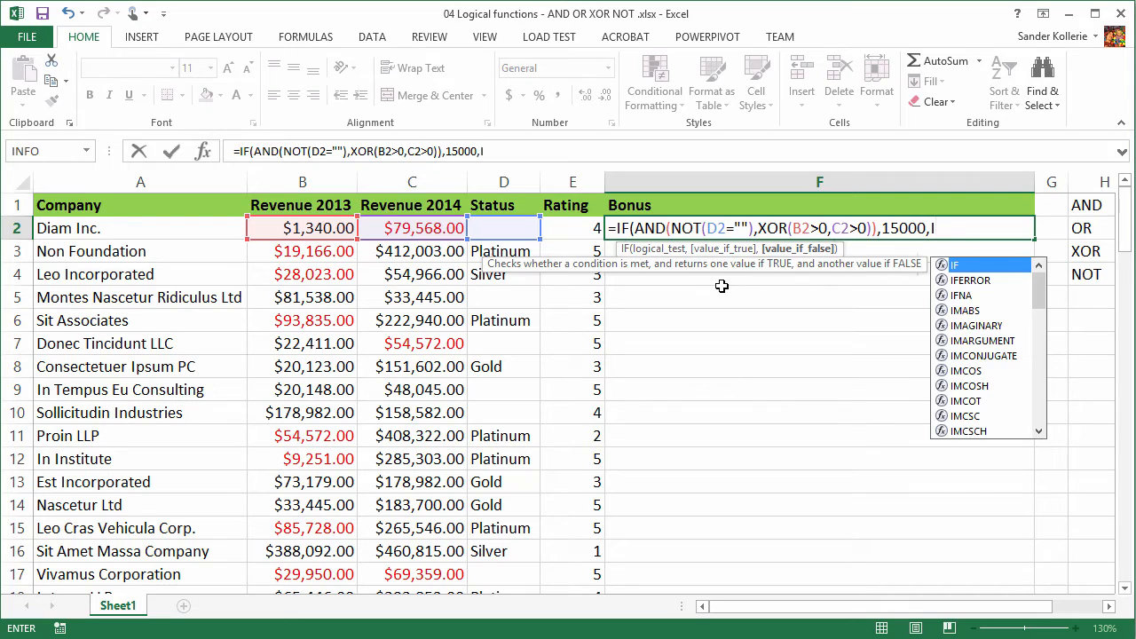
{"action": "type", "text": "F("}
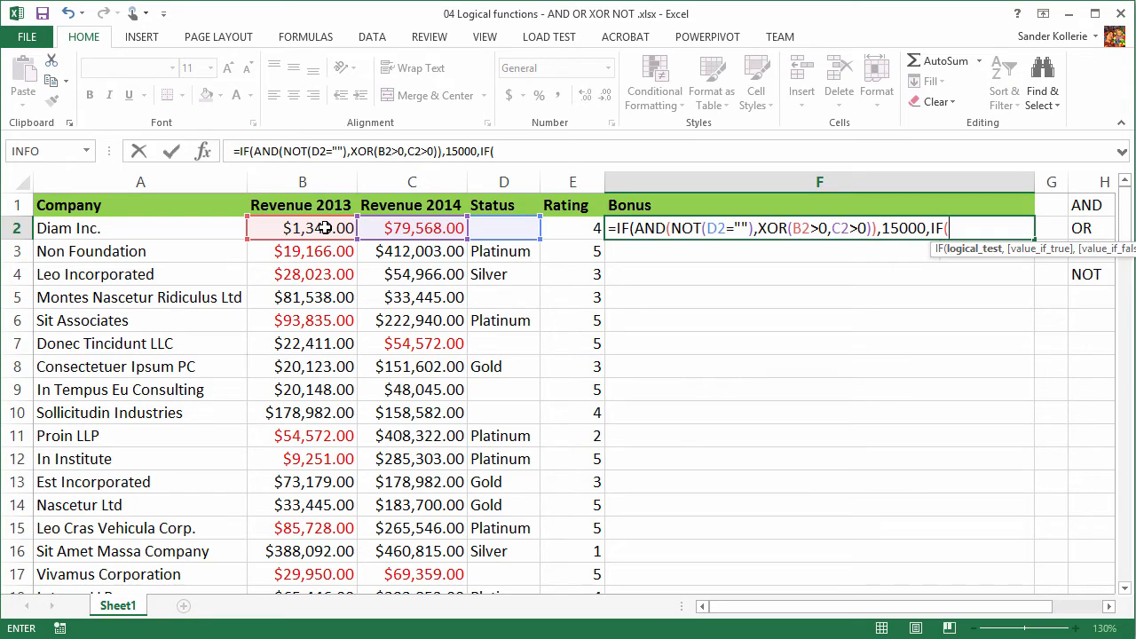
{"action": "type", "text": "A"}
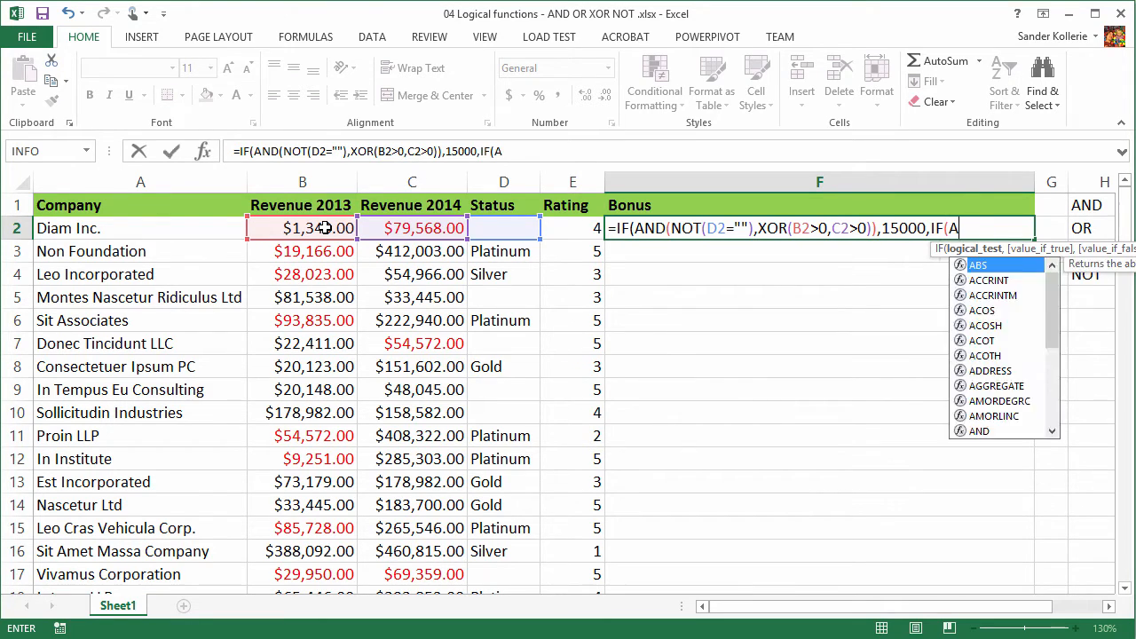
{"action": "type", "text": "ND("}
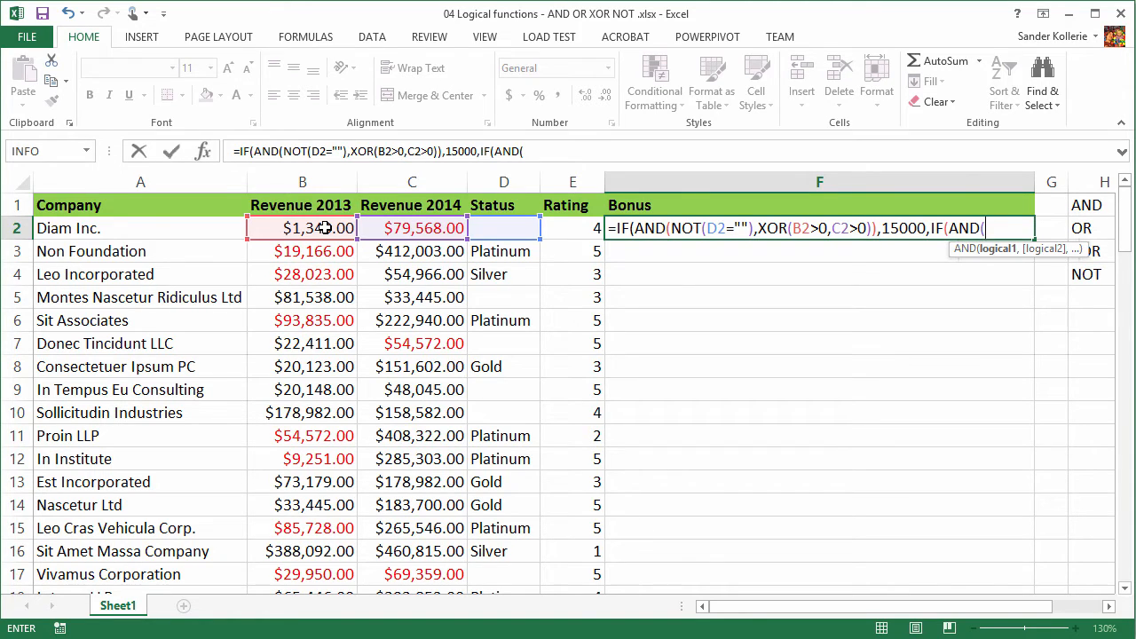
{"action": "left_click", "coordinate": [302, 228]}
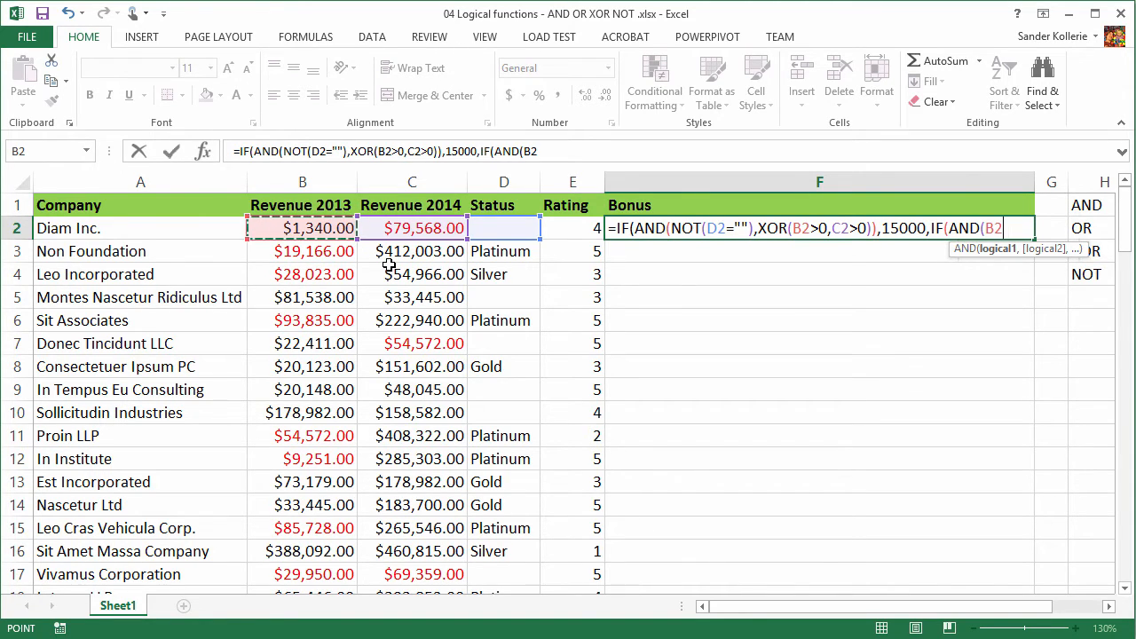
{"action": "type", "text": ">0"}
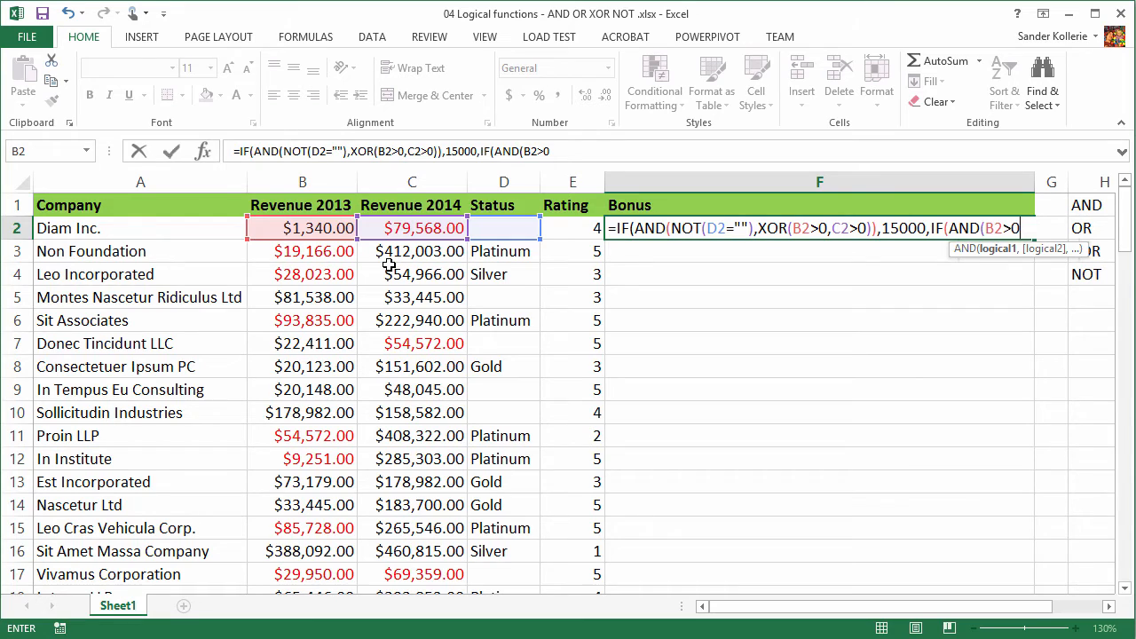
{"action": "type", "text": ","}
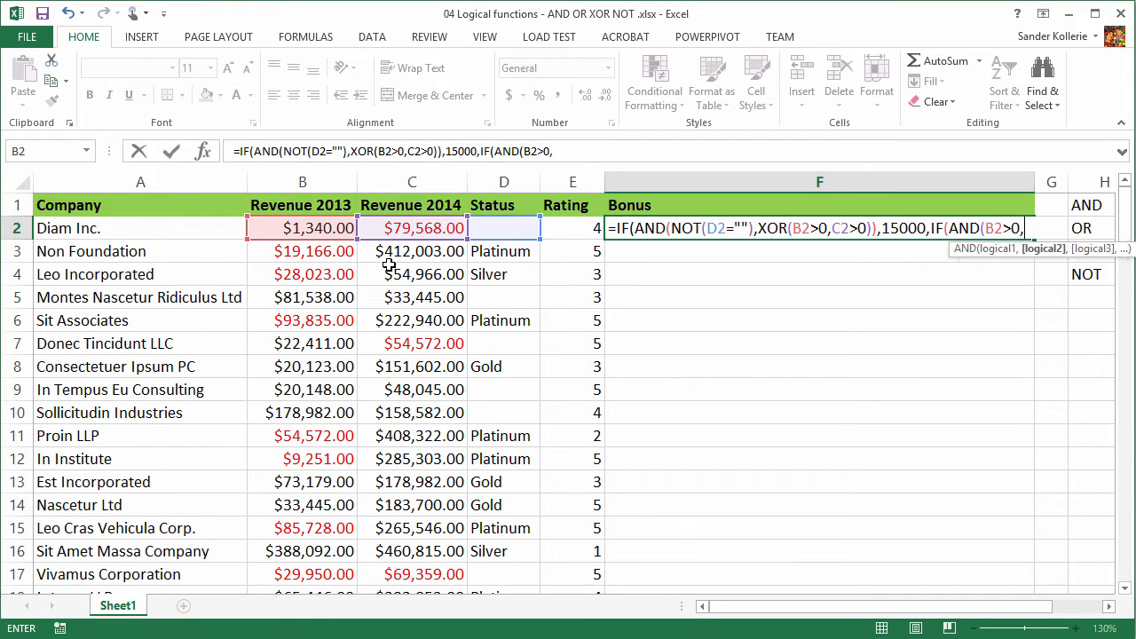
{"action": "left_click", "coordinate": [410, 228]}
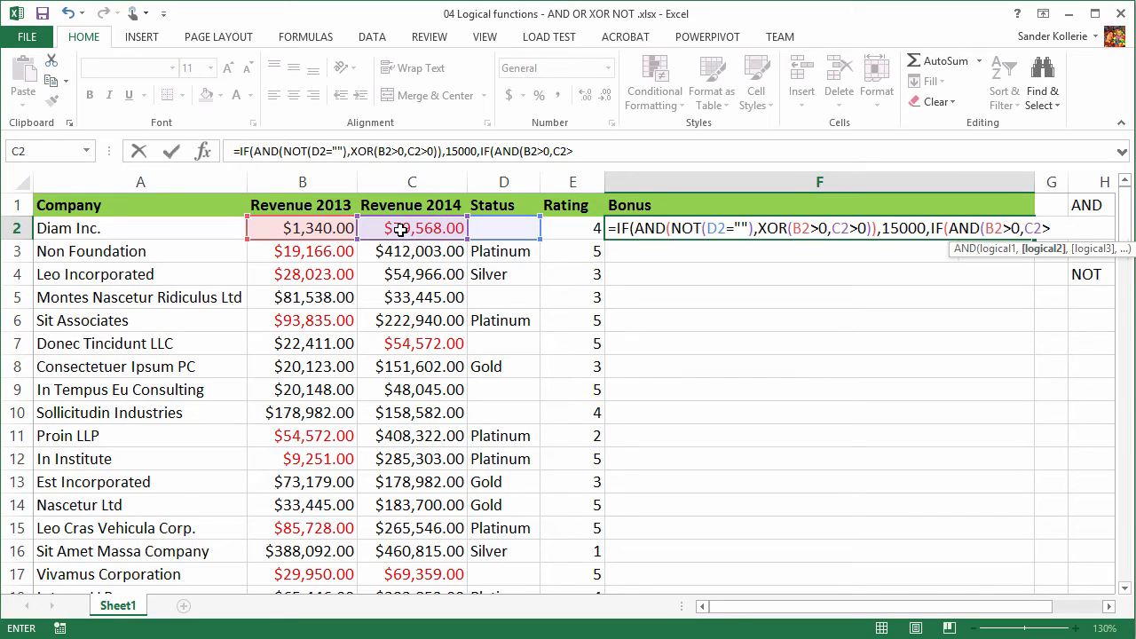
{"action": "type", "text": ">0)"}
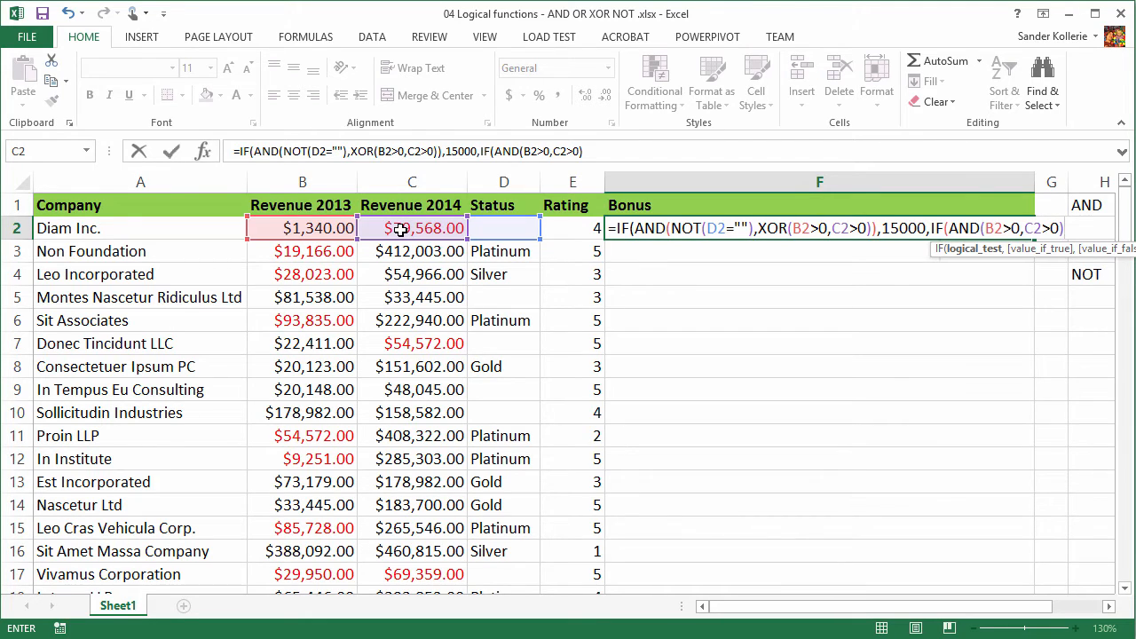
Step: Make the nested IF return 20000 when true and 0 otherwise
{"action": "type", "text": ","}
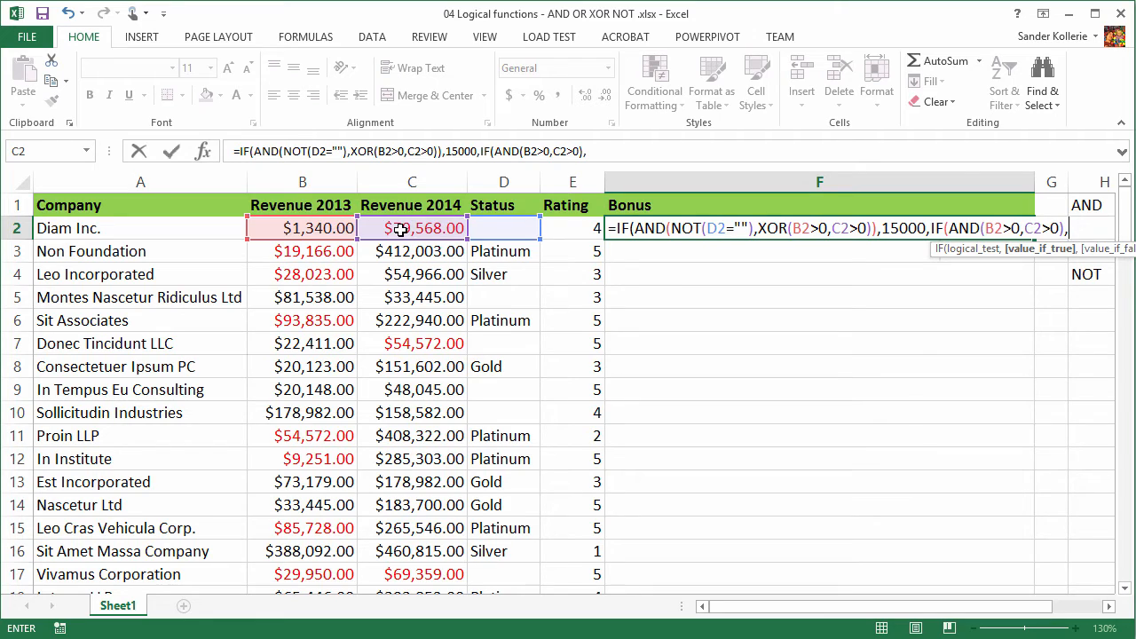
{"action": "type", "text": "200"}
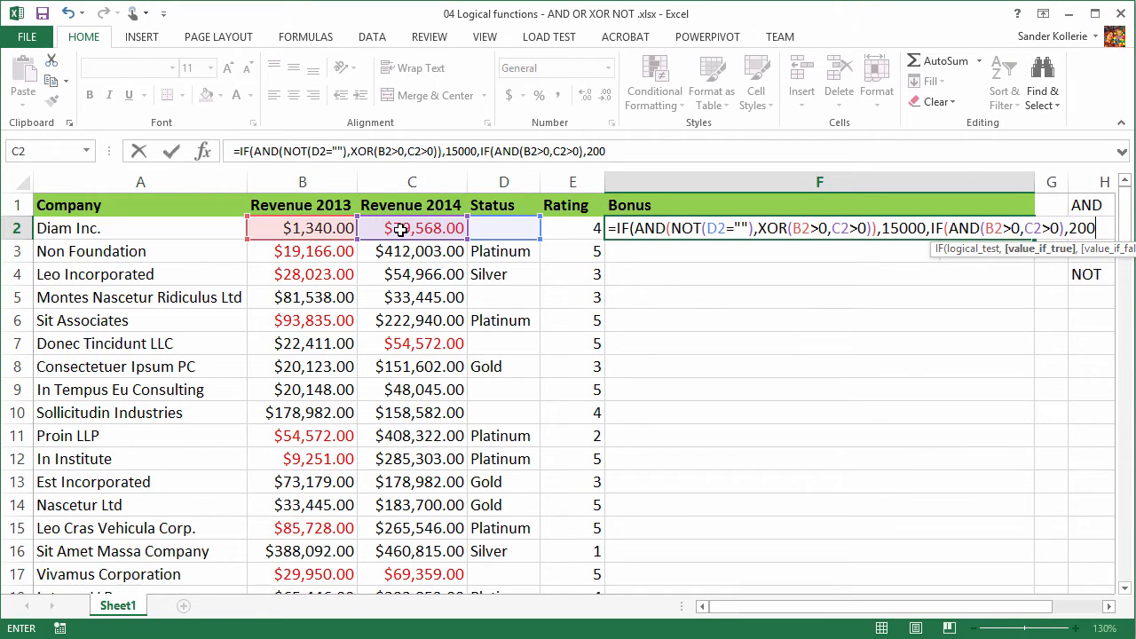
{"action": "type", "text": "00"}
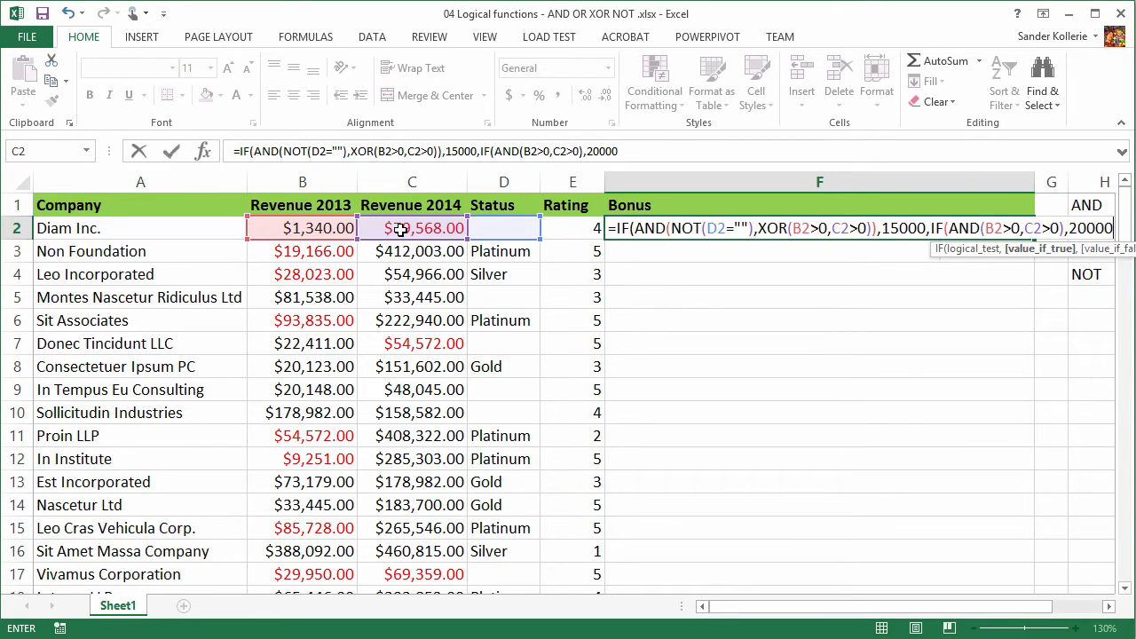
{"action": "type", "text": ","}
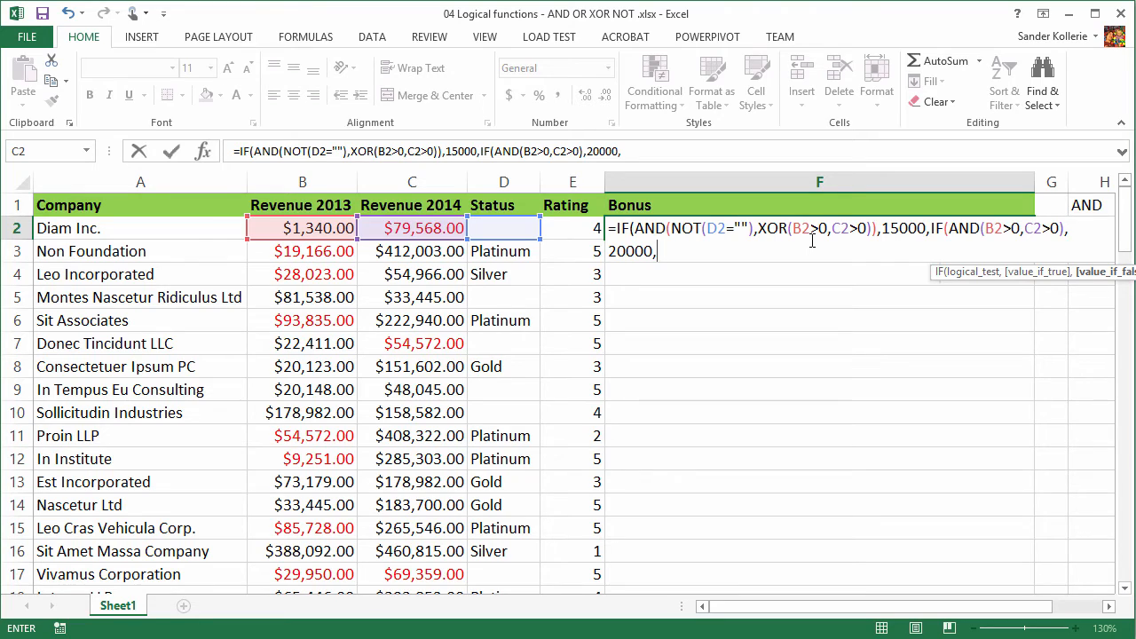
{"action": "type", "text": "0))"}
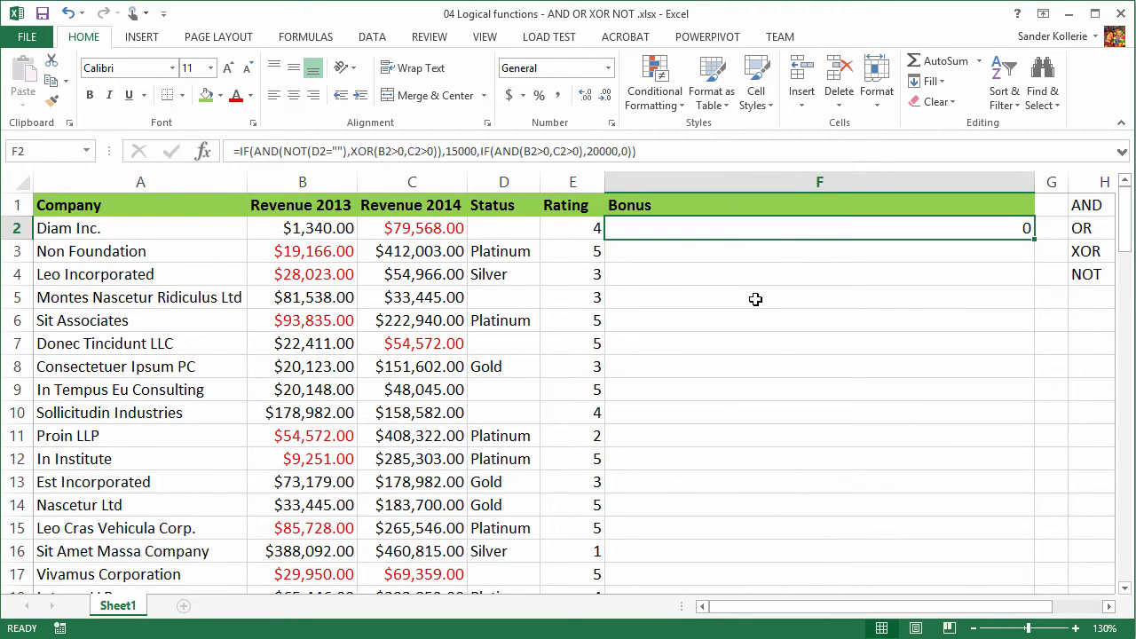
{"action": "mouse_move", "coordinate": [311, 228]}
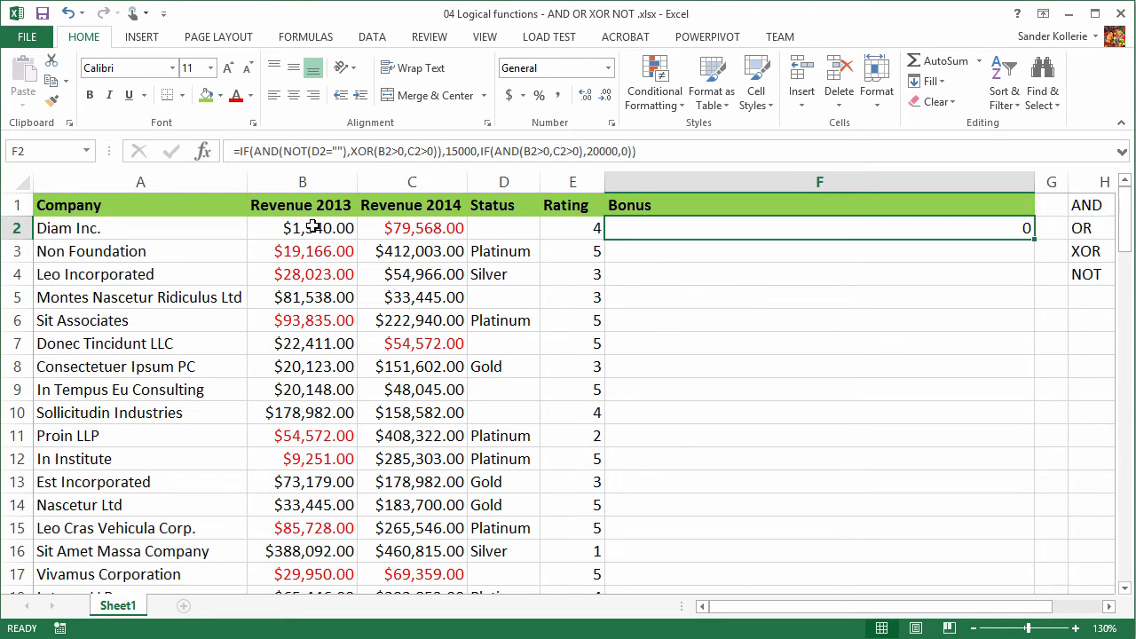
Step: Copy the nested bonus formula down to F17 for Vivamus Corporation
{"action": "left_click", "coordinate": [302, 228]}
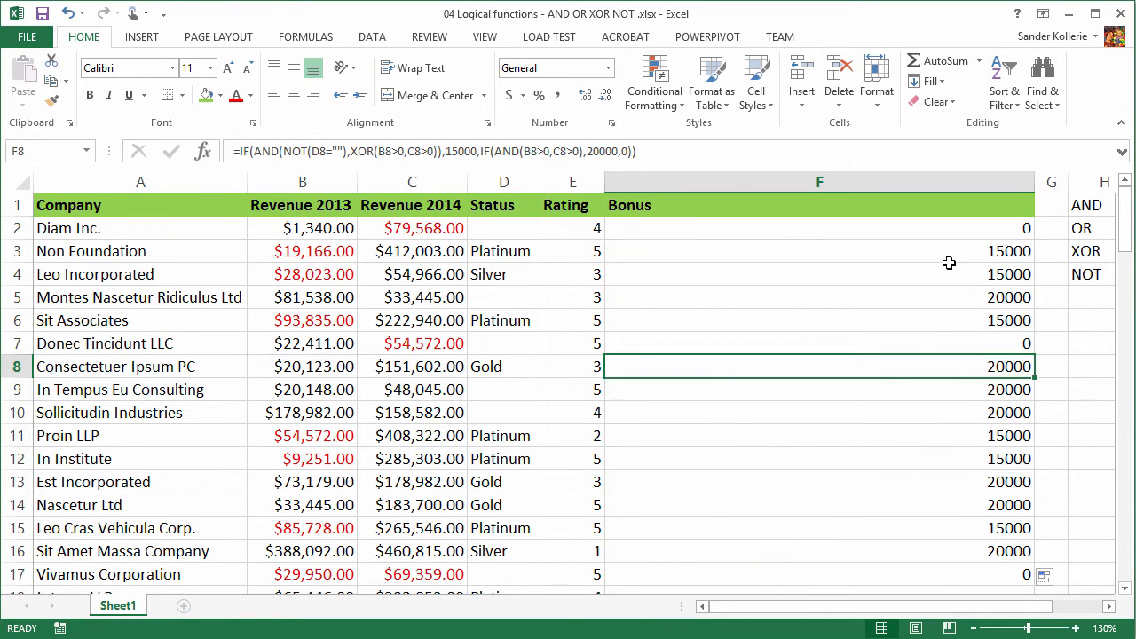
{"action": "left_click", "coordinate": [819, 252]}
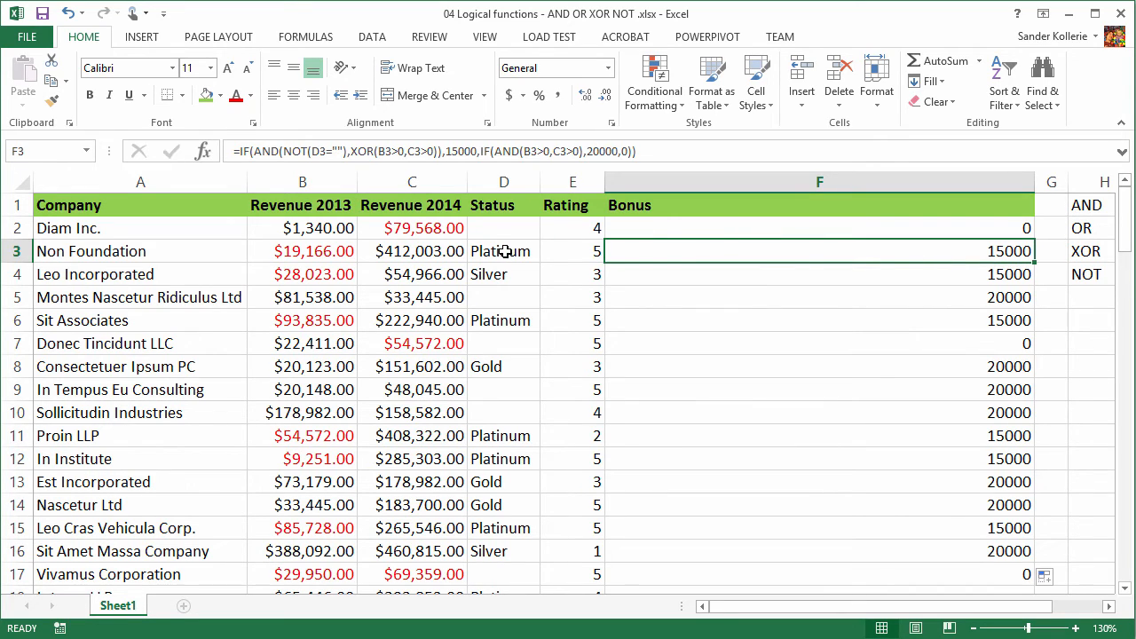
{"action": "left_click", "coordinate": [503, 251]}
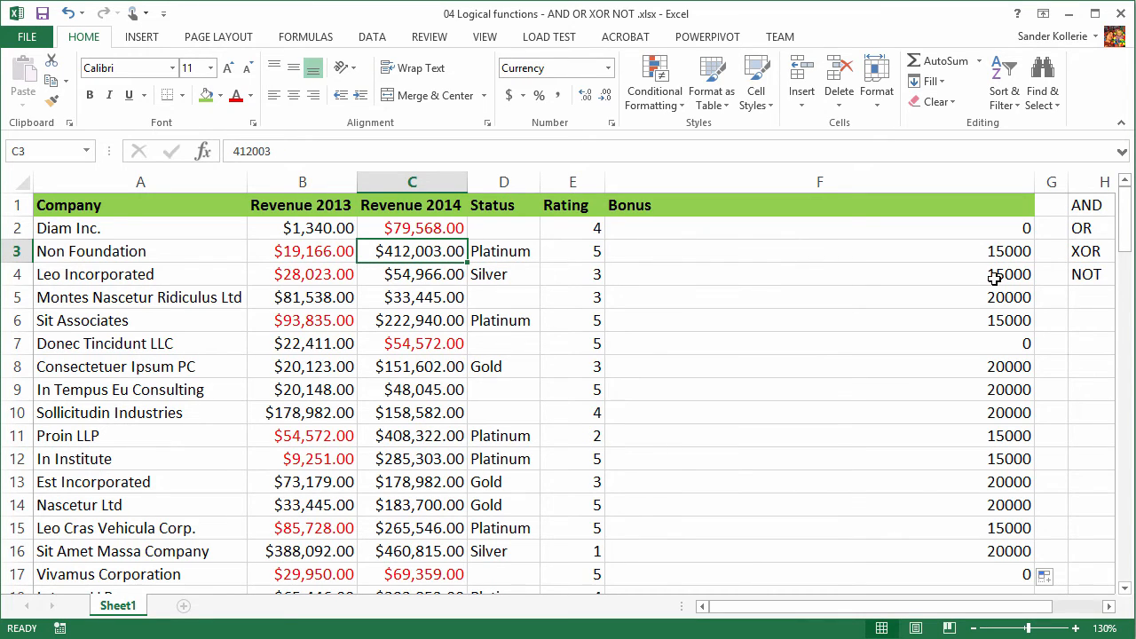
{"action": "left_click", "coordinate": [819, 274]}
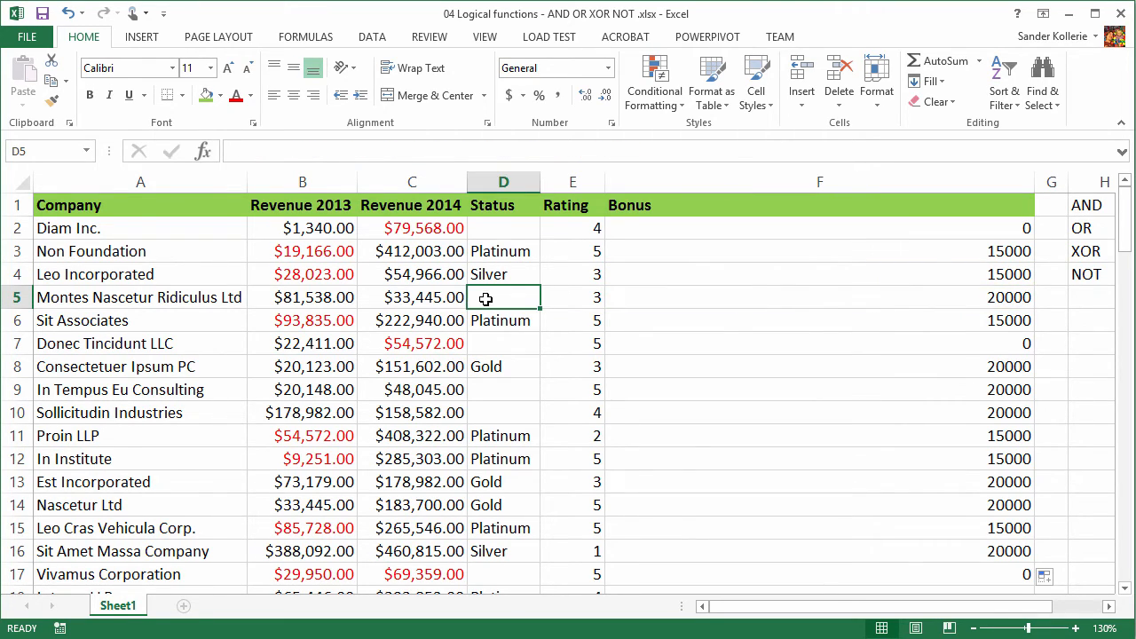
{"action": "left_click", "coordinate": [412, 297]}
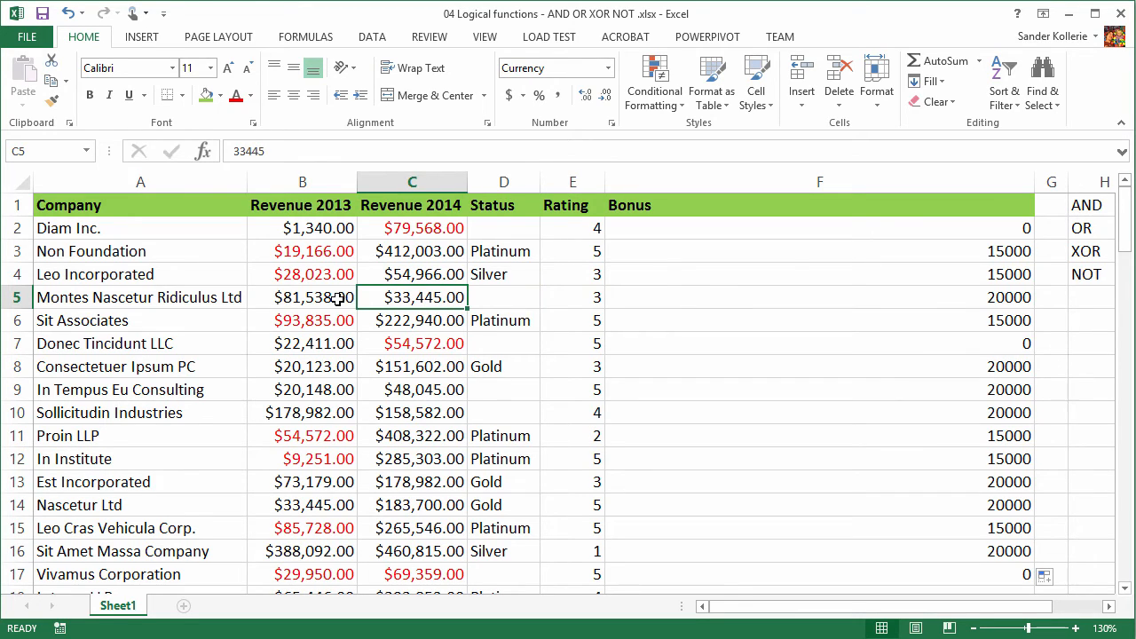
{"action": "left_click", "coordinate": [301, 297]}
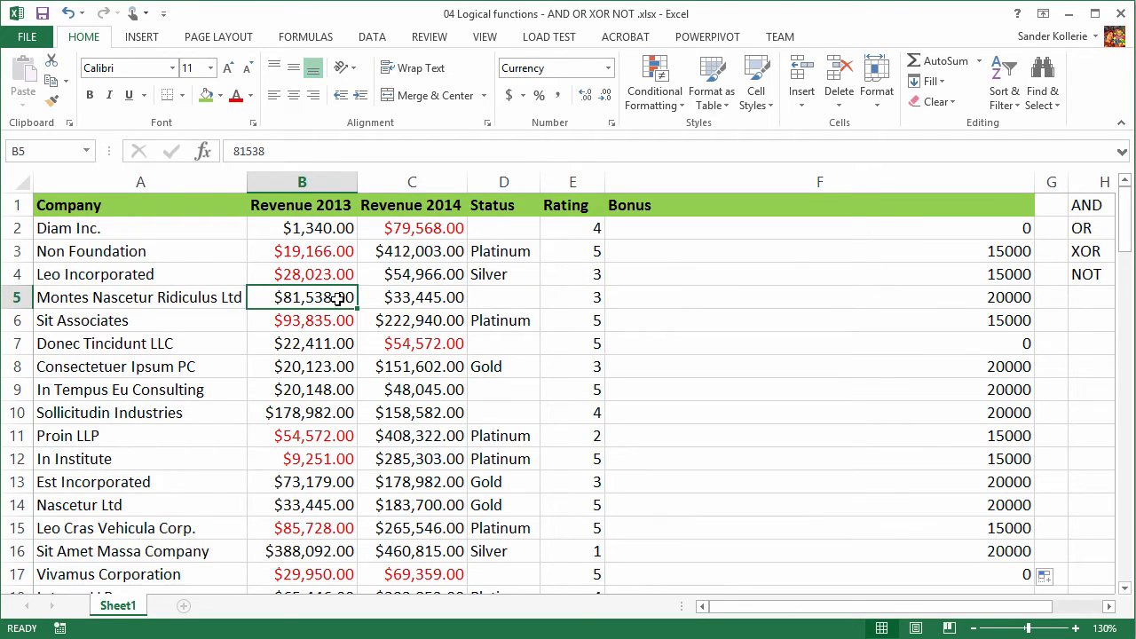
{"action": "mouse_move", "coordinate": [932, 343]}
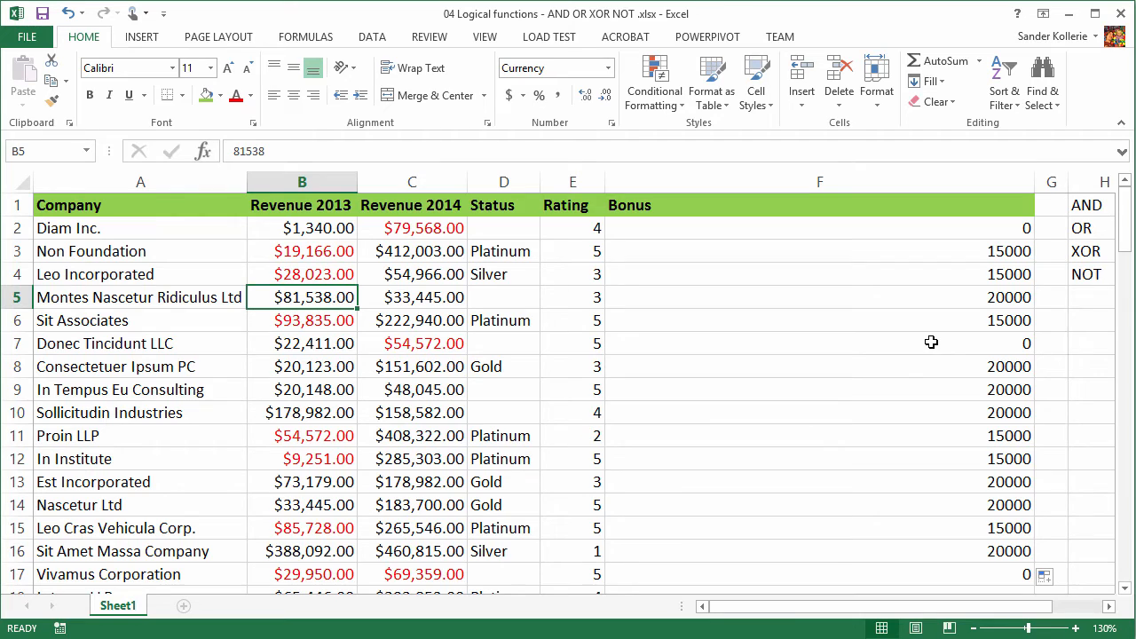
{"action": "left_click", "coordinate": [819, 344]}
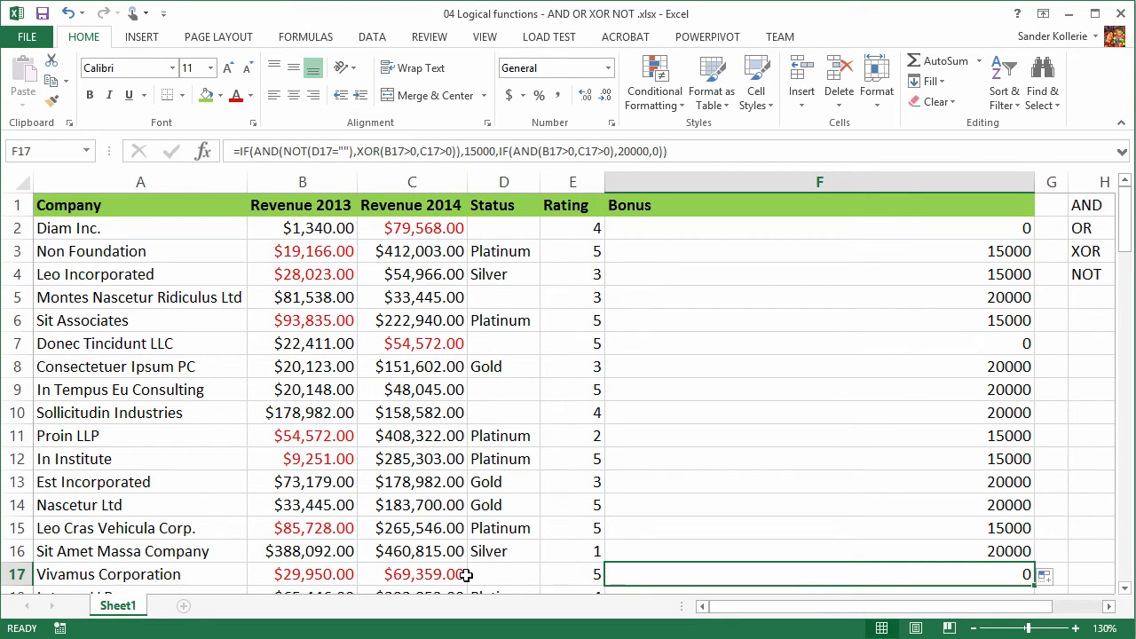
{"action": "mouse_move", "coordinate": [984, 555]}
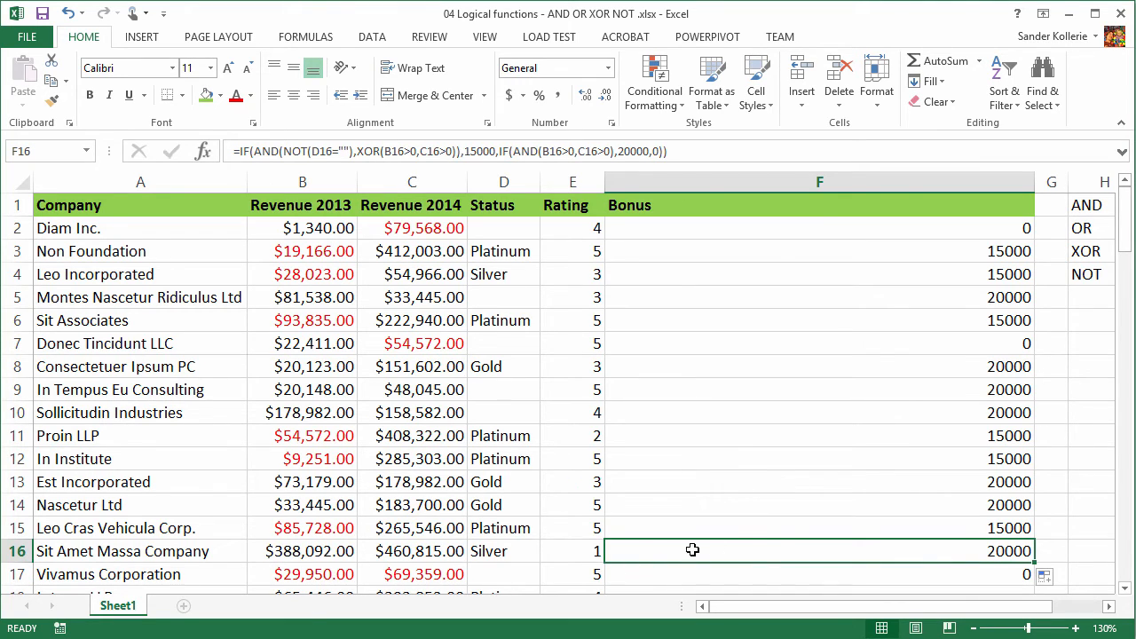
{"action": "mouse_move", "coordinate": [748, 527]}
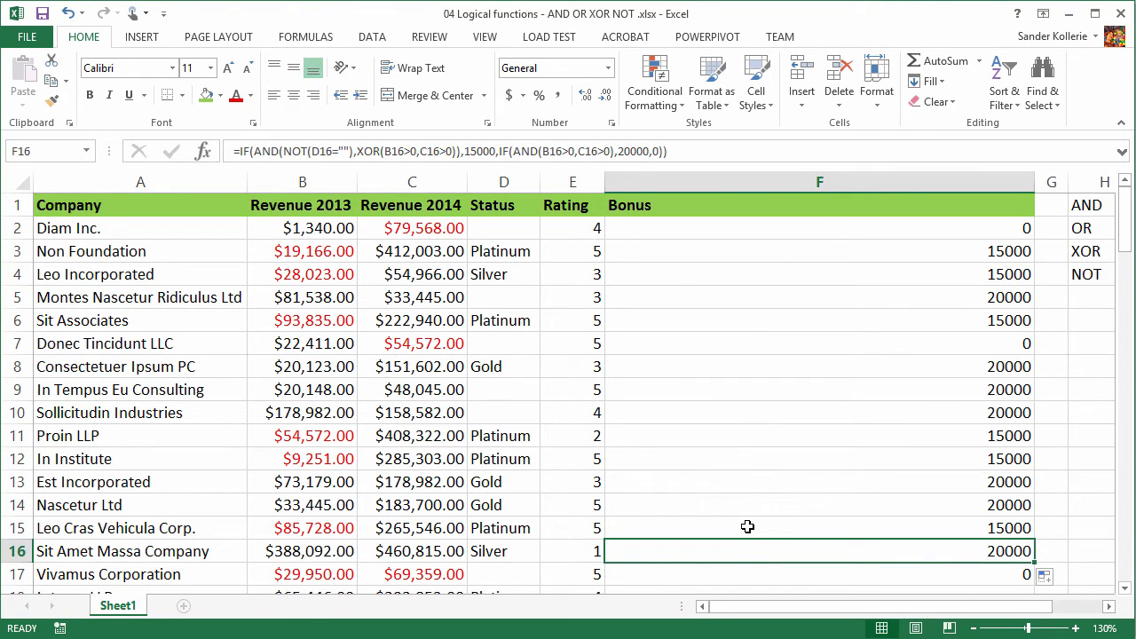
Step: Select F2 and enter edit mode to show Diam Inc.'s full nested IF formula
{"action": "left_click", "coordinate": [819, 228]}
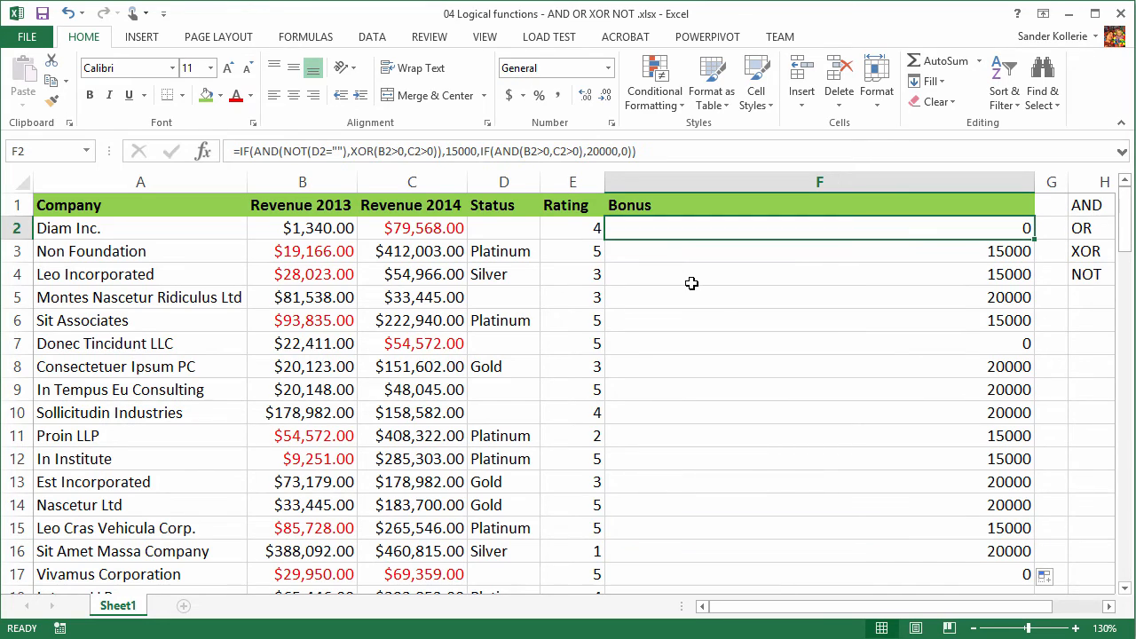
{"action": "double_click", "coordinate": [816, 228]}
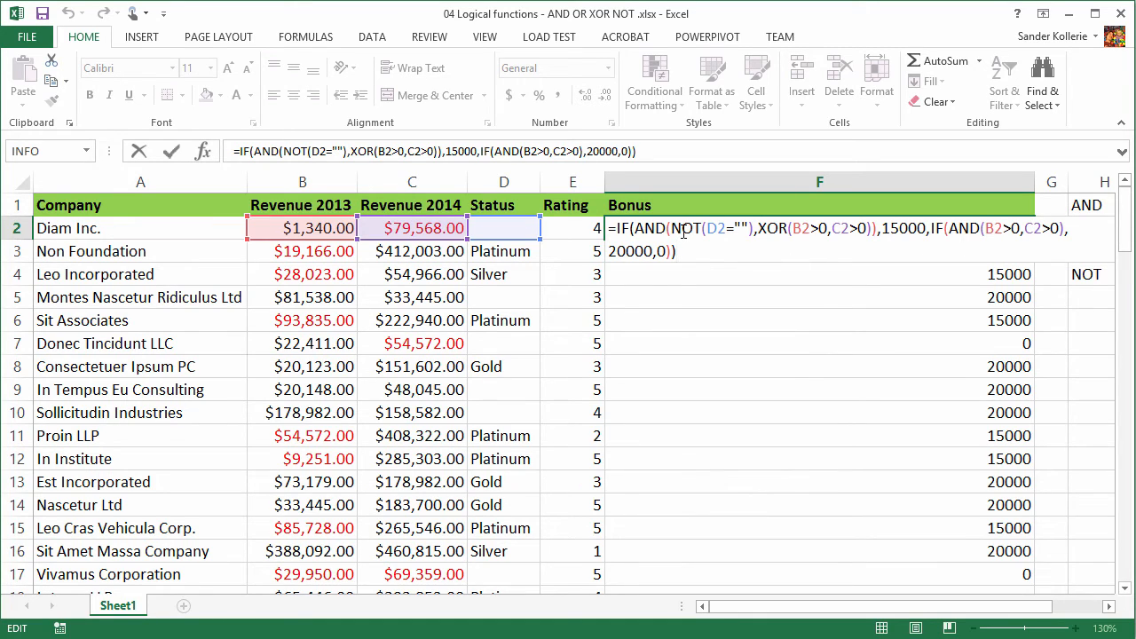
{"action": "mouse_move", "coordinate": [690, 266]}
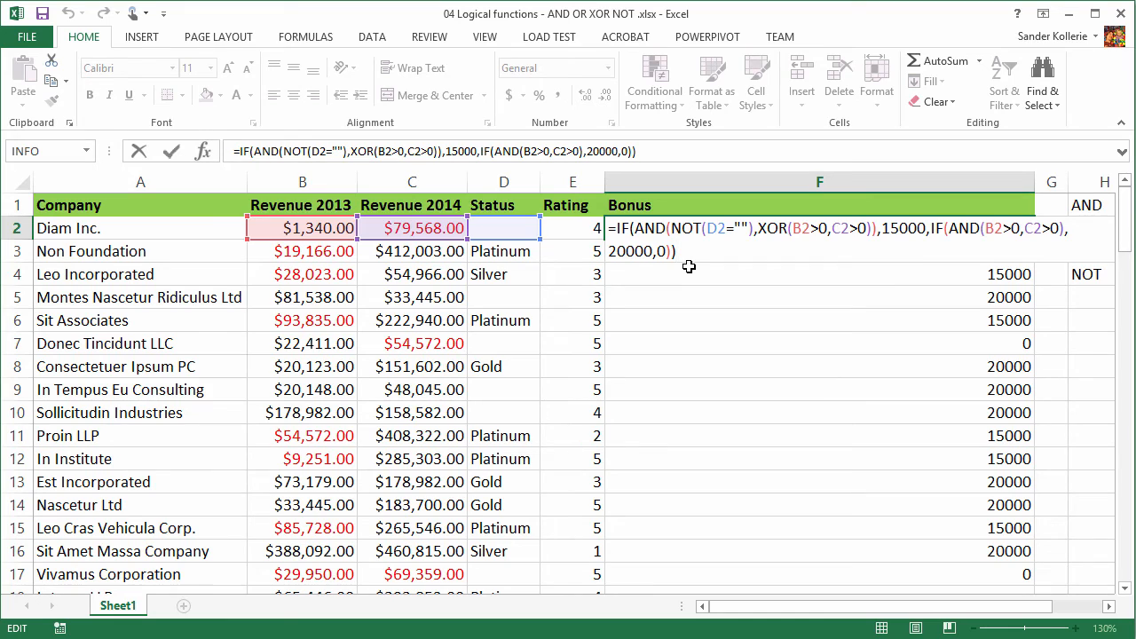